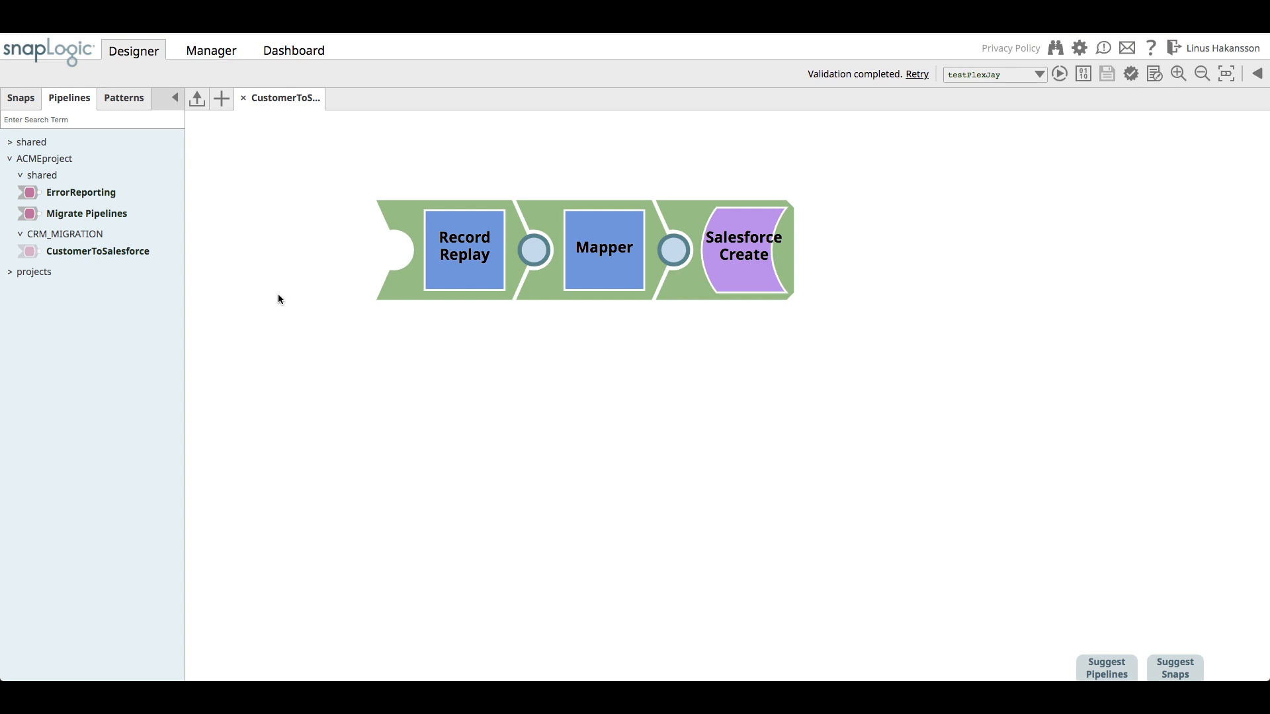
{"action": "mouse_move", "coordinate": [738, 283]}
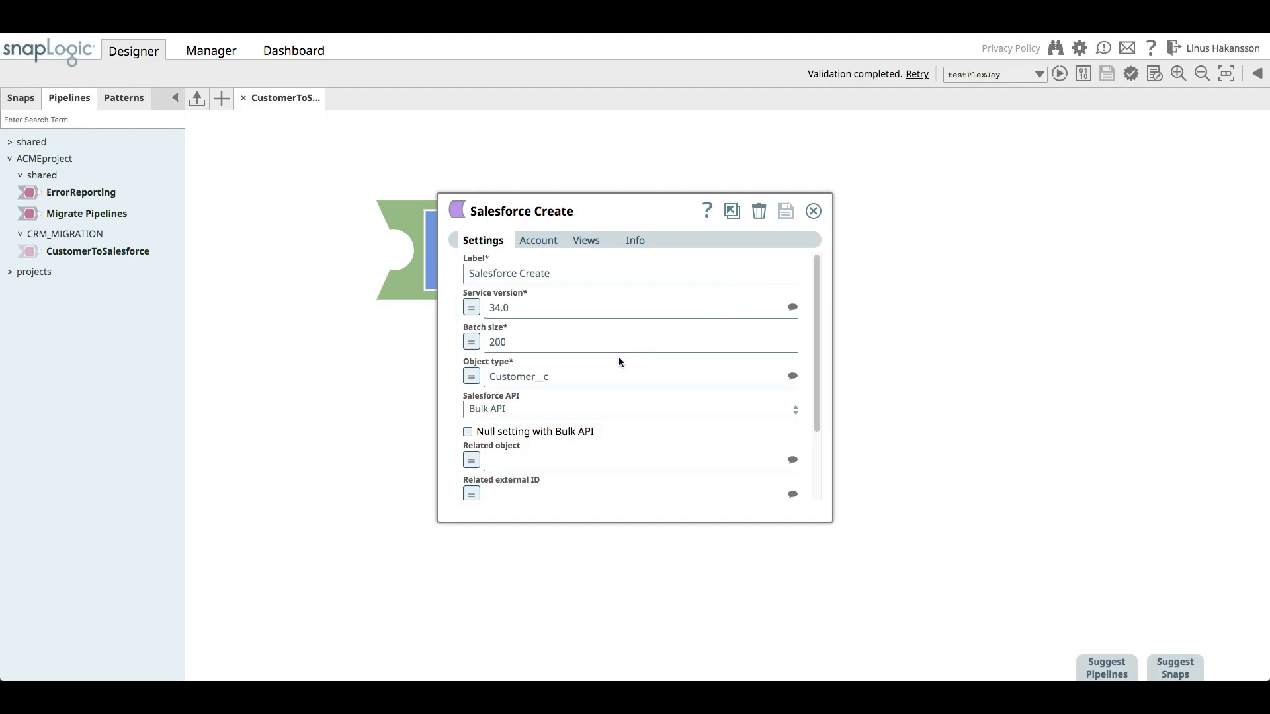
{"action": "mouse_move", "coordinate": [811, 212]}
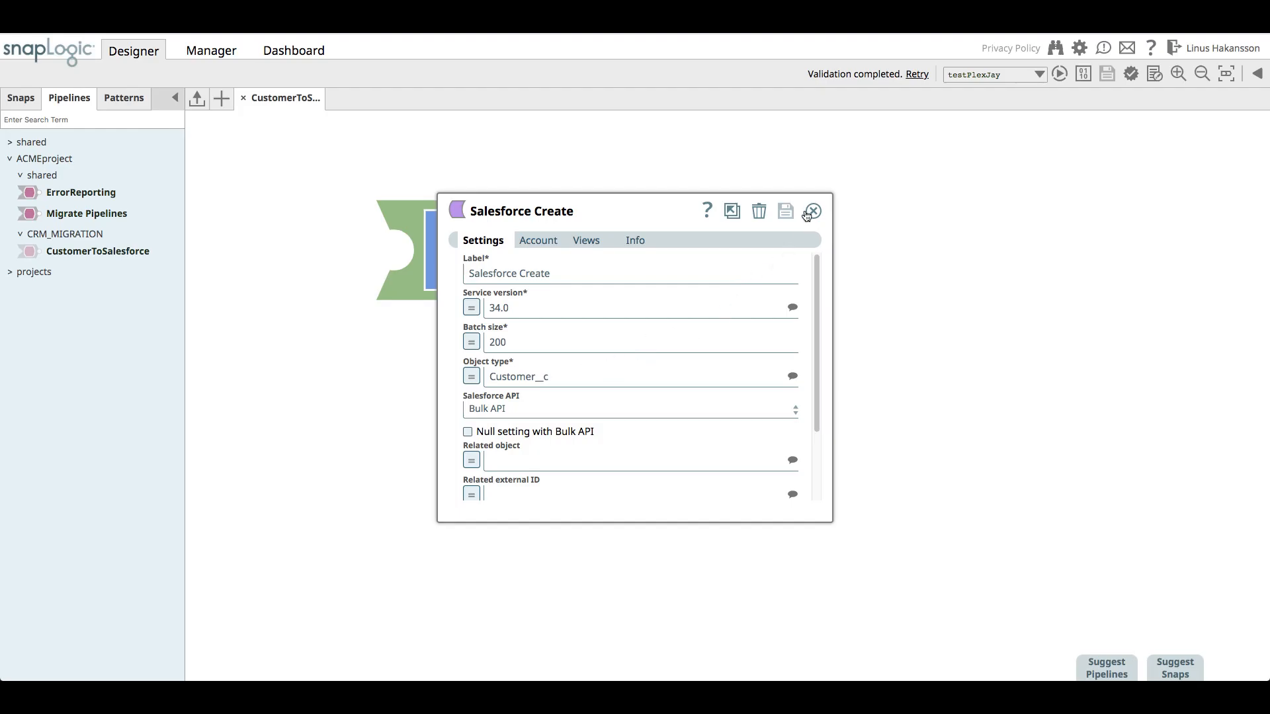
Step: Close Salesforce Create's settings and show the Mapper's customer-to-Salesforce field mappings
{"action": "left_click", "coordinate": [811, 211]}
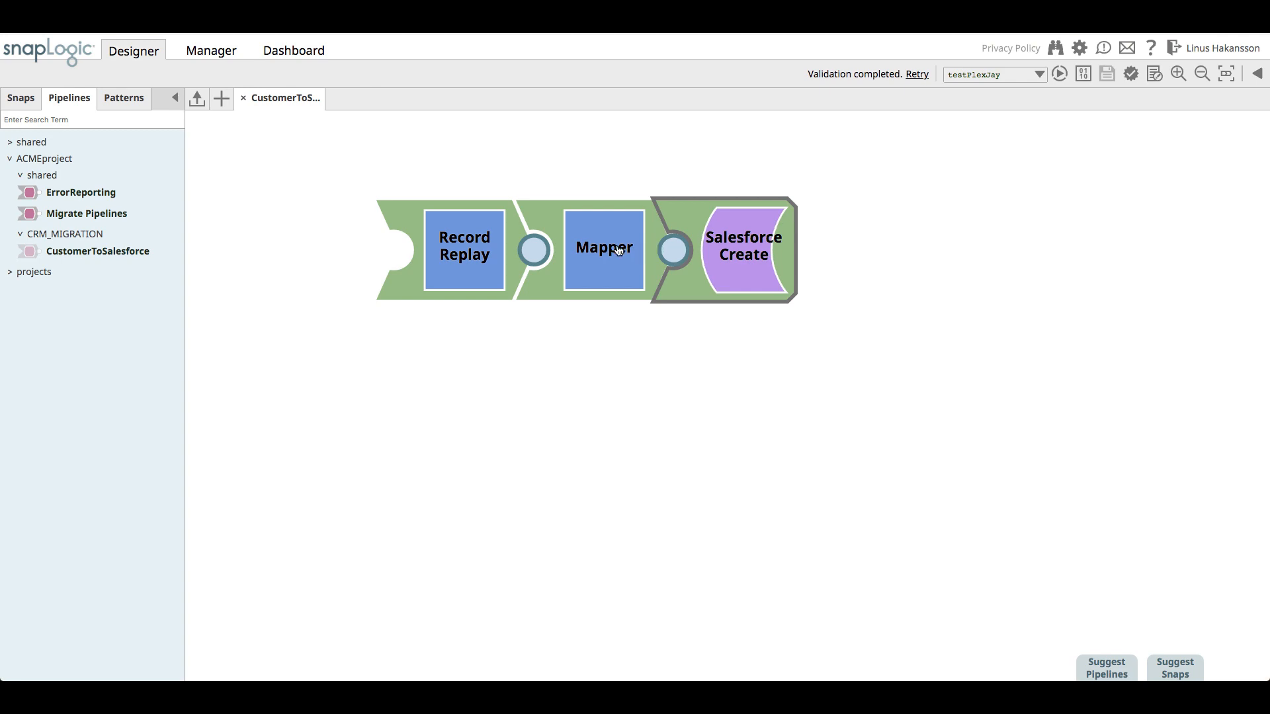
{"action": "double_click", "coordinate": [603, 249]}
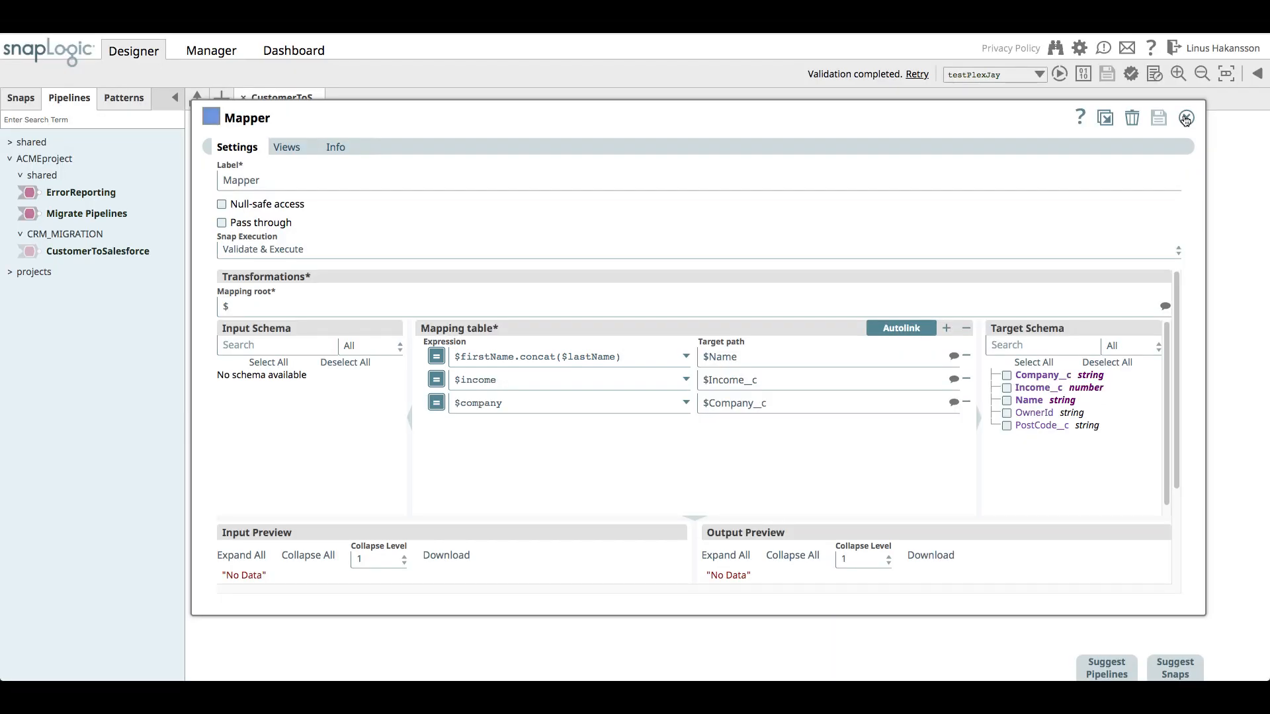
Step: Review the pipeline properties showing shared/ErrorReporting as error pipeline, then close without saving
{"action": "left_click", "coordinate": [1185, 118]}
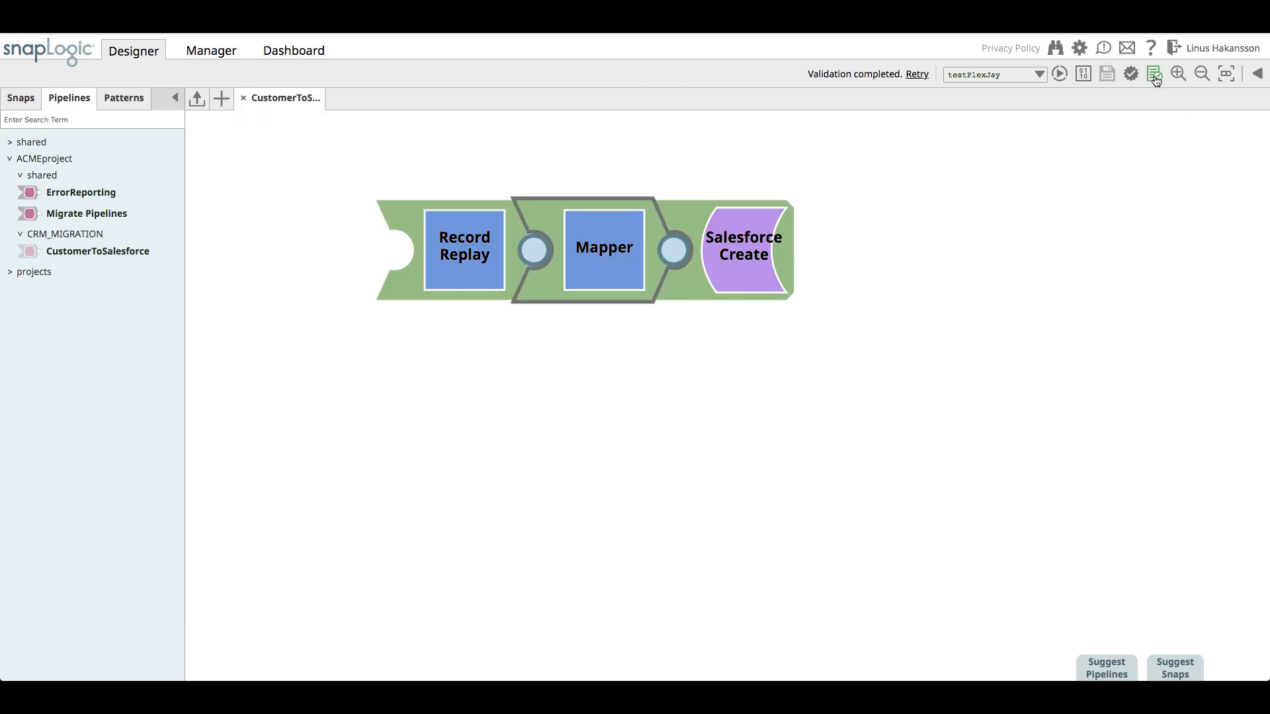
{"action": "left_click", "coordinate": [1153, 74]}
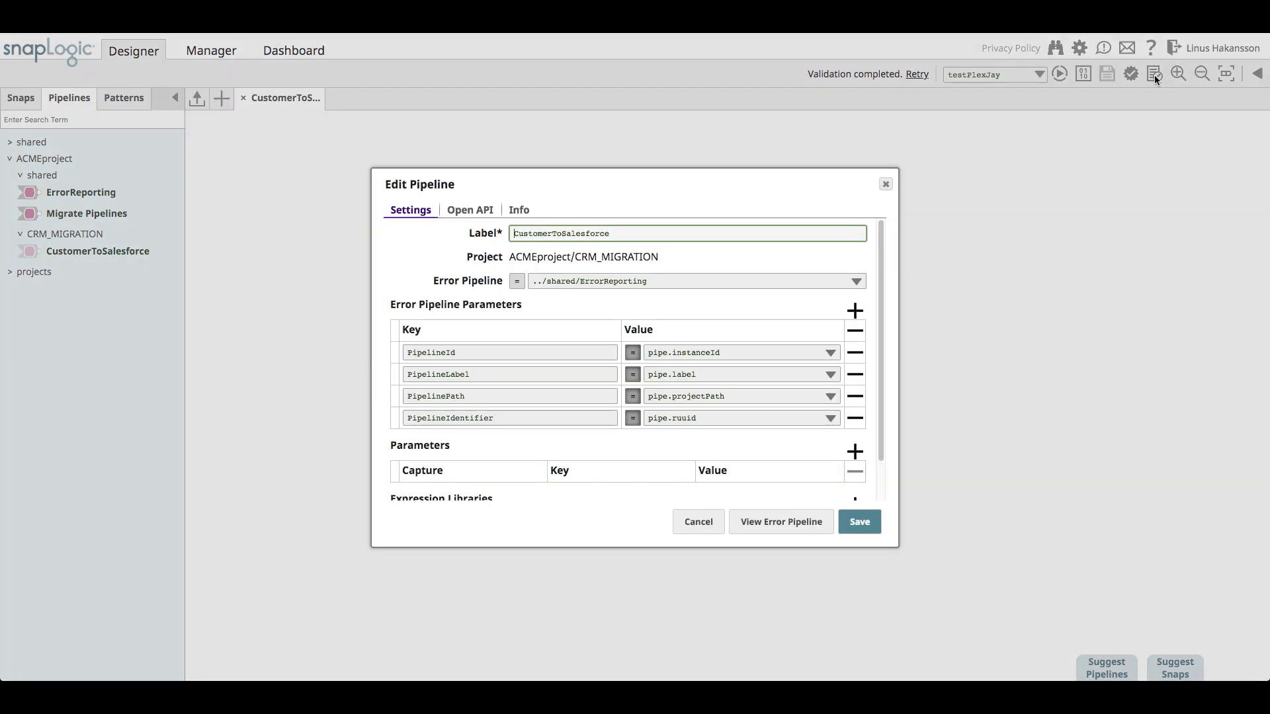
{"action": "mouse_move", "coordinate": [983, 216]}
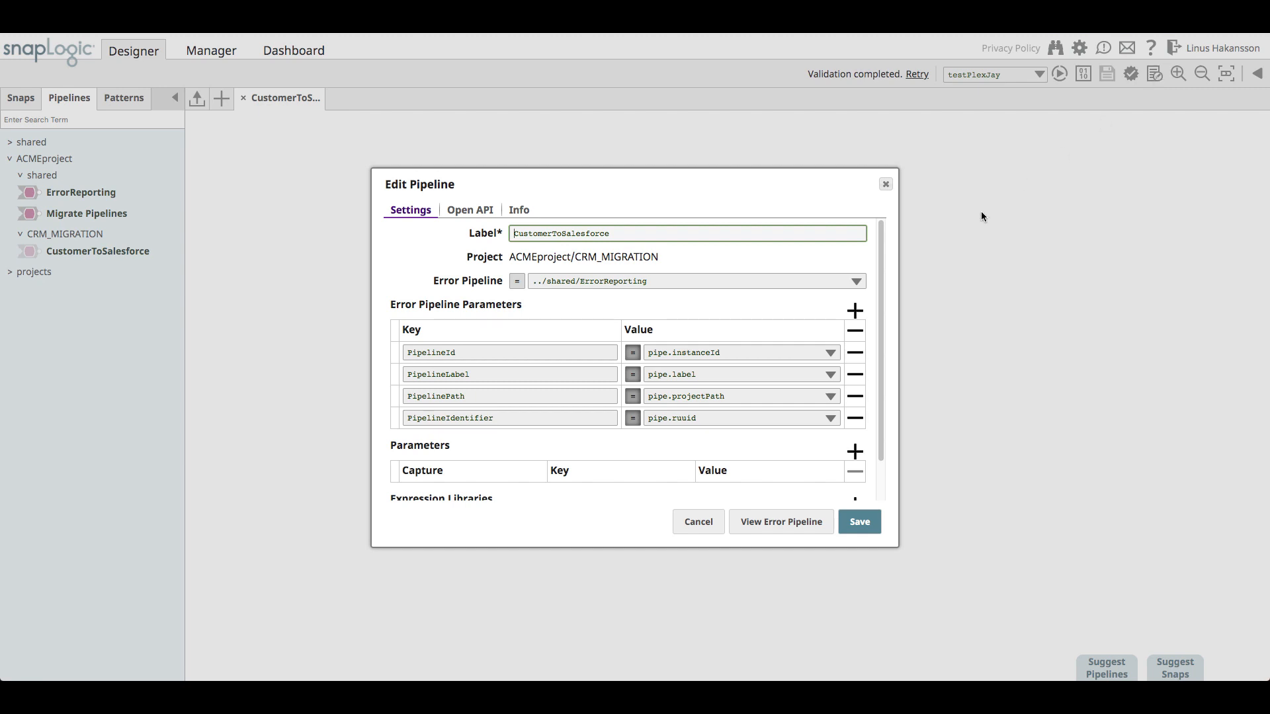
{"action": "double_click", "coordinate": [603, 280]}
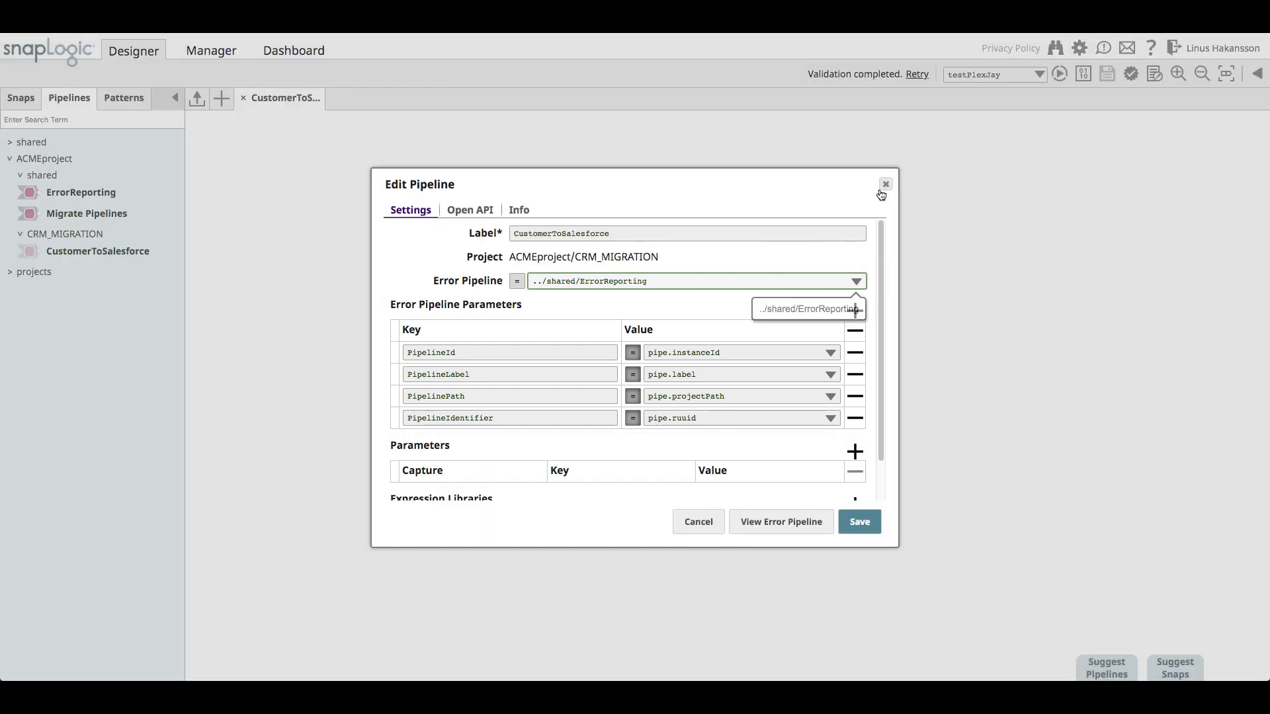
{"action": "left_click", "coordinate": [885, 184]}
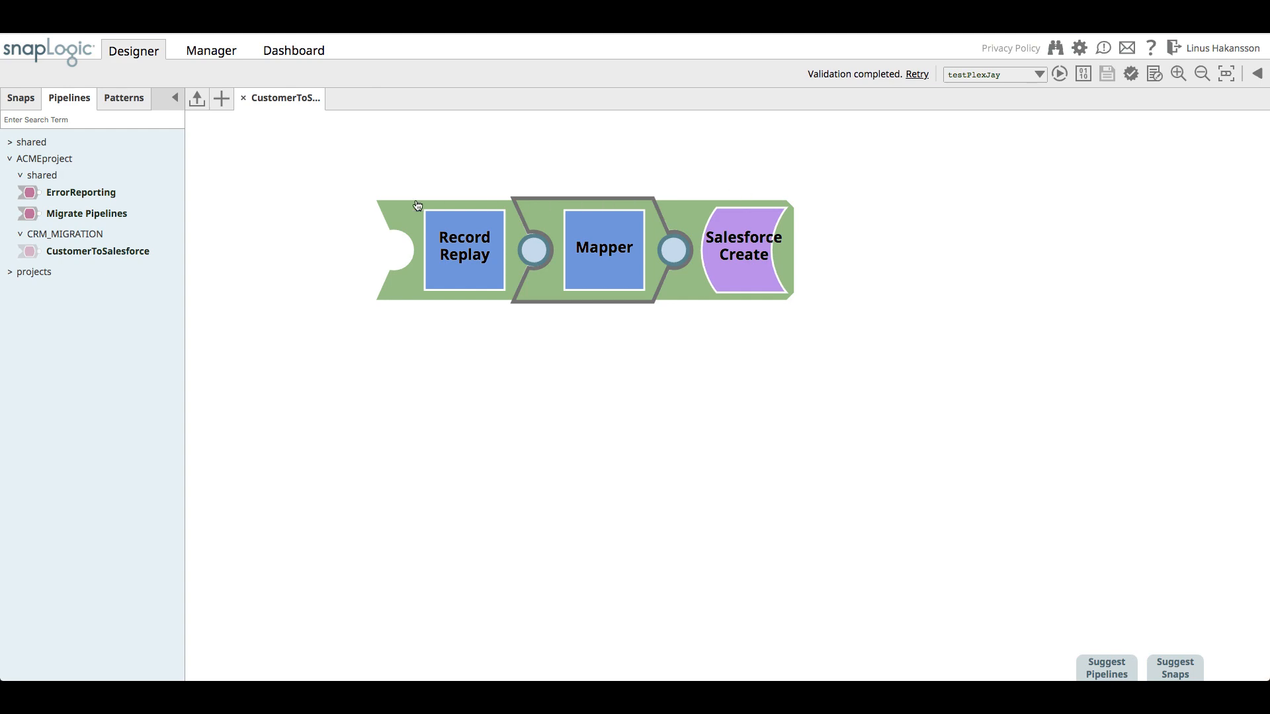
Step: View the ErrorReporting and Migrate Pipelines pipelines, then return to CustomerToSalesforce
{"action": "left_click", "coordinate": [80, 192]}
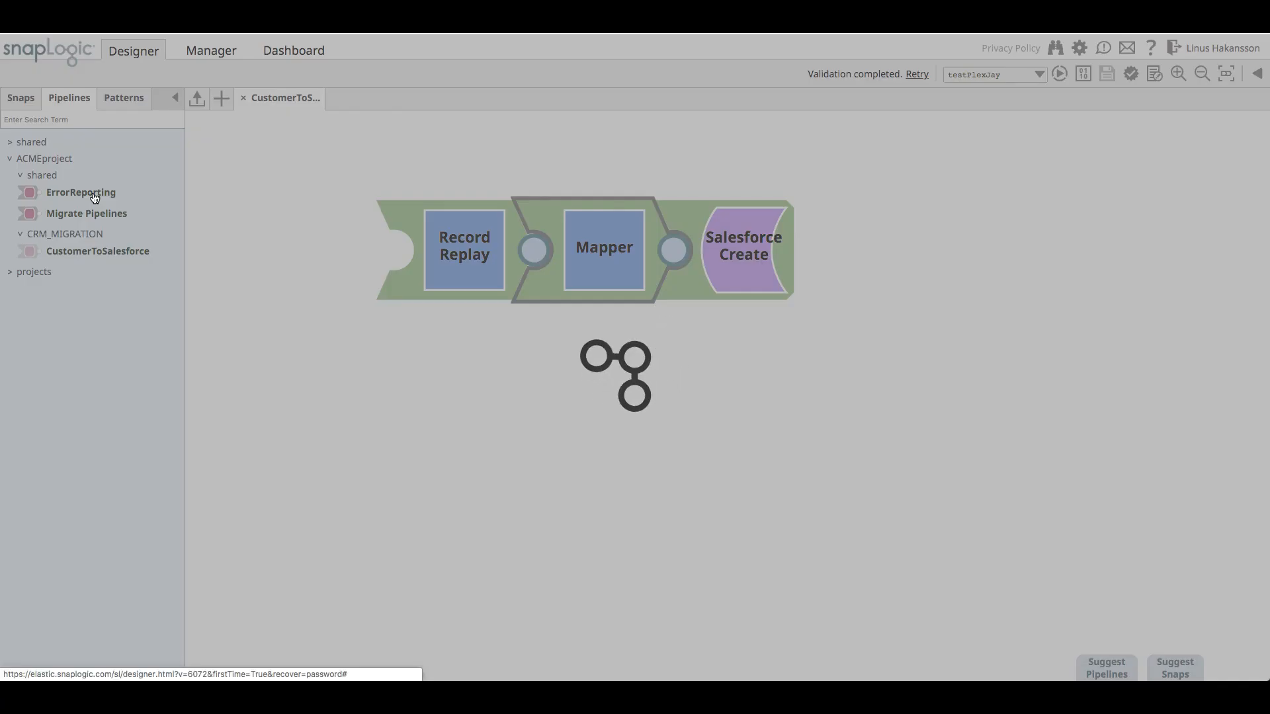
{"action": "double_click", "coordinate": [80, 192]}
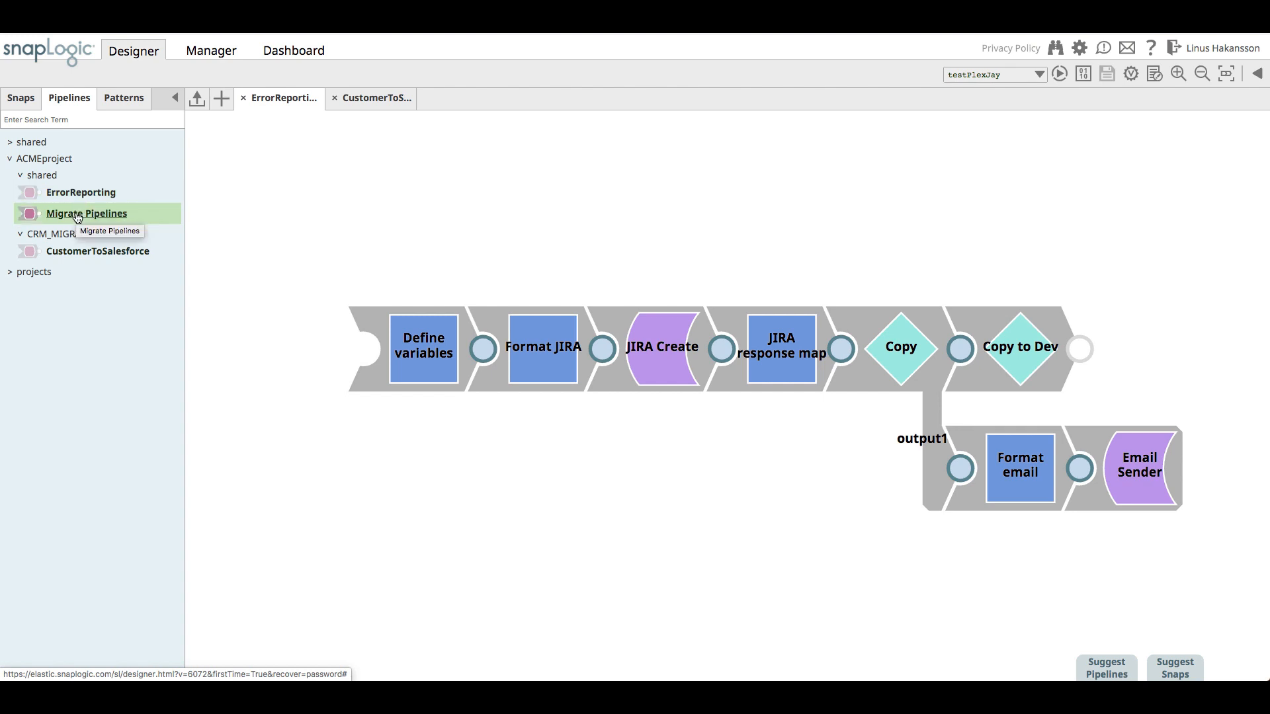
{"action": "double_click", "coordinate": [86, 213]}
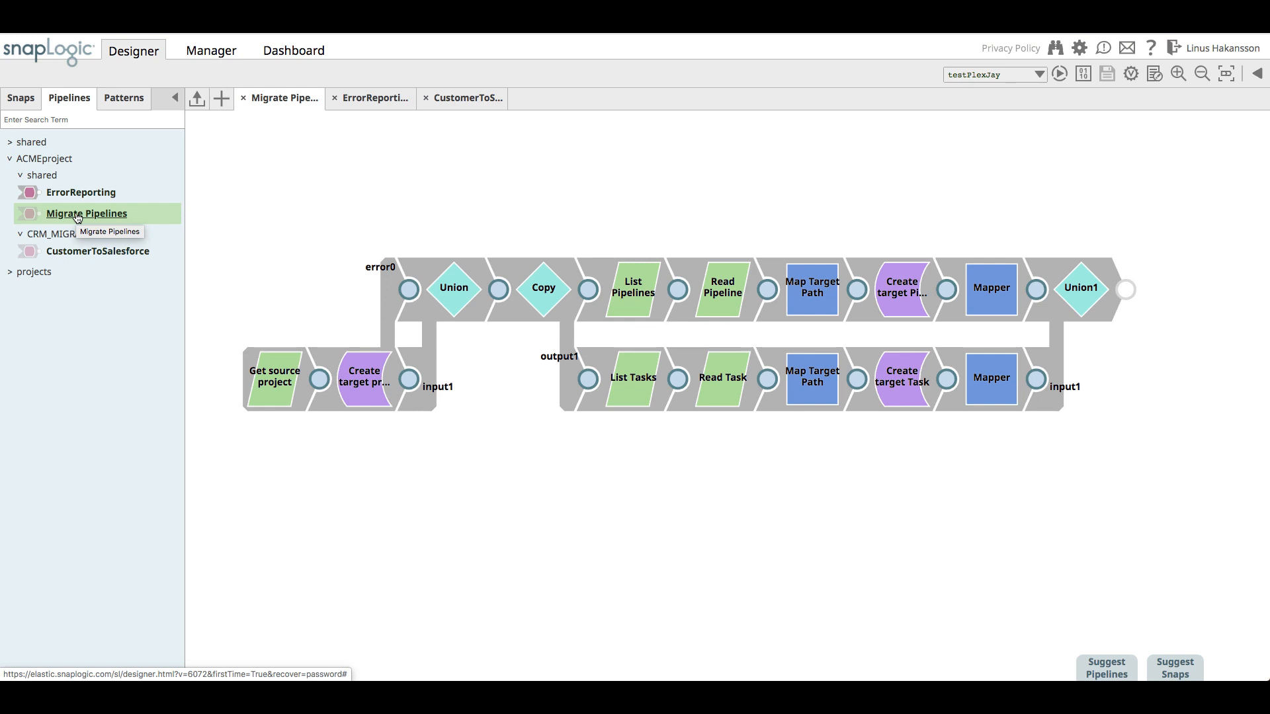
{"action": "left_click", "coordinate": [466, 98]}
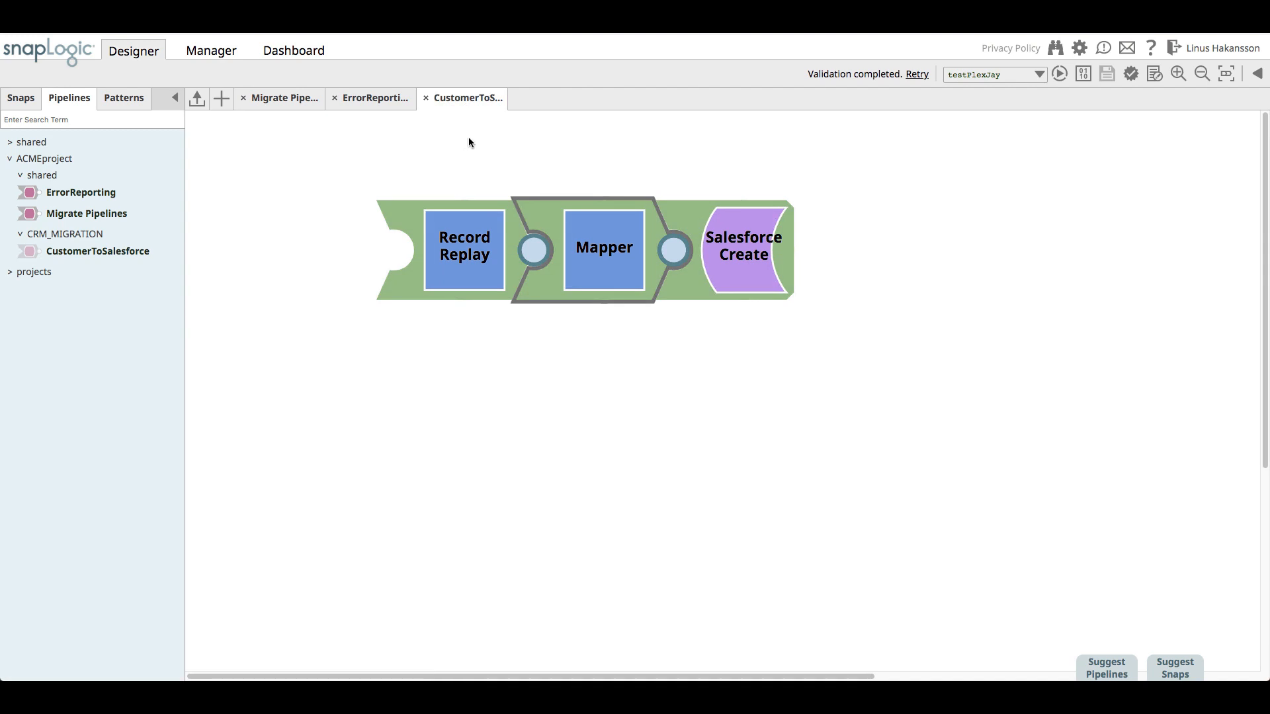
{"action": "mouse_move", "coordinate": [535, 41]}
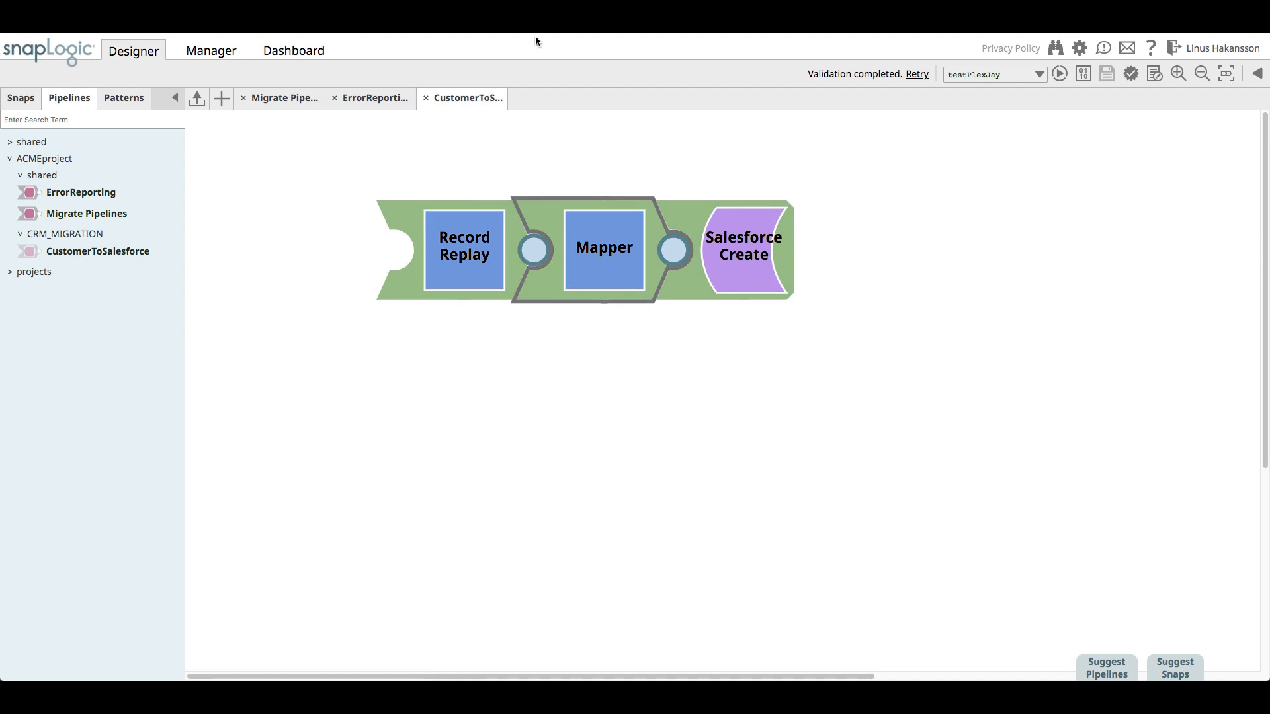
Step: Show the CustomerToSalesforce Task details and POST a test customer record to its URL from Postman
{"action": "left_click", "coordinate": [210, 50]}
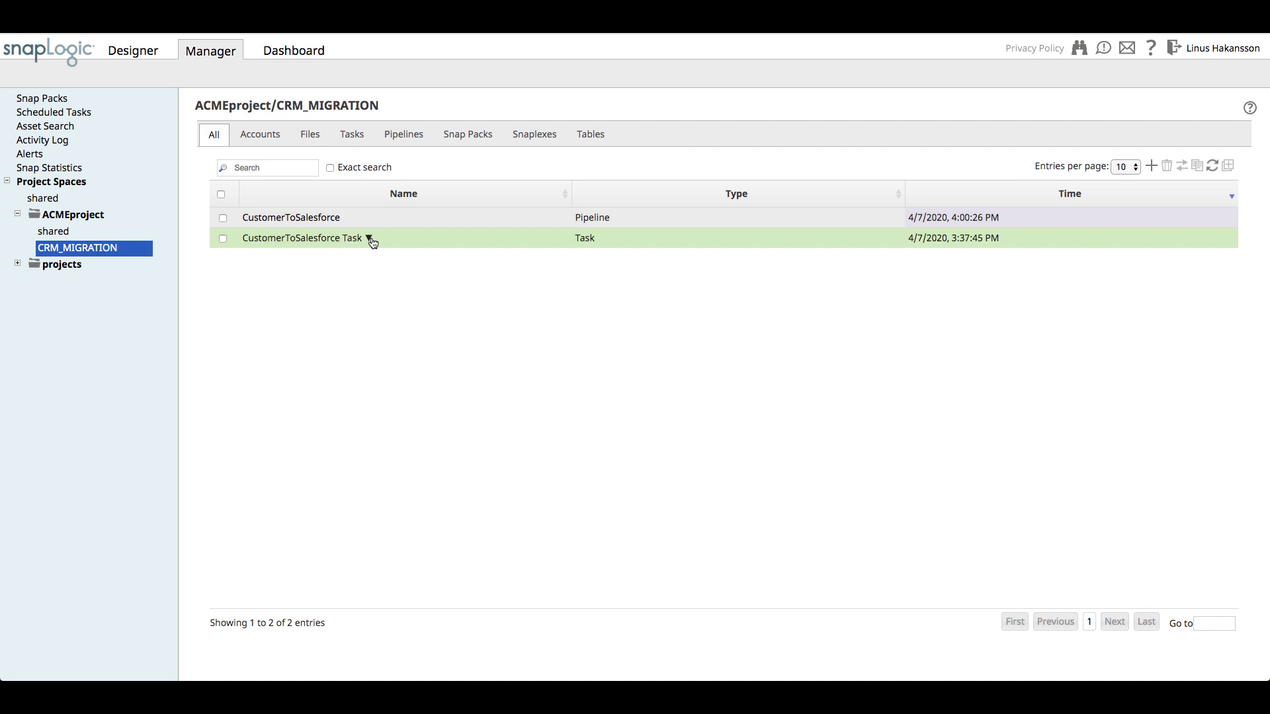
{"action": "left_click", "coordinate": [301, 237]}
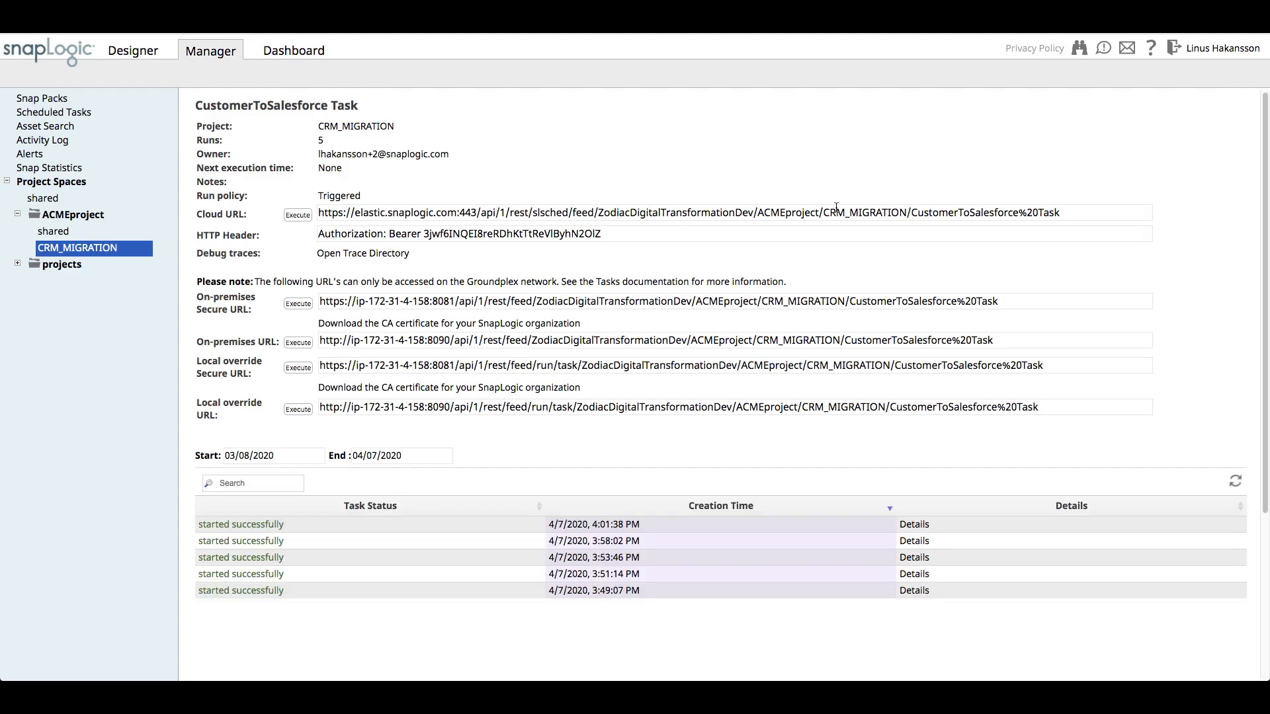
{"action": "mouse_move", "coordinate": [871, 240]}
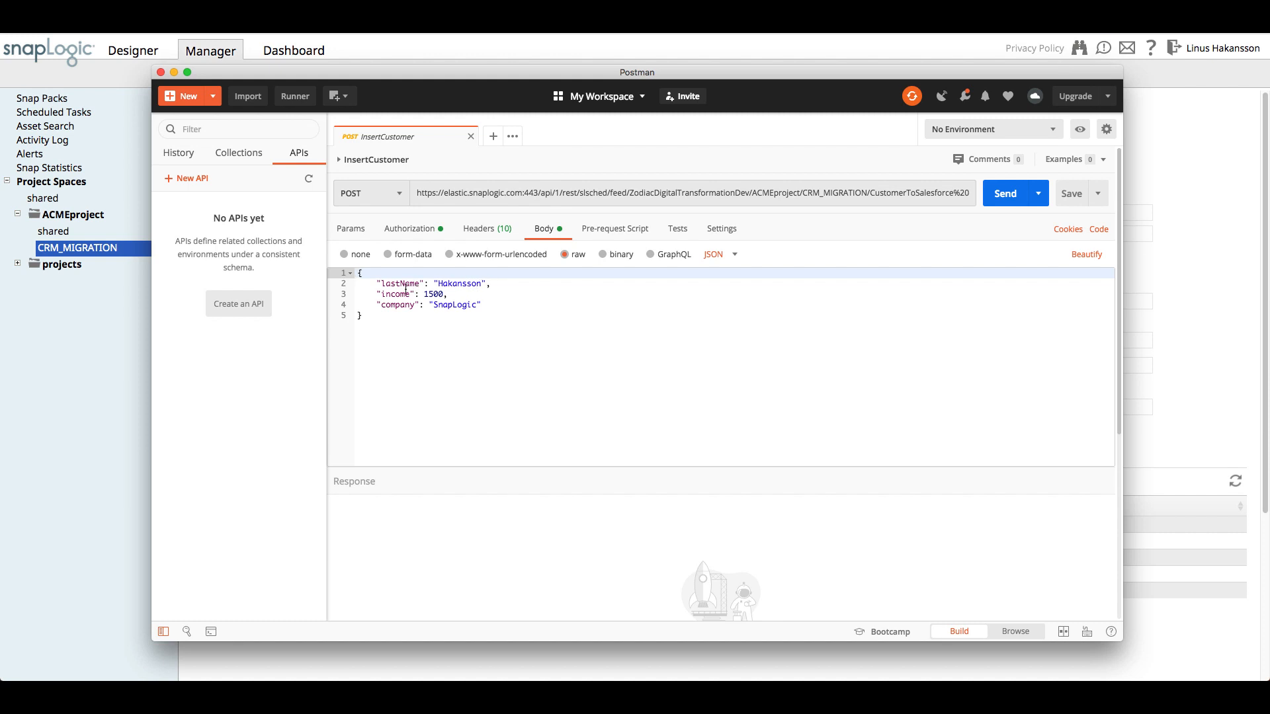
{"action": "mouse_move", "coordinate": [984, 204]}
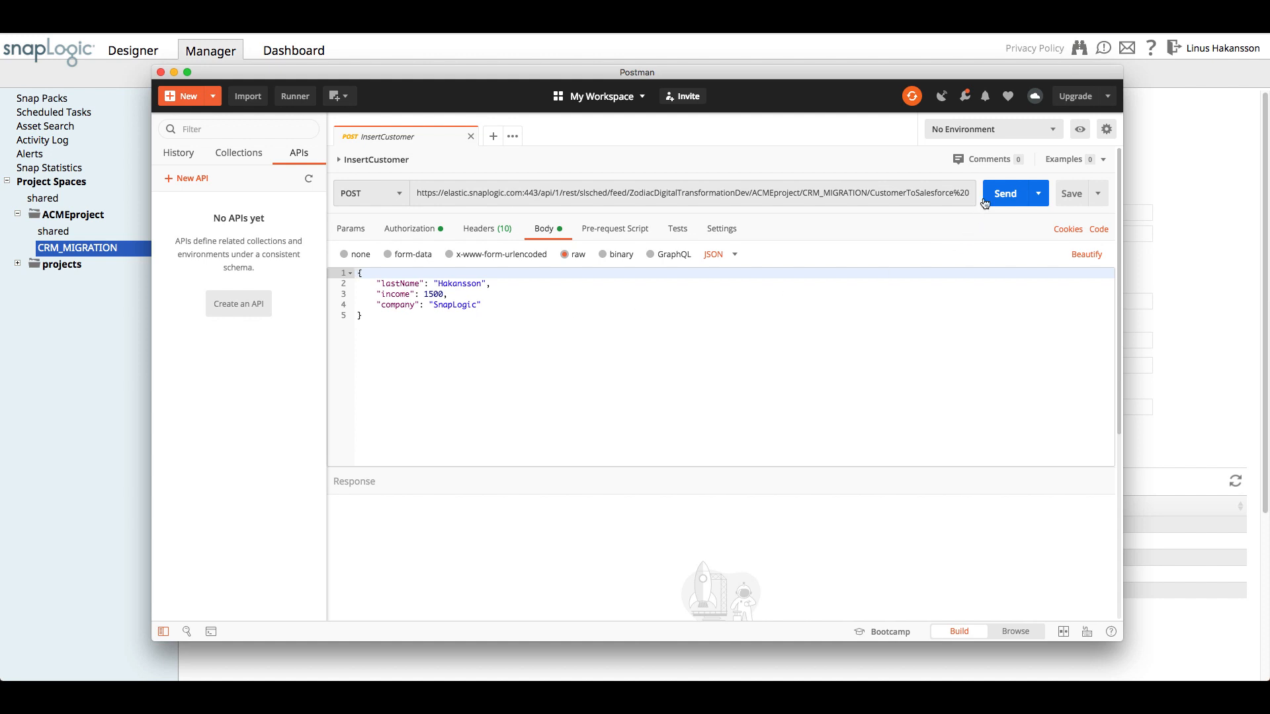
{"action": "left_click", "coordinate": [1004, 193]}
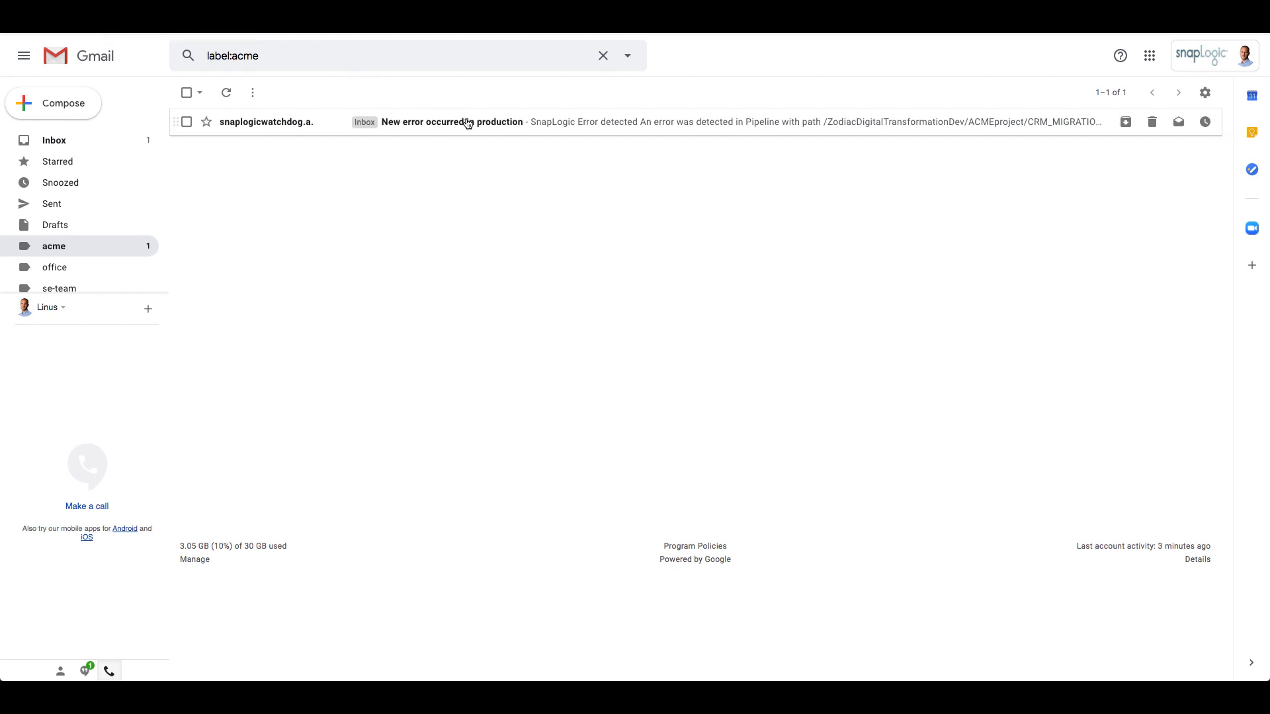
Step: Read the 'New error occurred in production' email and follow its link to Jira ticket ACME-34
{"action": "left_click", "coordinate": [451, 122]}
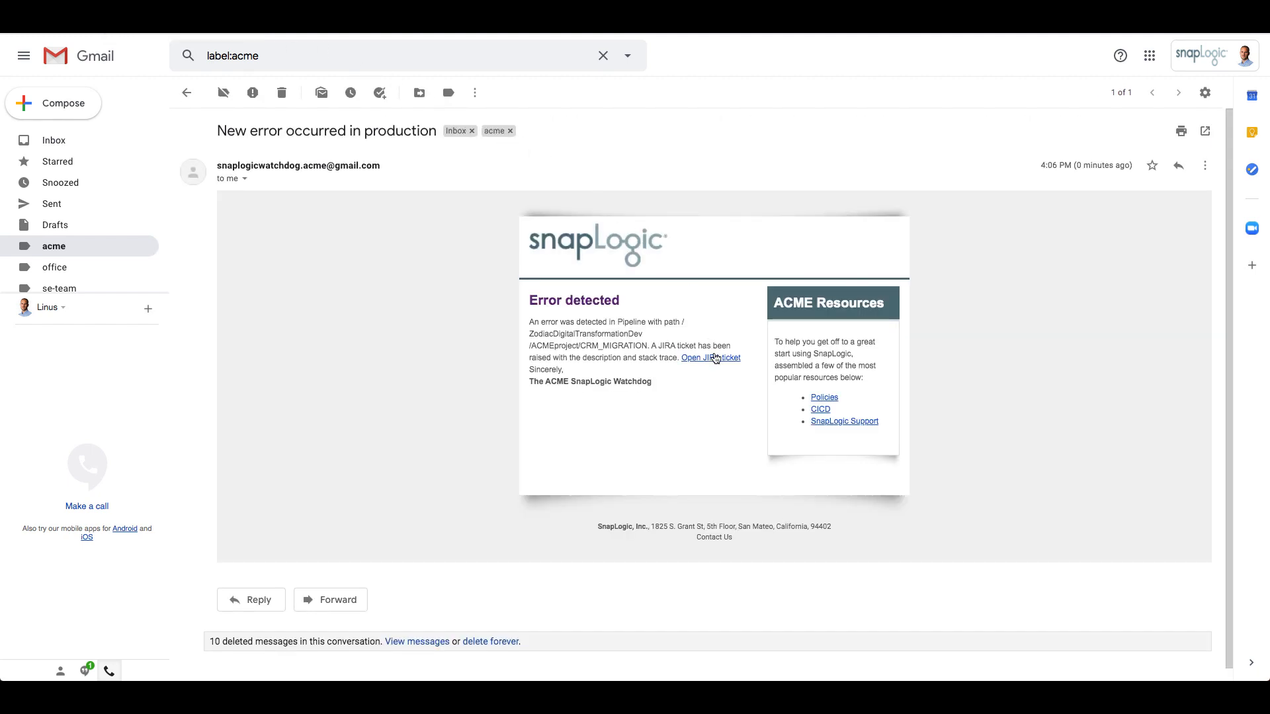
{"action": "mouse_move", "coordinate": [711, 359]}
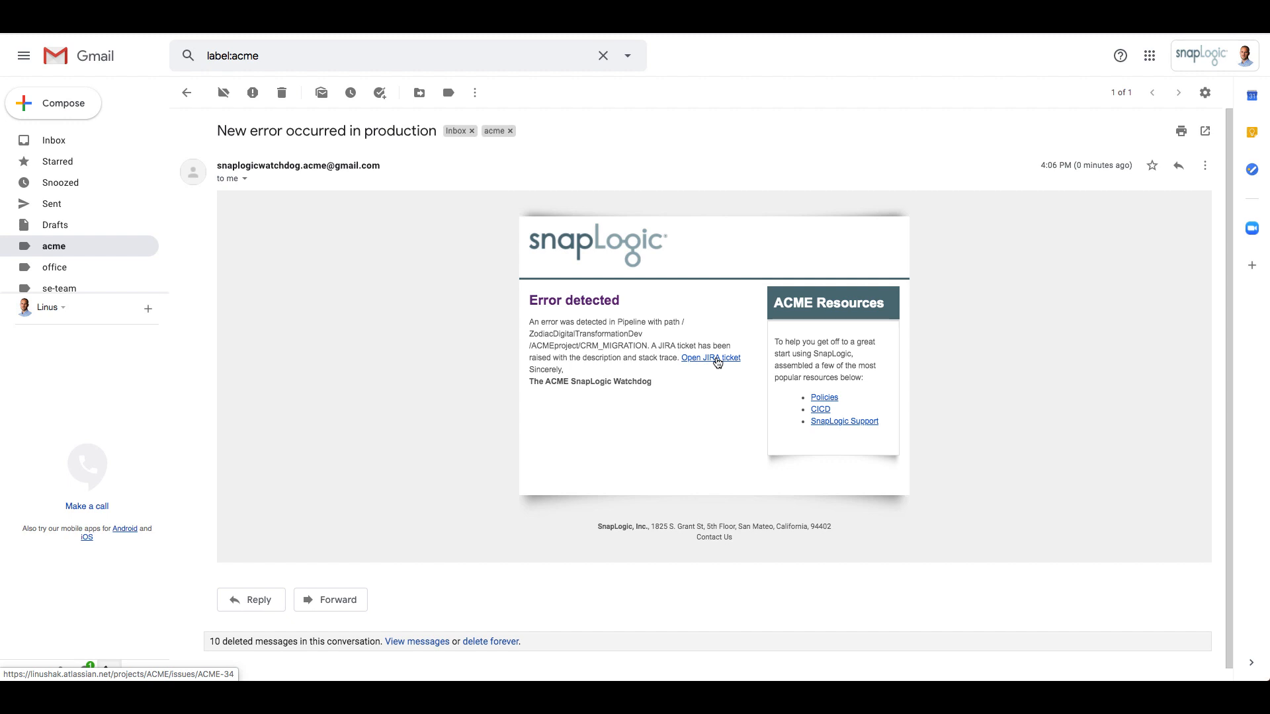
{"action": "left_click", "coordinate": [709, 358]}
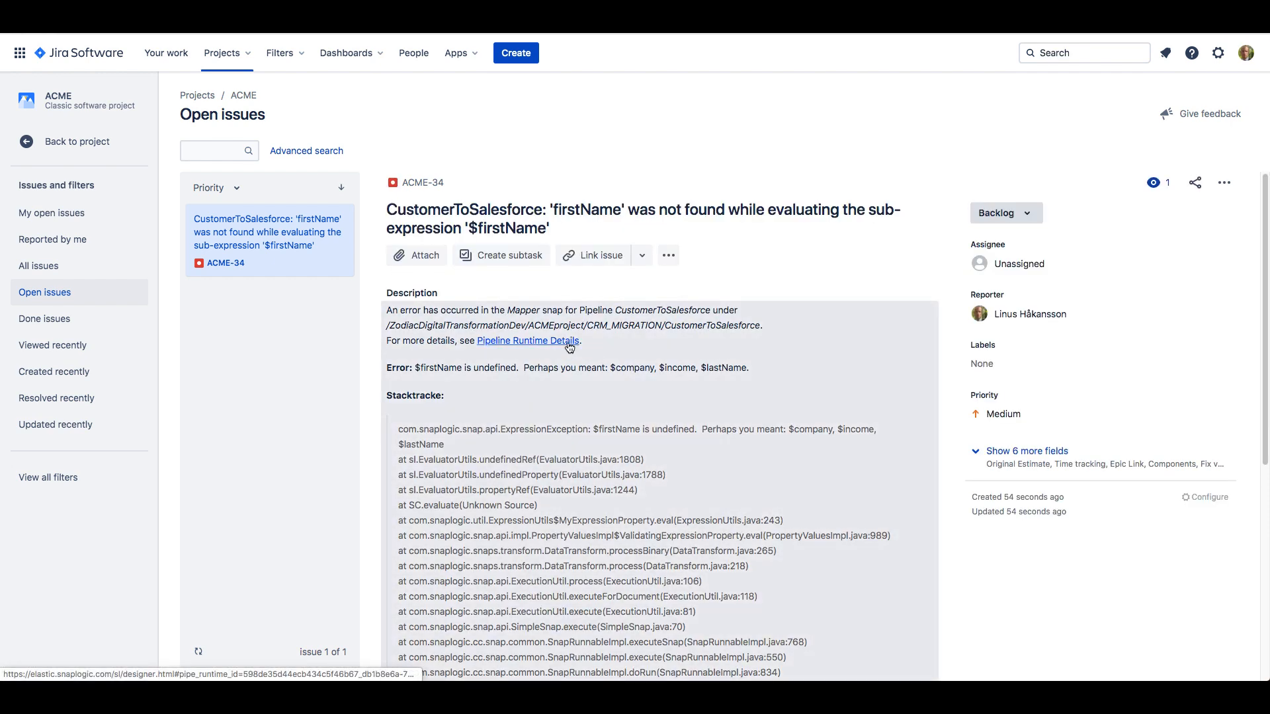
{"action": "mouse_move", "coordinate": [688, 372]}
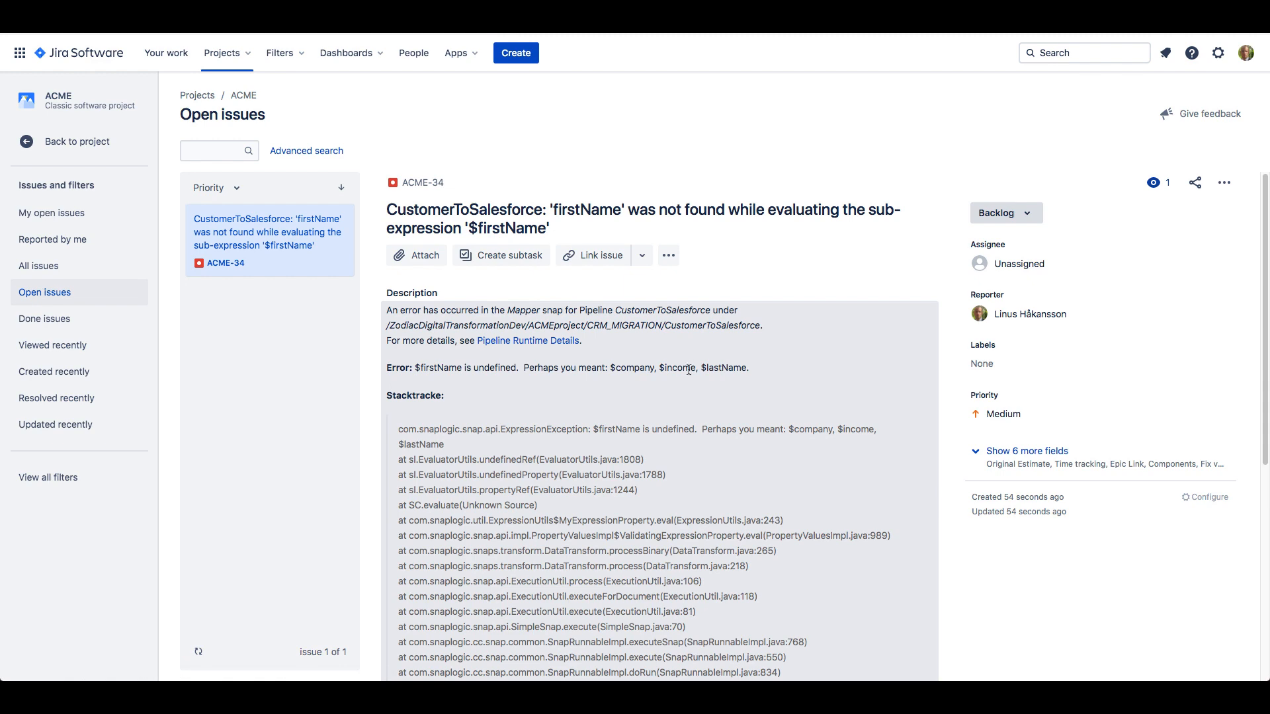
{"action": "scroll", "scroll_direction": "down", "scroll_amount": 3}
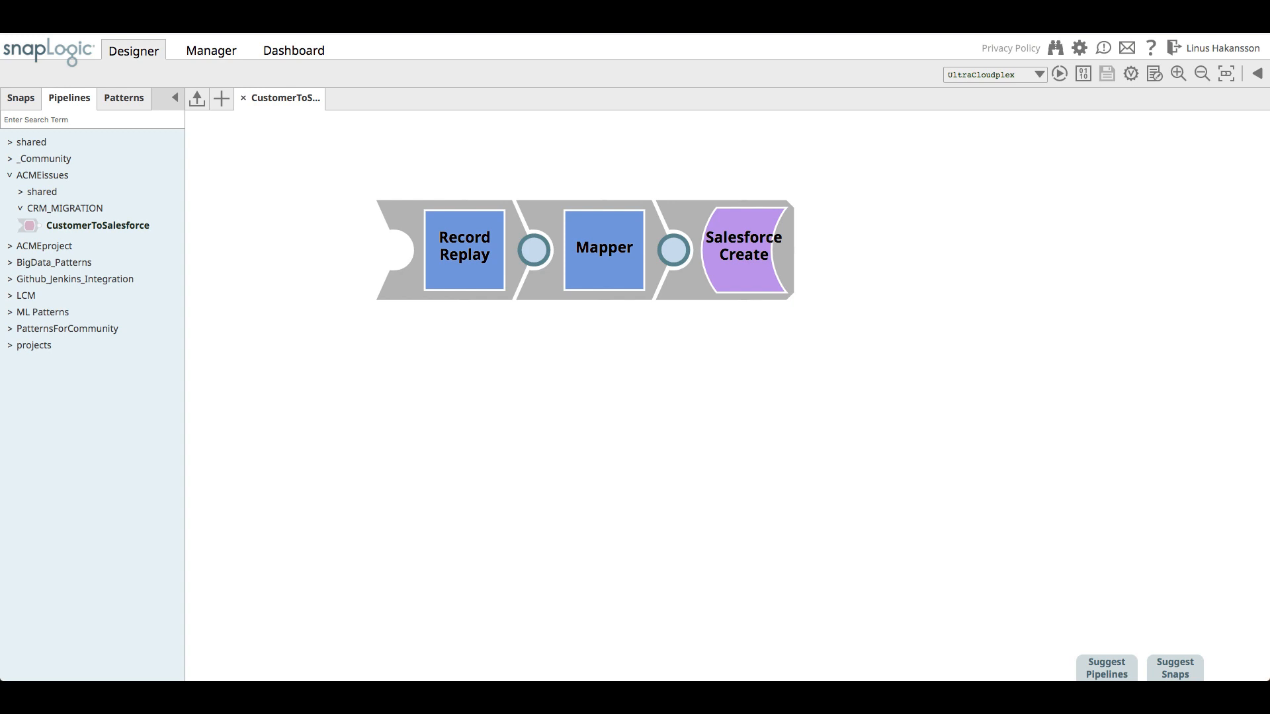
{"action": "mouse_move", "coordinate": [1148, 104]}
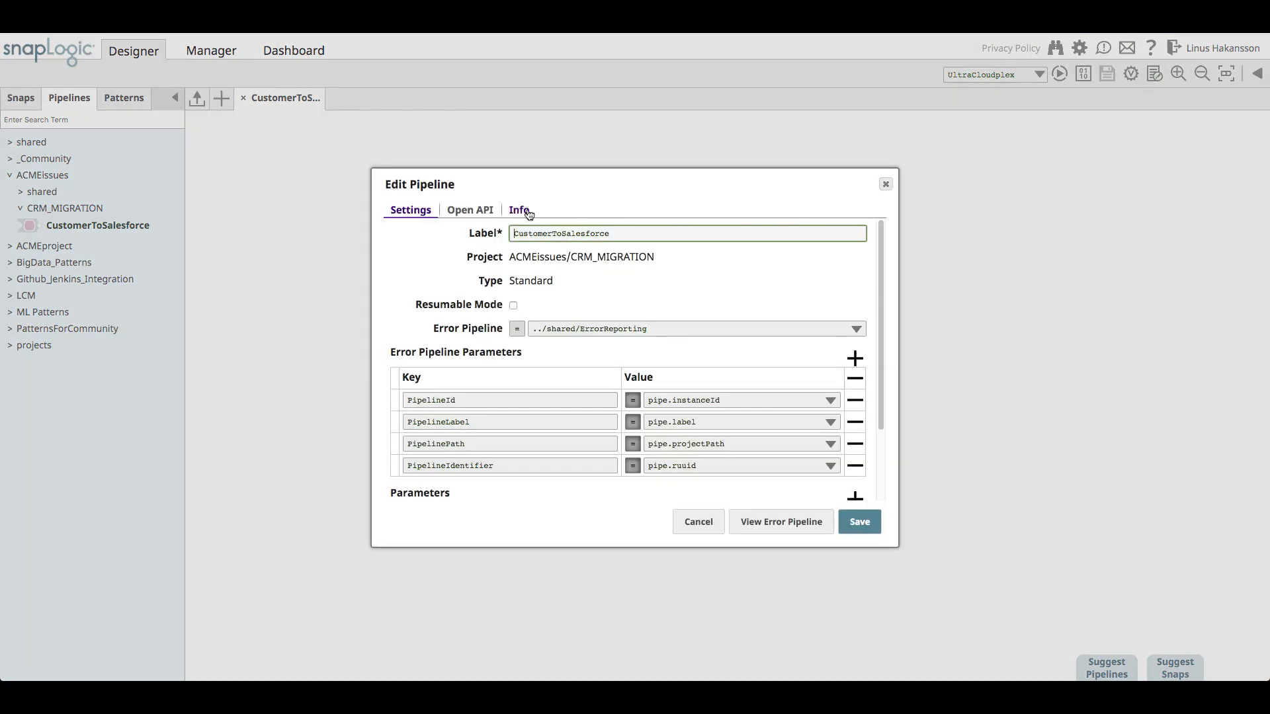
{"action": "left_click", "coordinate": [518, 210]}
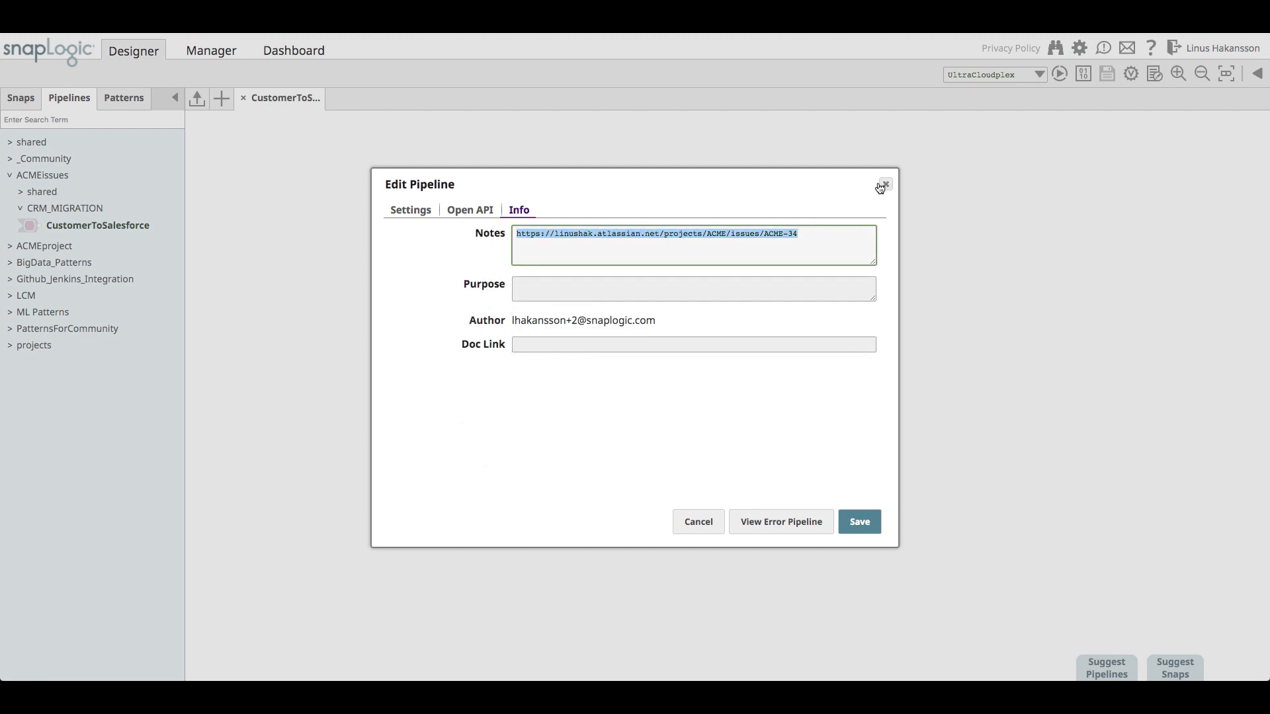
{"action": "left_click", "coordinate": [882, 185]}
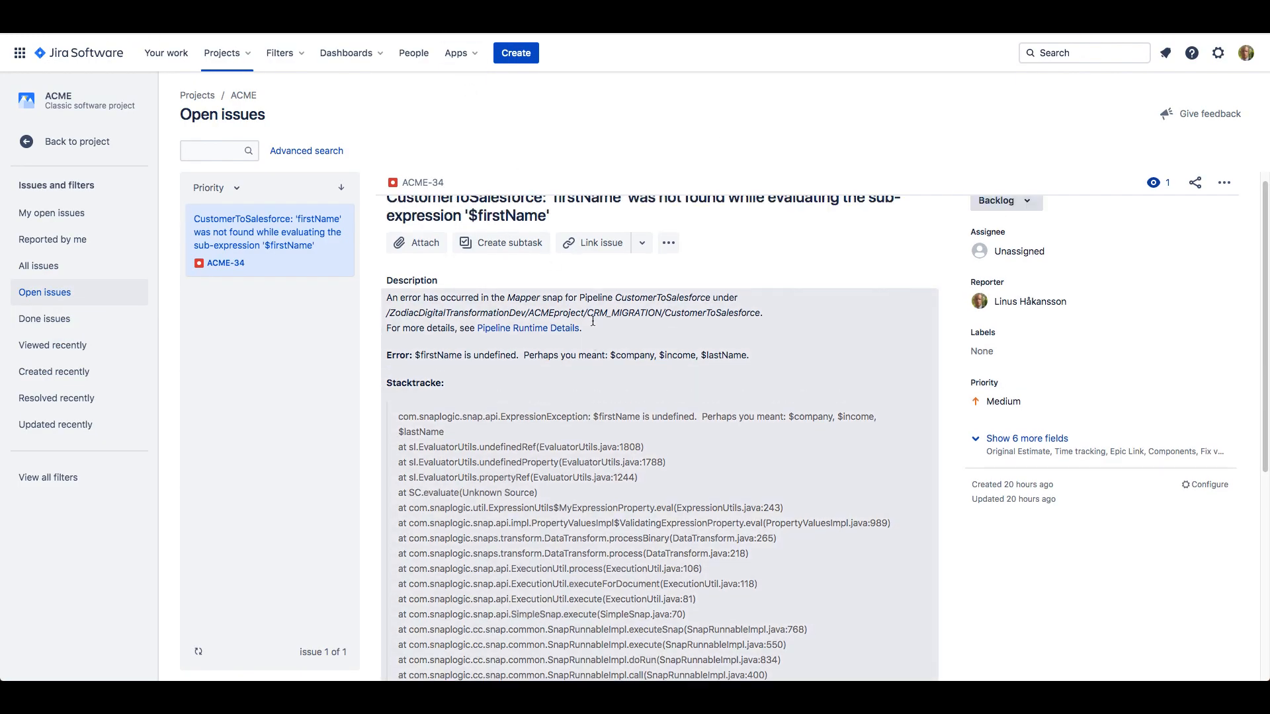
{"action": "scroll", "scroll_direction": "up", "scroll_amount": 3}
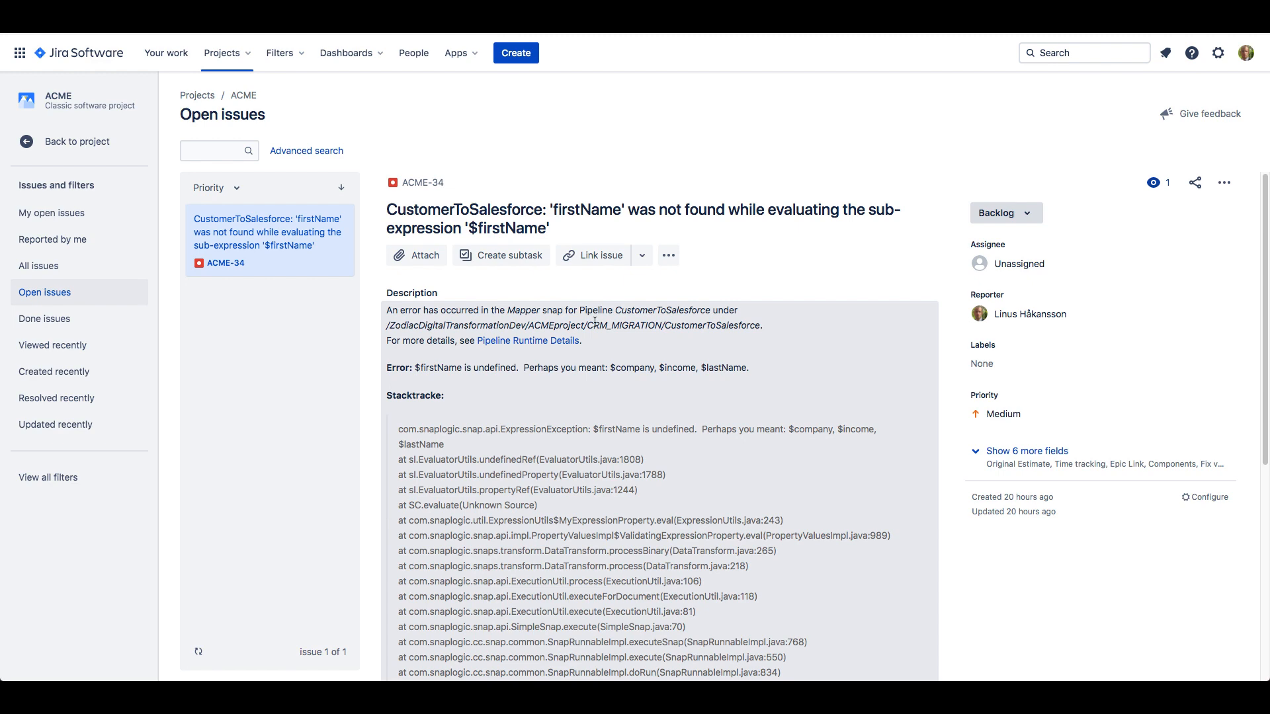
{"action": "scroll", "scroll_direction": "down", "scroll_amount": 3}
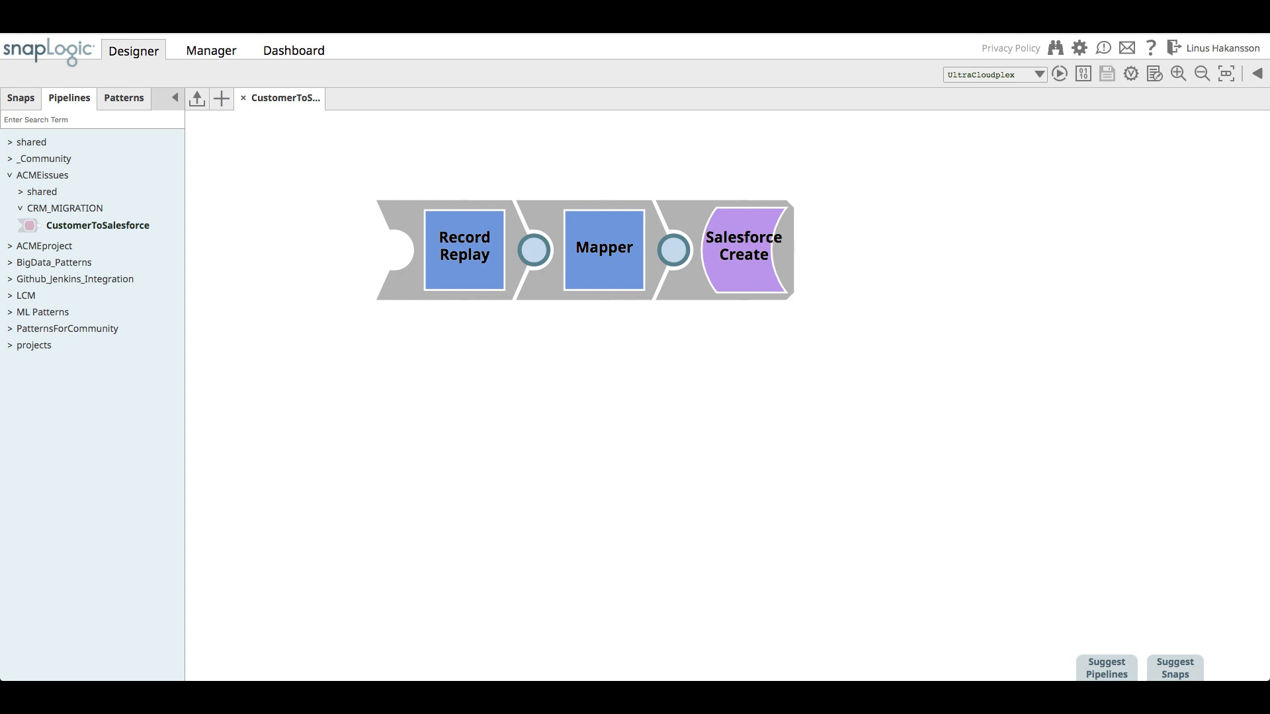
{"action": "mouse_move", "coordinate": [221, 99]}
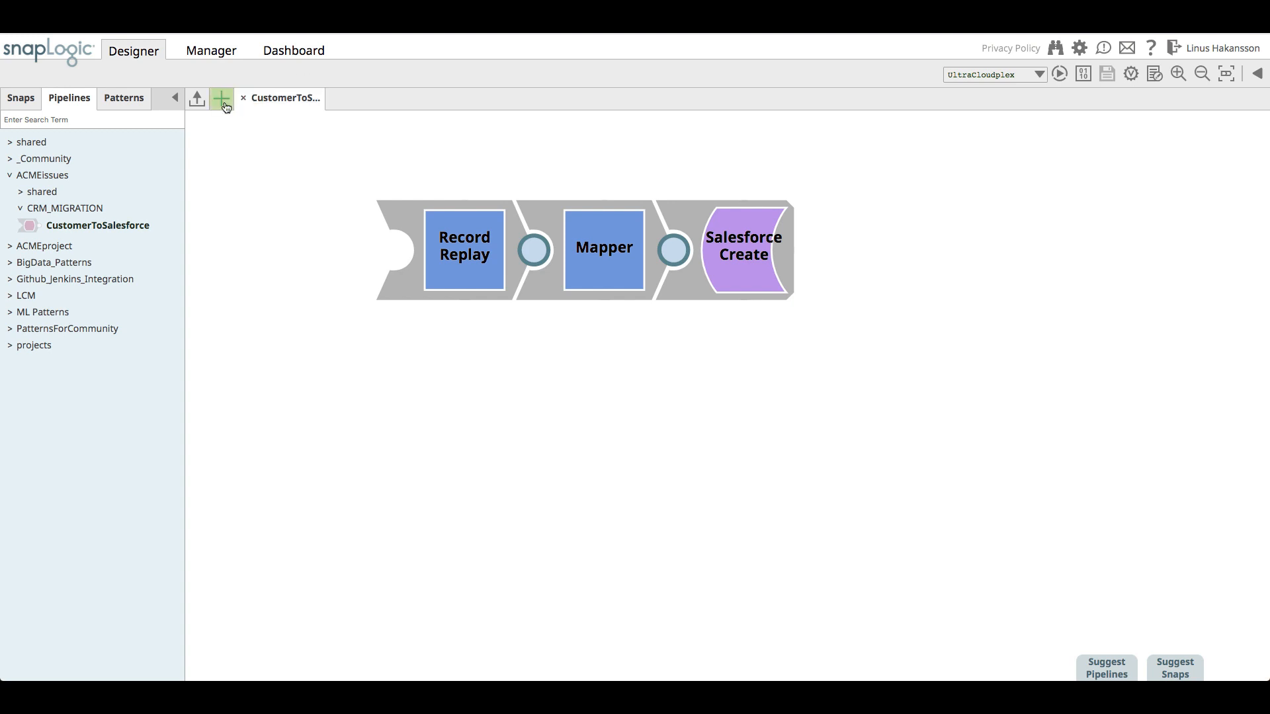
Step: Save a new pipeline CustomerToSalesforce_target in the ACMEissues/CRM_MIGRATION project
{"action": "left_click", "coordinate": [221, 98]}
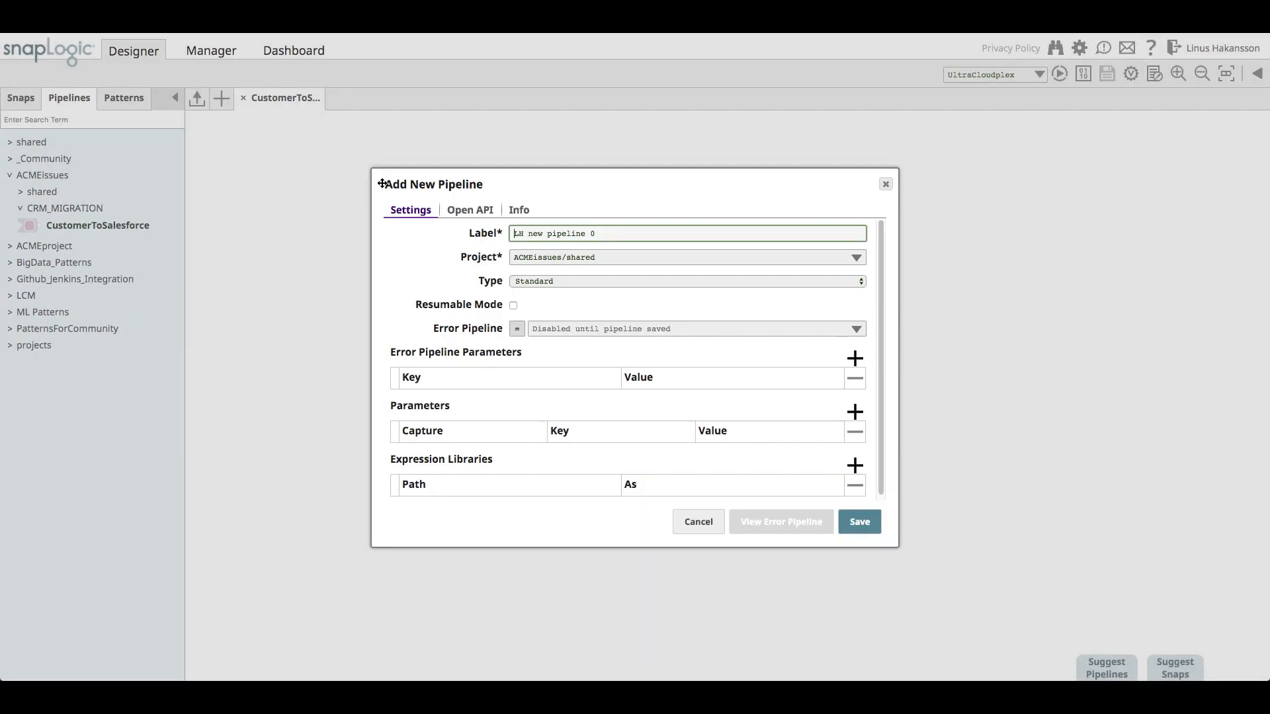
{"action": "left_click", "coordinate": [855, 258]}
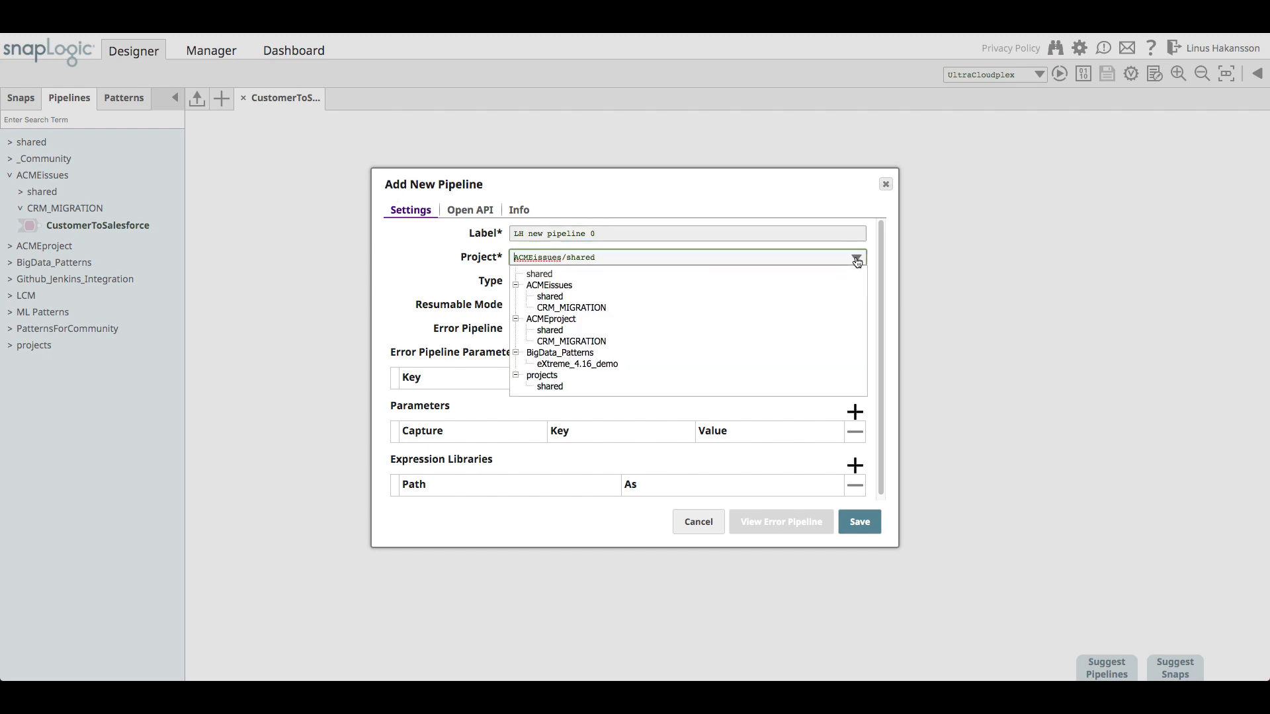
{"action": "left_click", "coordinate": [568, 306]}
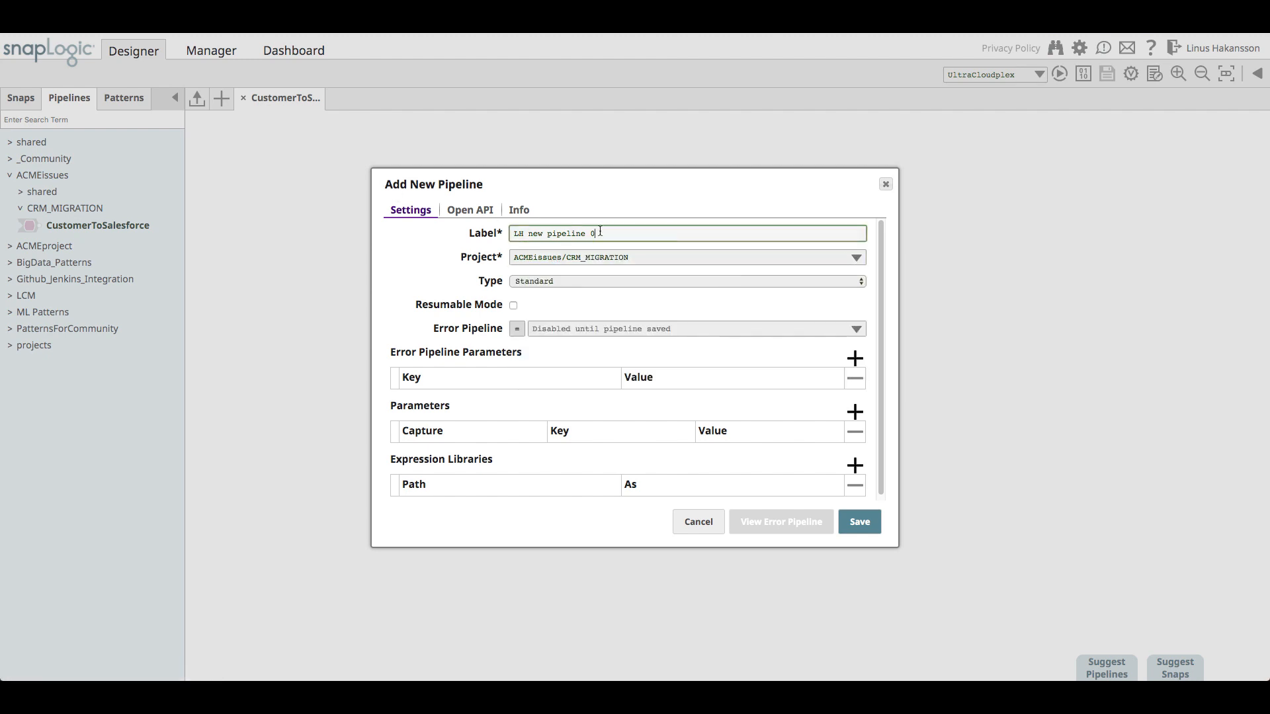
{"action": "type", "text": "CustomerT"}
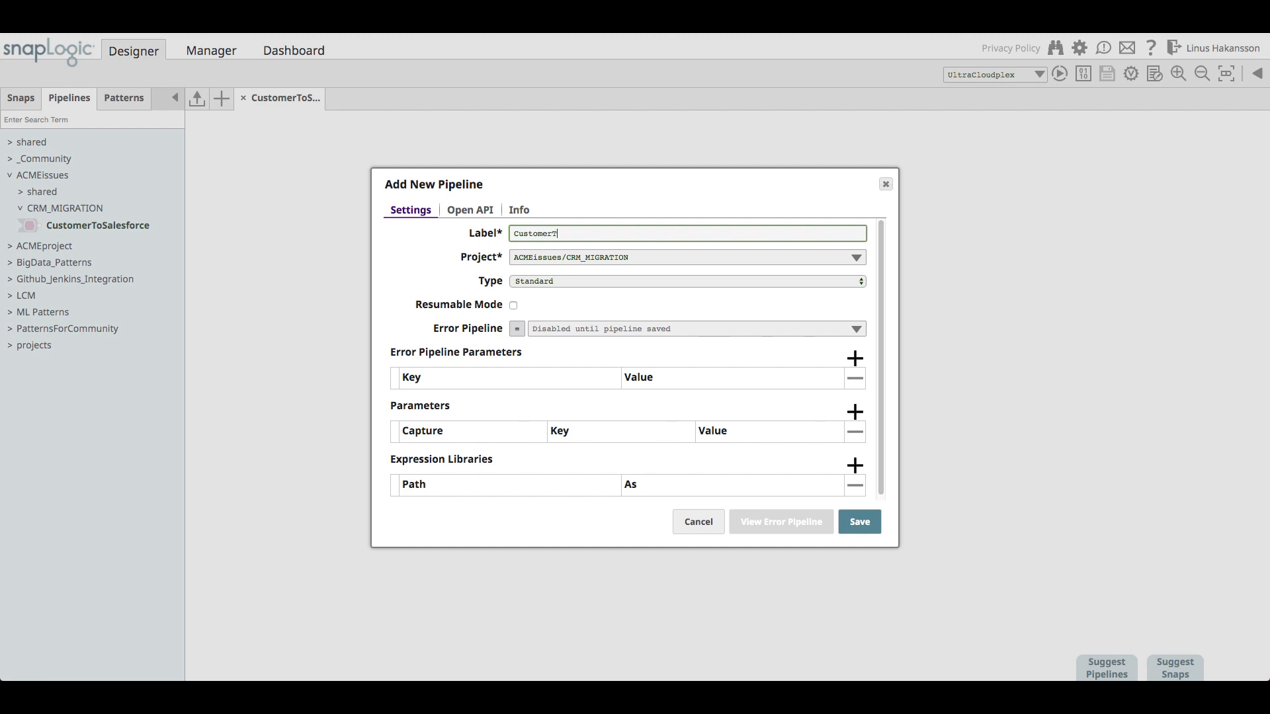
{"action": "type", "text": "oSalesforce_target"}
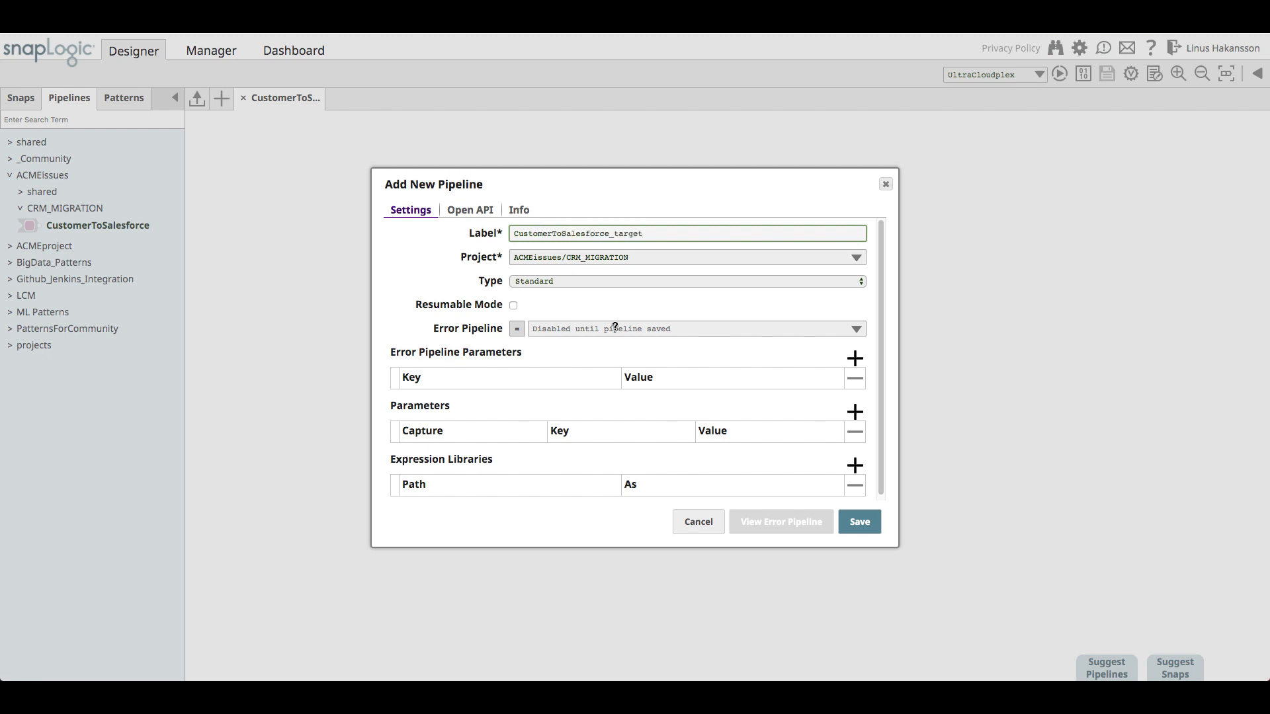
{"action": "left_click", "coordinate": [858, 521]}
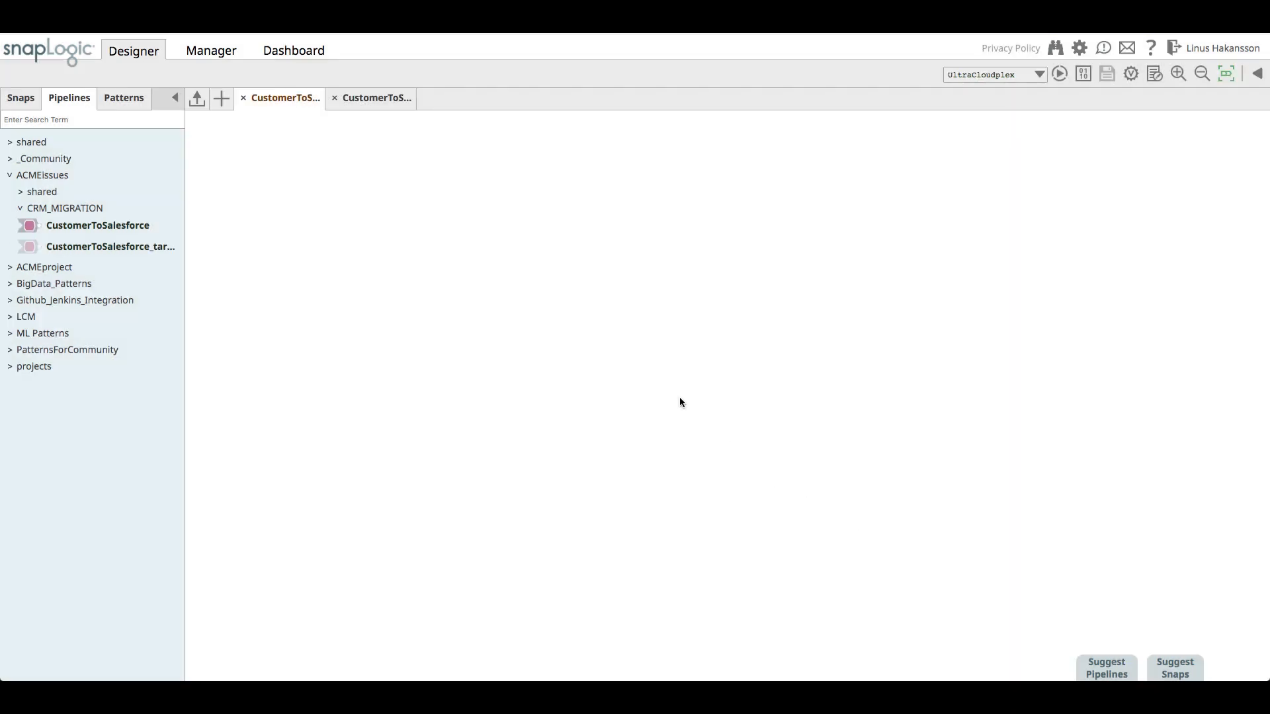
Step: Copy Record Replay and Mapper from CustomerToSalesforce into the target pipeline
{"action": "left_click", "coordinate": [373, 98]}
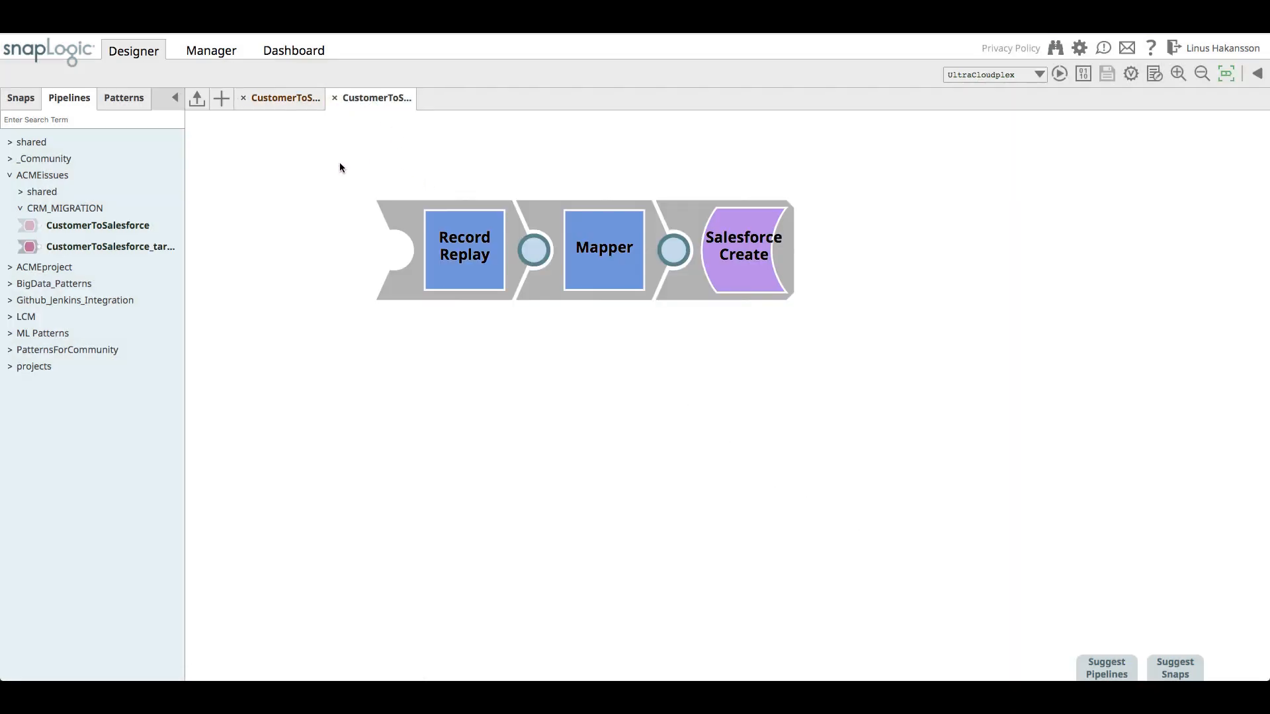
{"action": "right_click", "coordinate": [603, 248]}
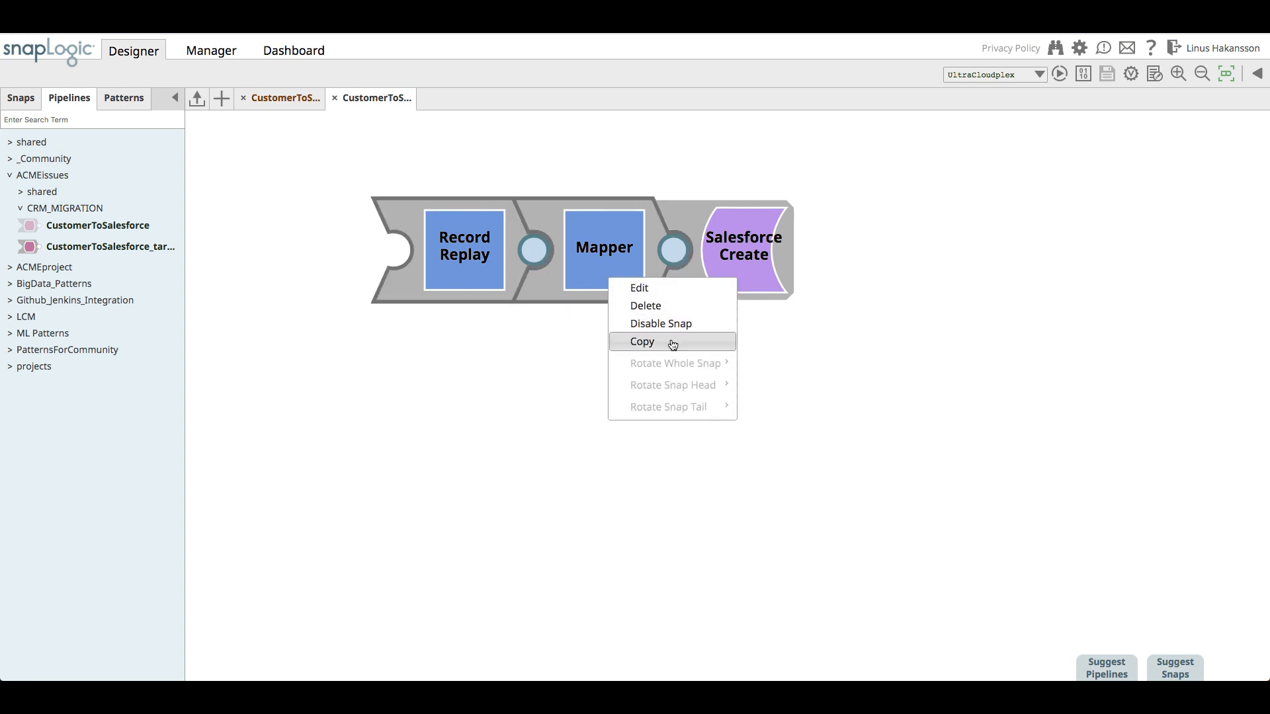
{"action": "left_click", "coordinate": [642, 341]}
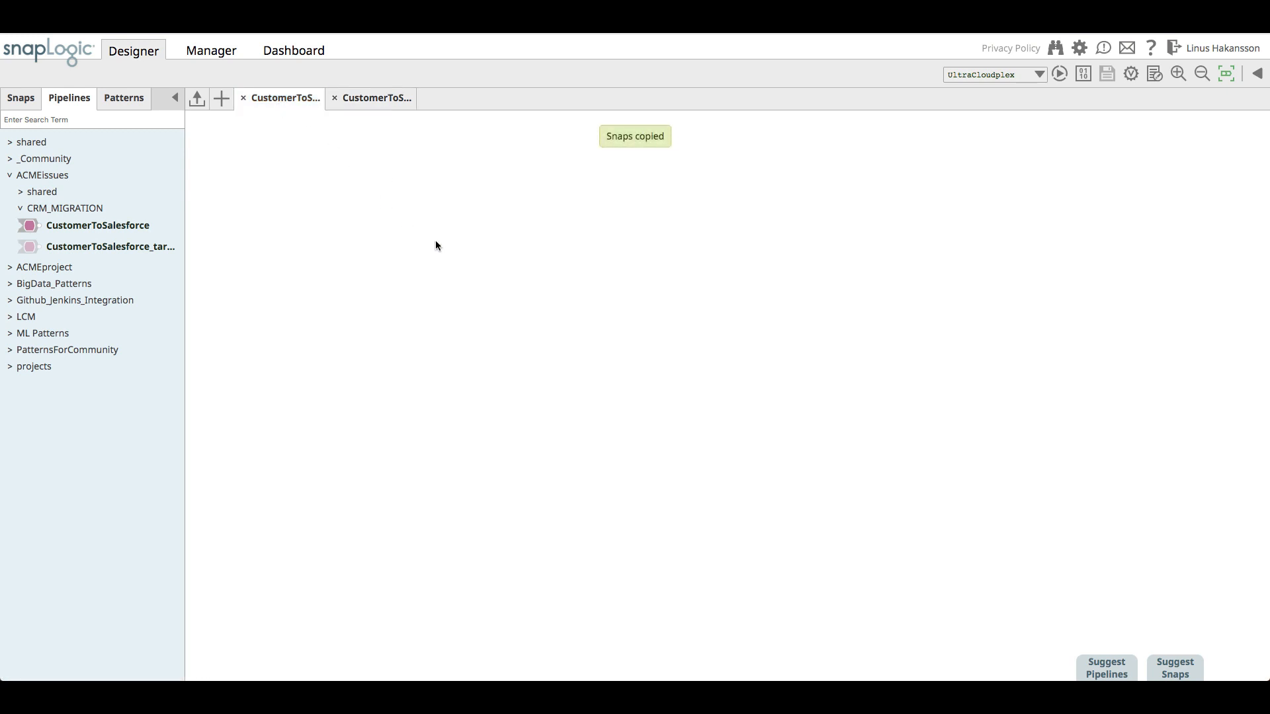
{"action": "left_click", "coordinate": [377, 97]}
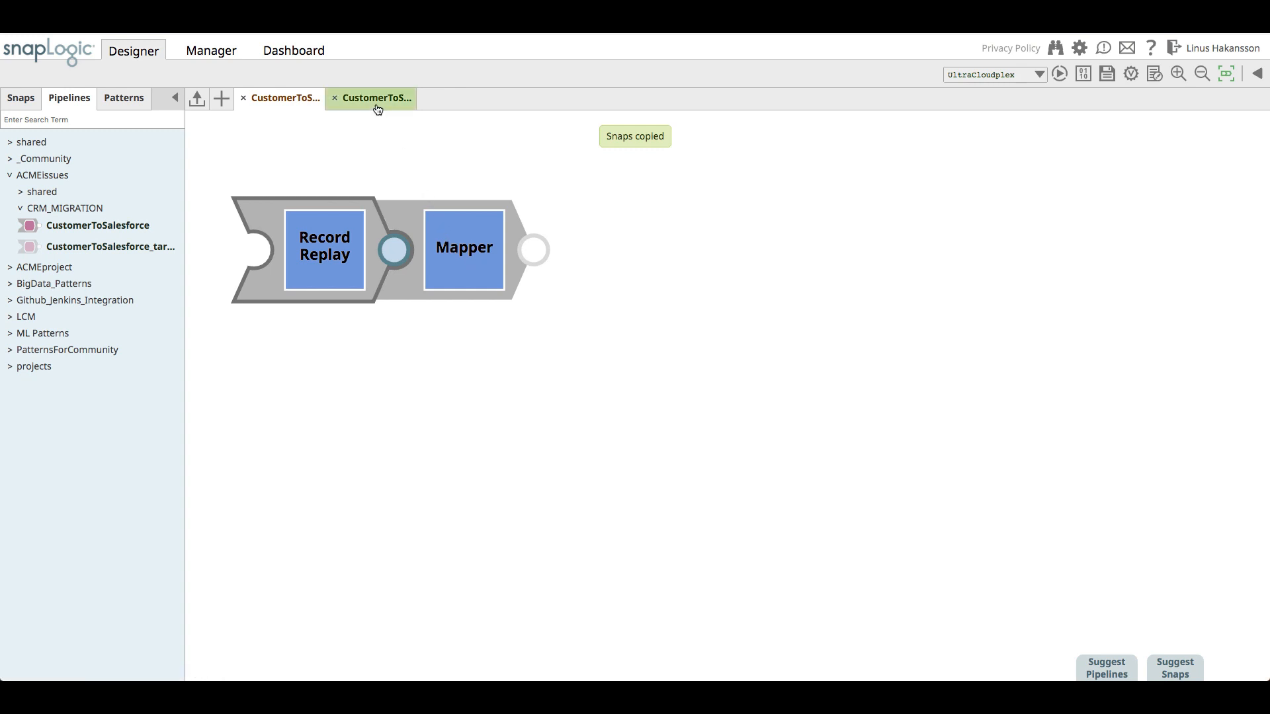
Step: Delete Record Replay and Mapper from the original pipeline and save the target
{"action": "right_click", "coordinate": [603, 248]}
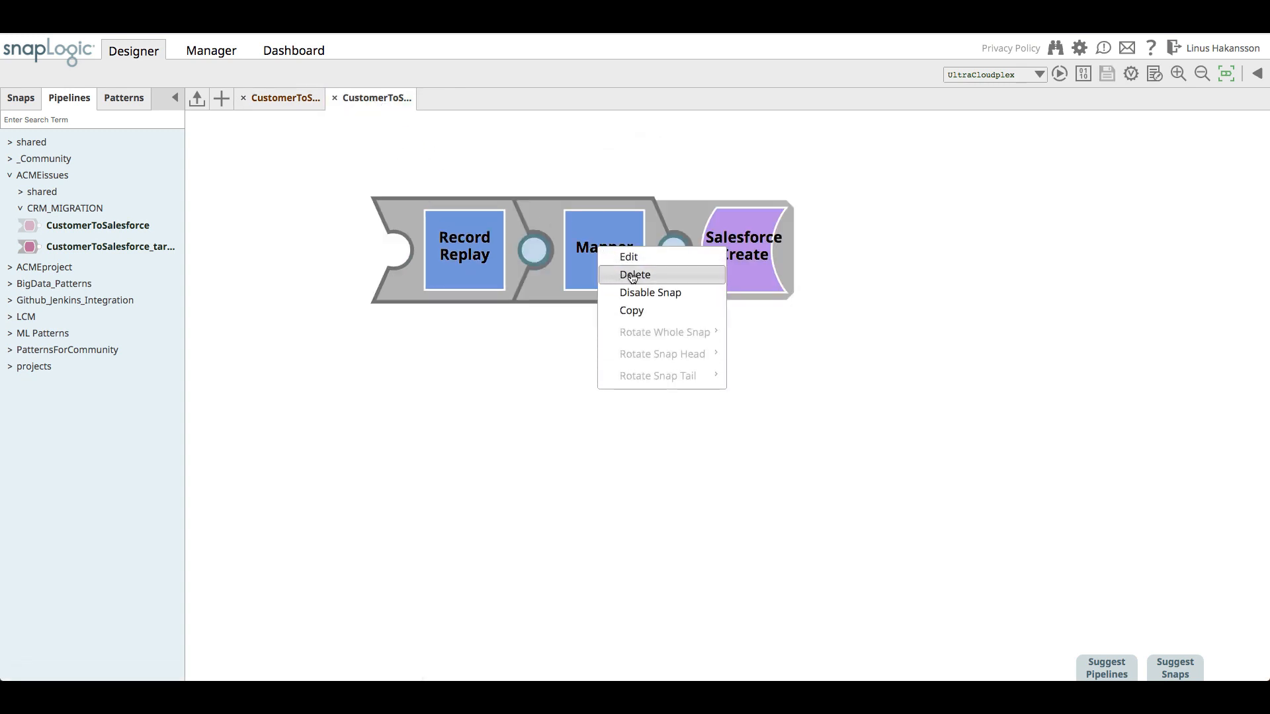
{"action": "left_click", "coordinate": [635, 275]}
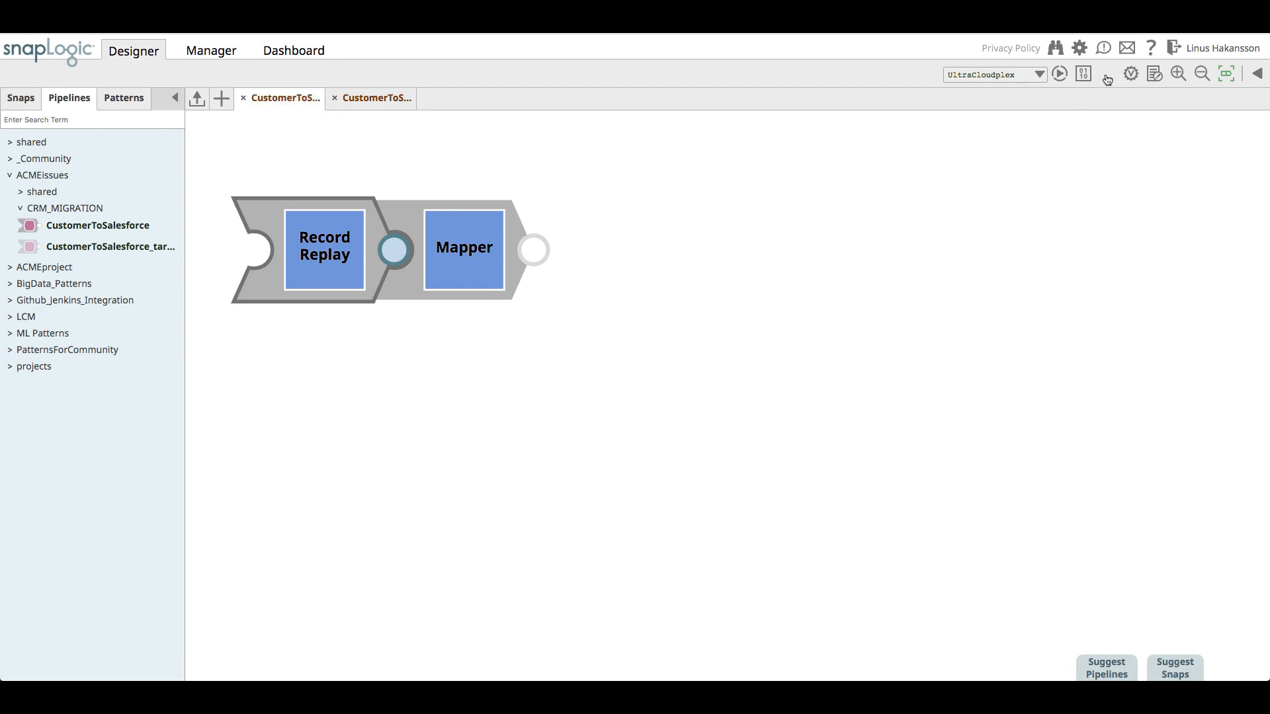
{"action": "left_click", "coordinate": [1106, 73]}
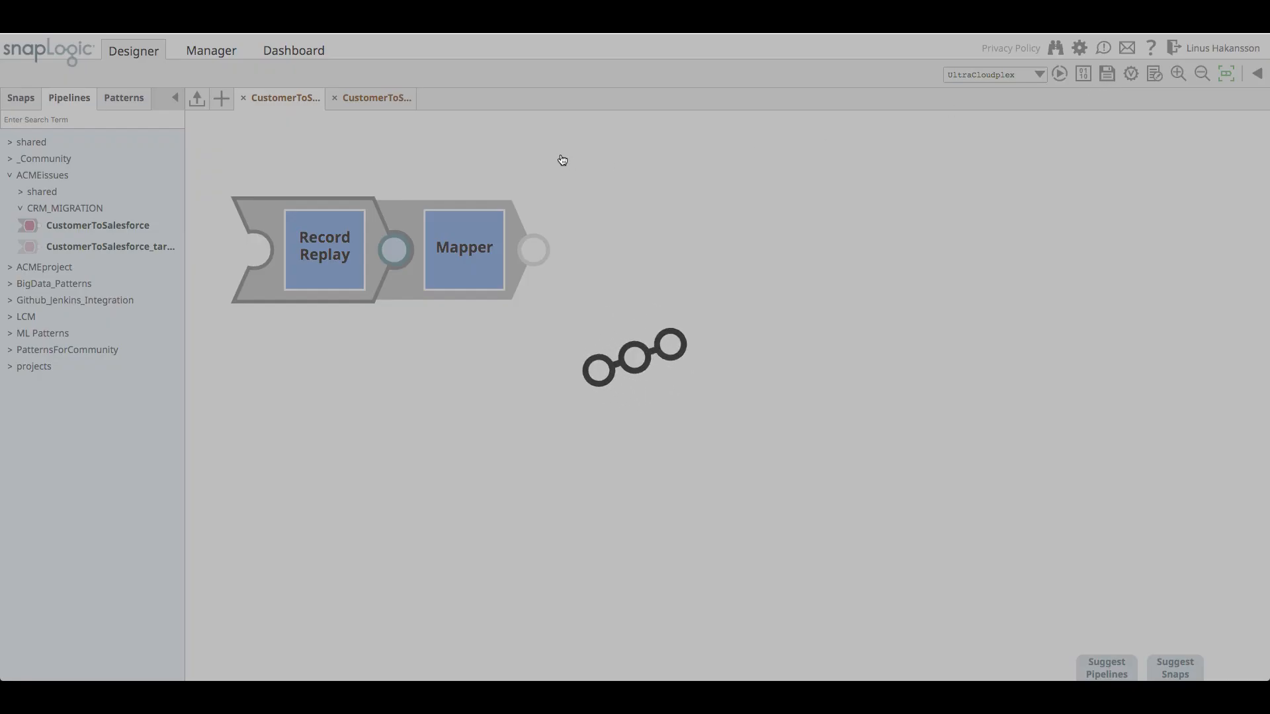
{"action": "left_click", "coordinate": [374, 98]}
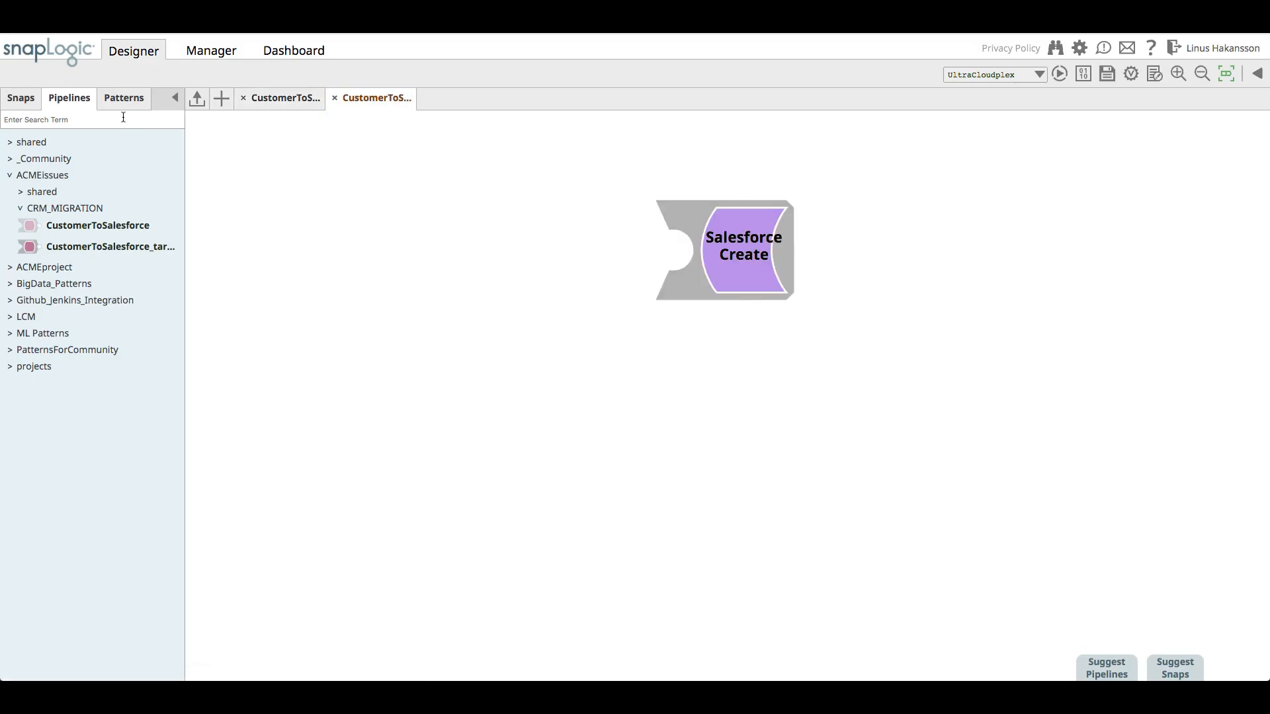
Step: Add a Pipeline Execute snap that runs CustomerToSalesforce_target before Salesforce Create
{"action": "left_click", "coordinate": [20, 97]}
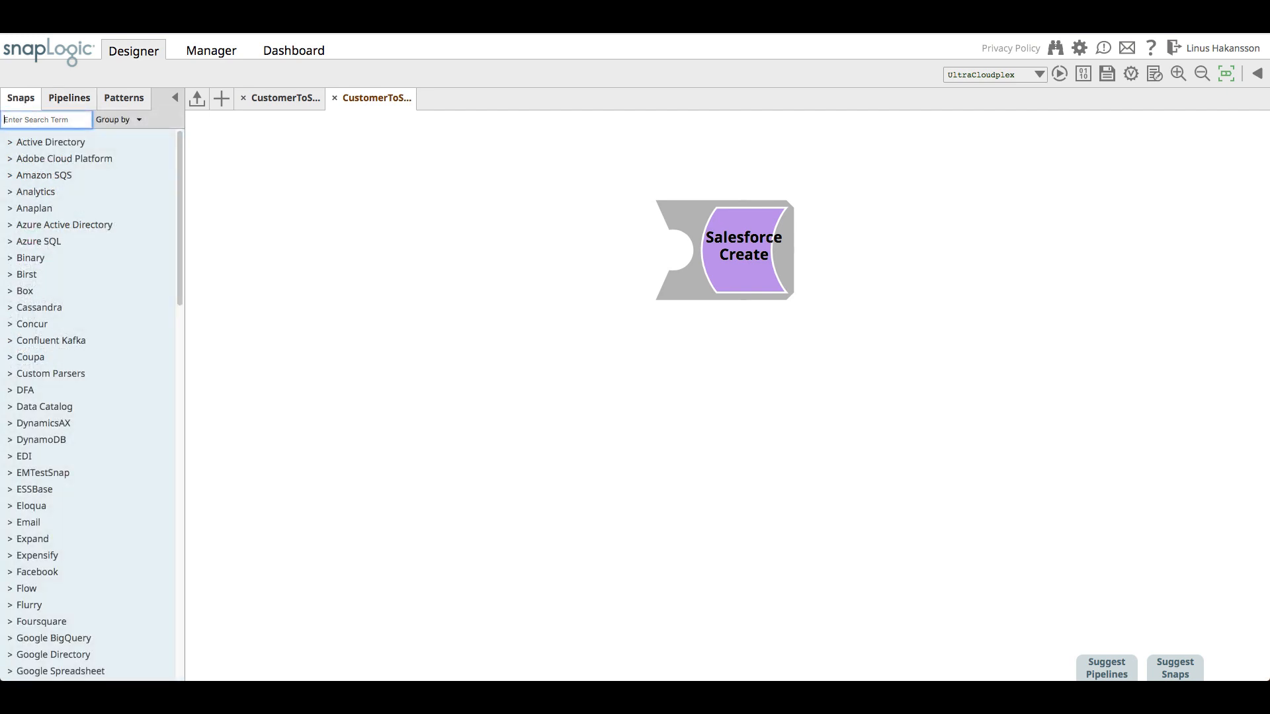
{"action": "type", "text": "pipe"}
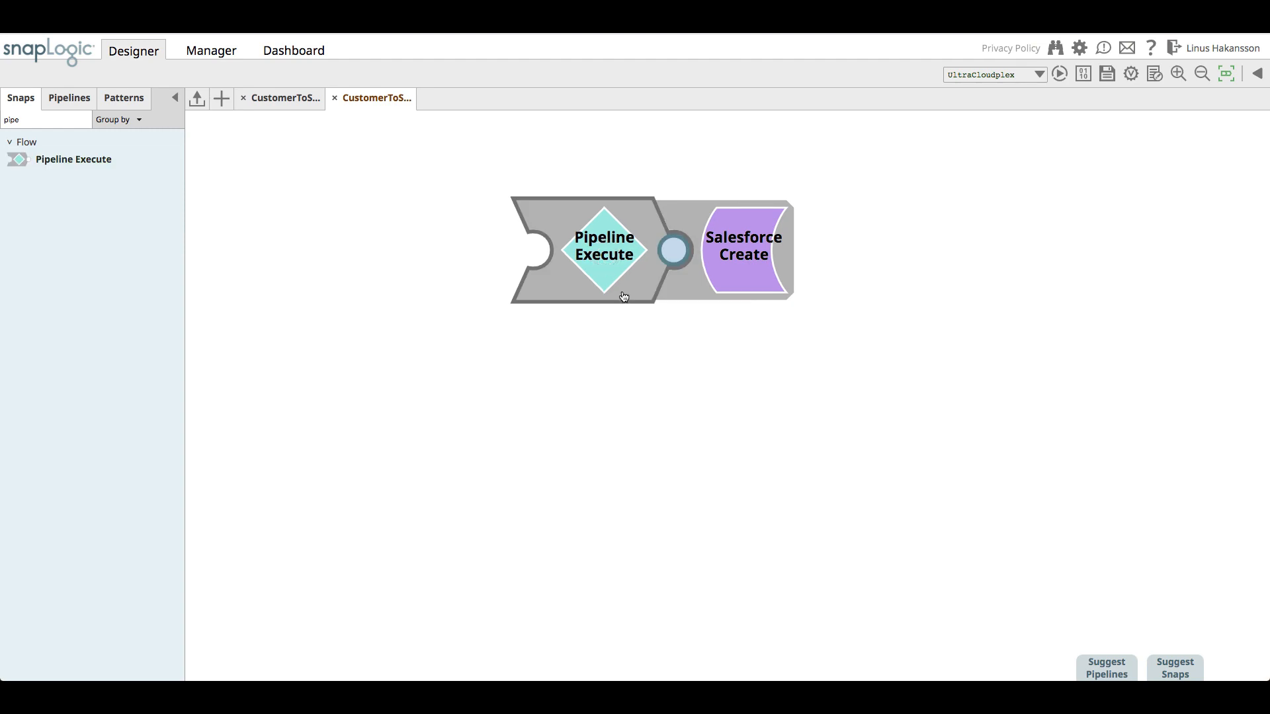
{"action": "double_click", "coordinate": [603, 246]}
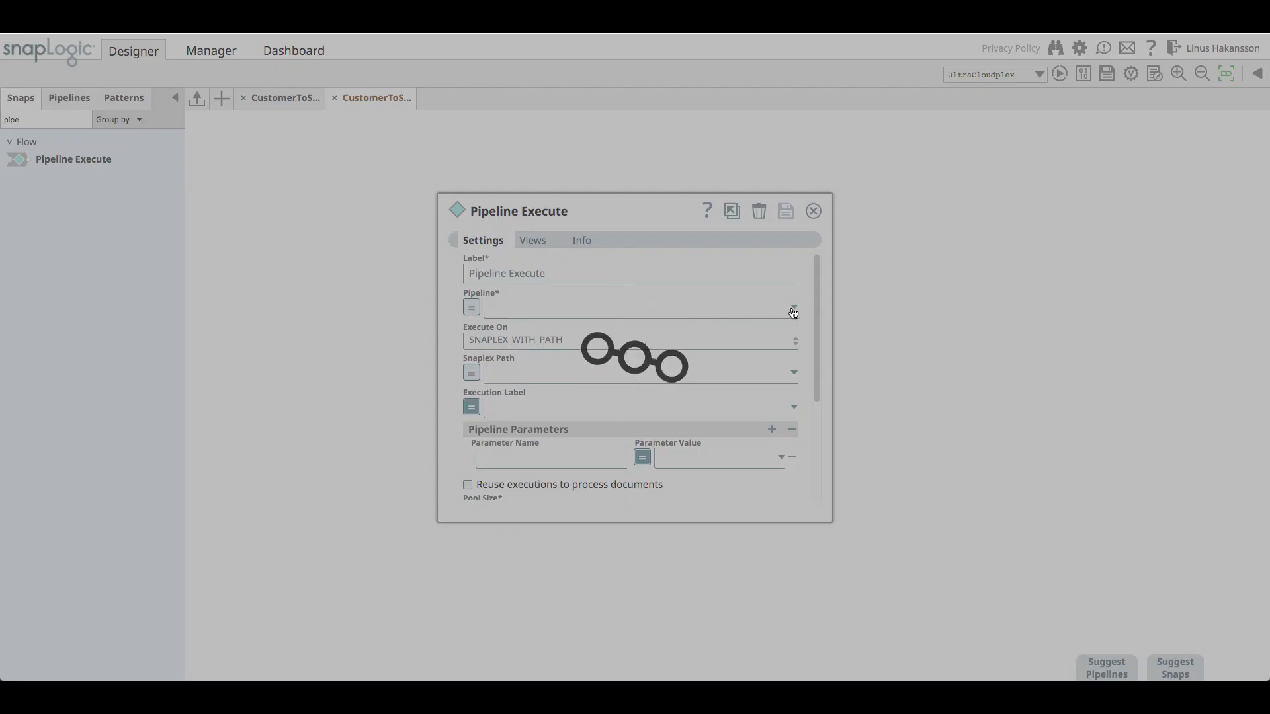
{"action": "type", "text": "custom"}
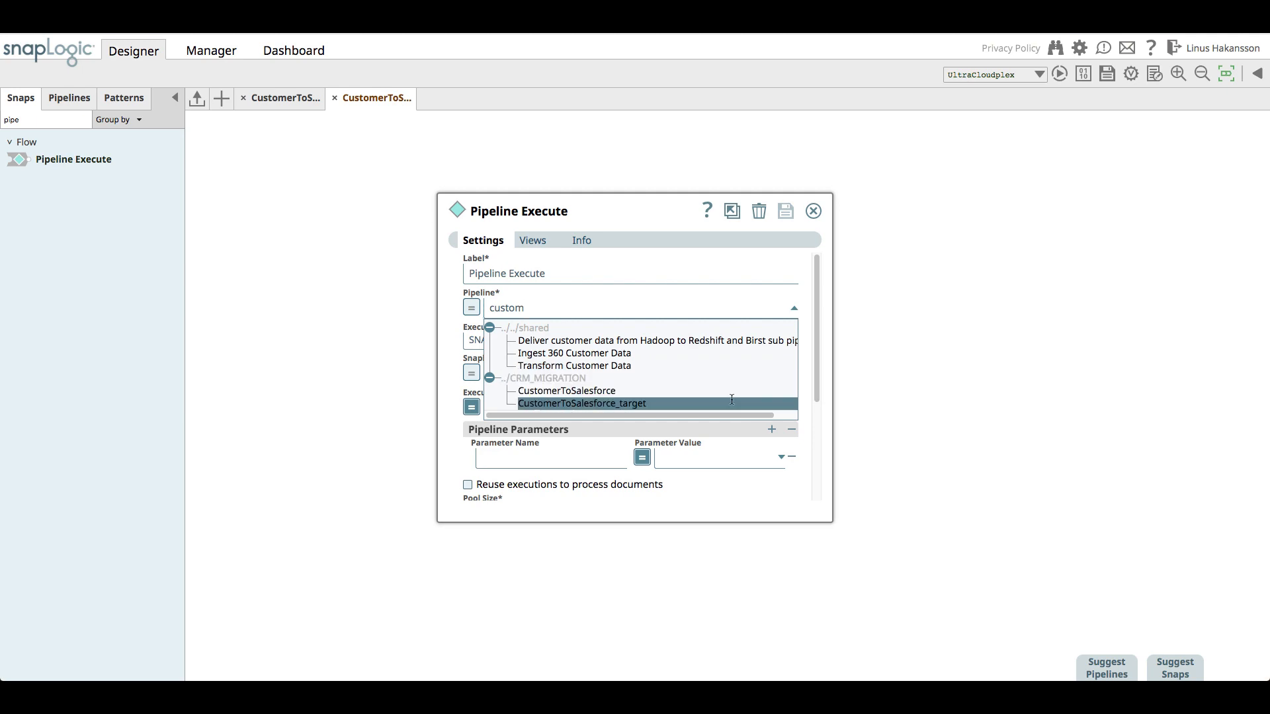
{"action": "left_click", "coordinate": [582, 403]}
{"action": "type", "text": "data"}
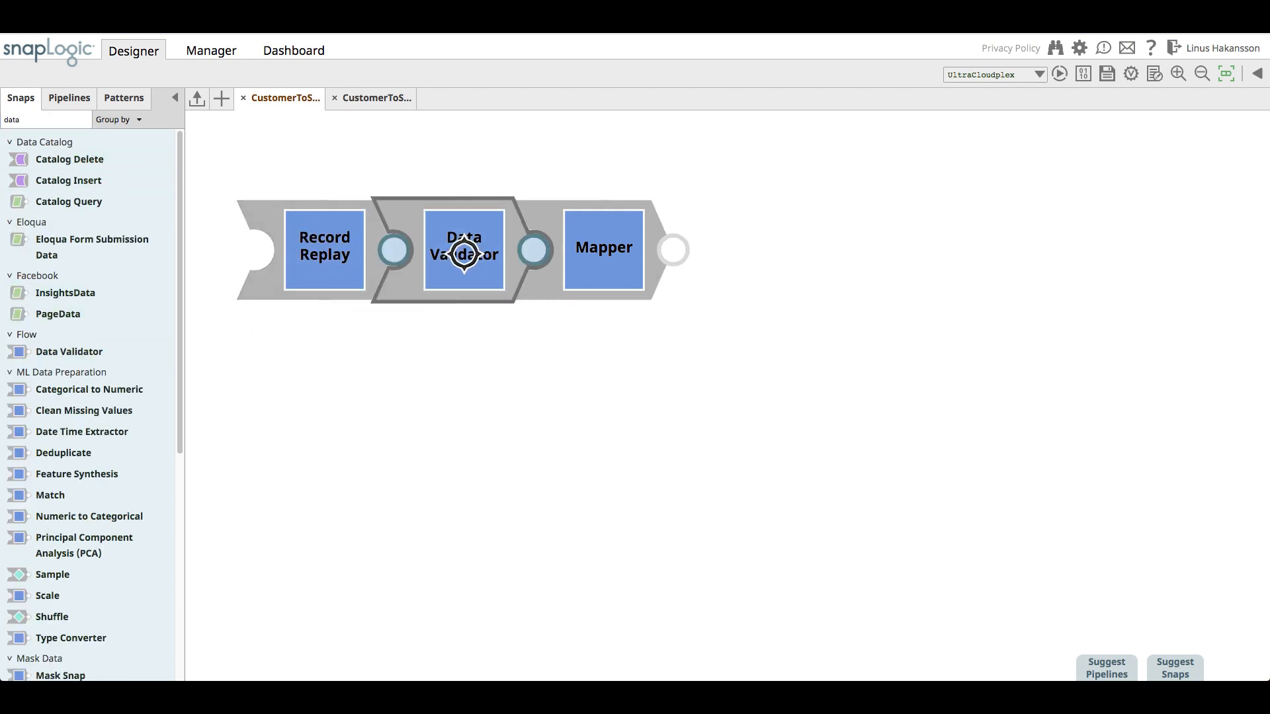
Step: Add Required constraints with value true for $firstName and $lastName in the Data Validator
{"action": "double_click", "coordinate": [463, 248]}
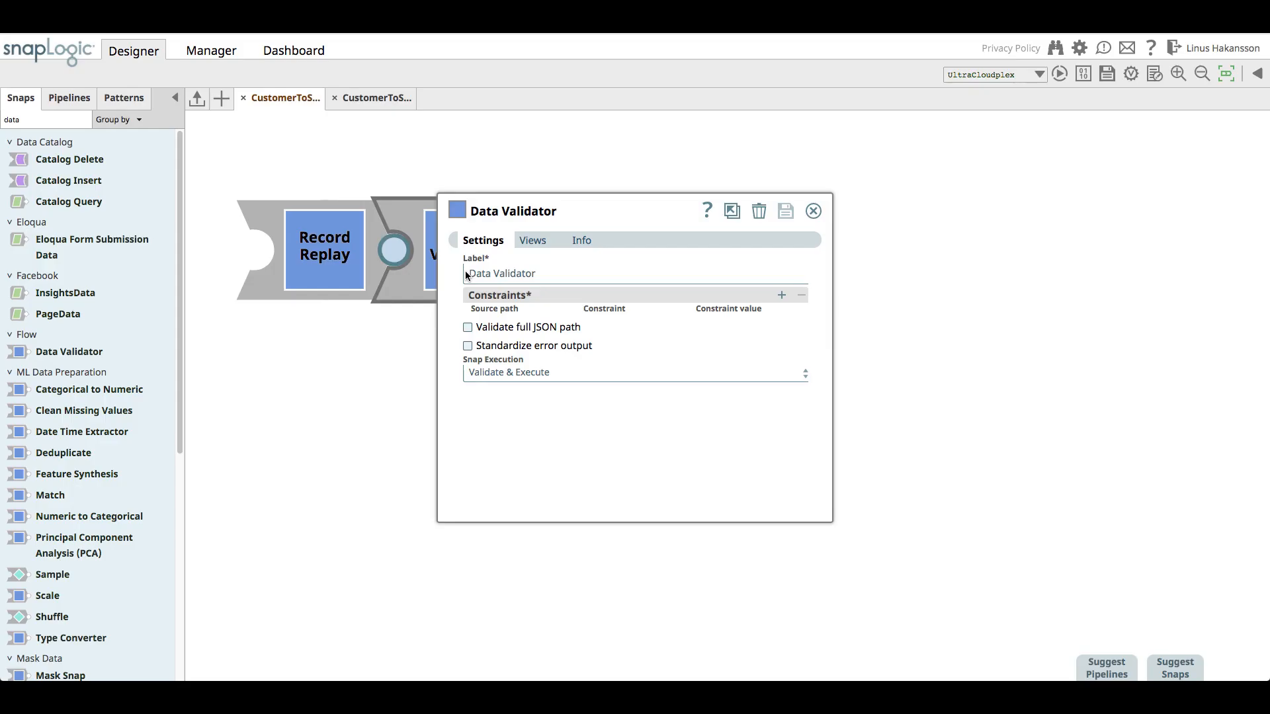
{"action": "mouse_move", "coordinate": [780, 301]}
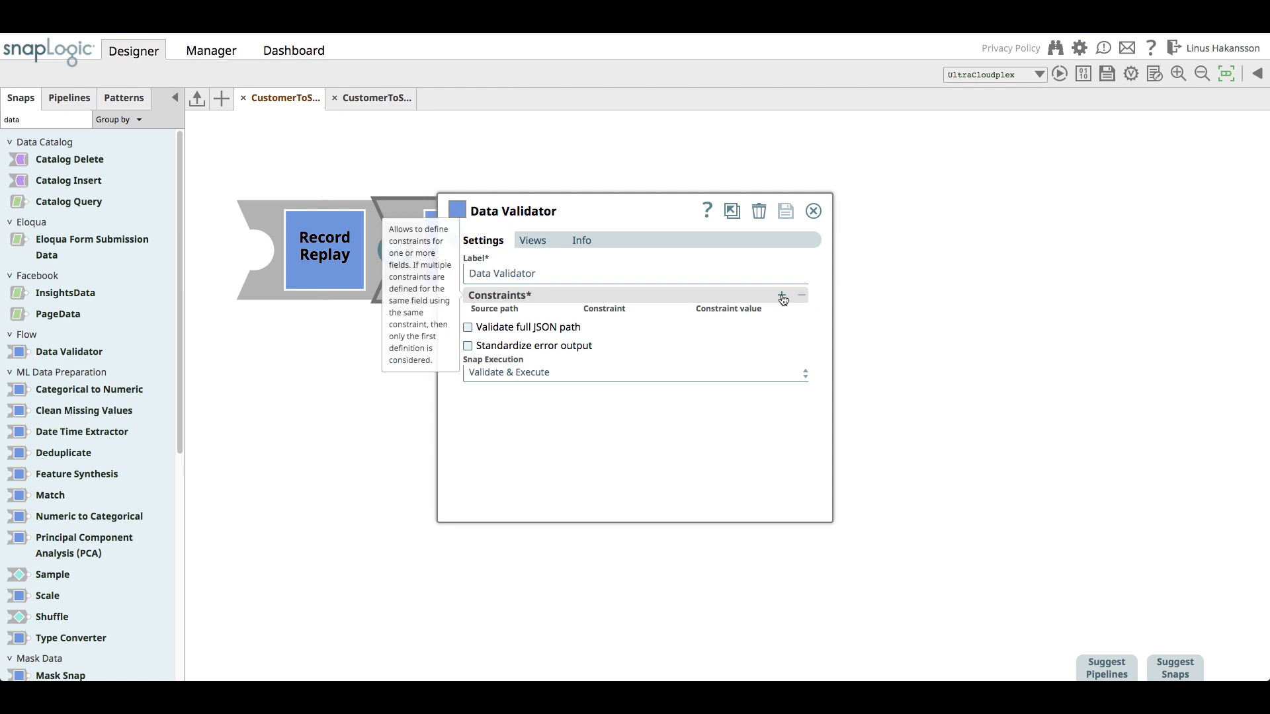
{"action": "left_click", "coordinate": [780, 295]}
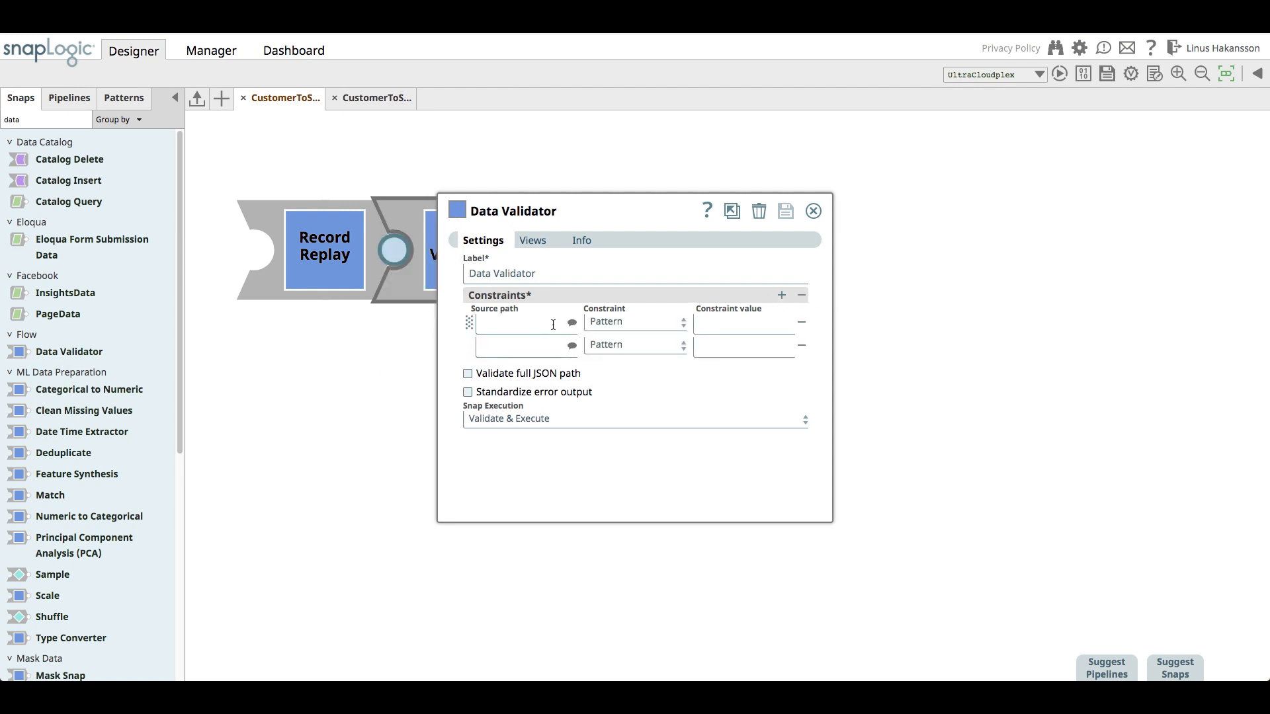
{"action": "type", "text": "$firs"}
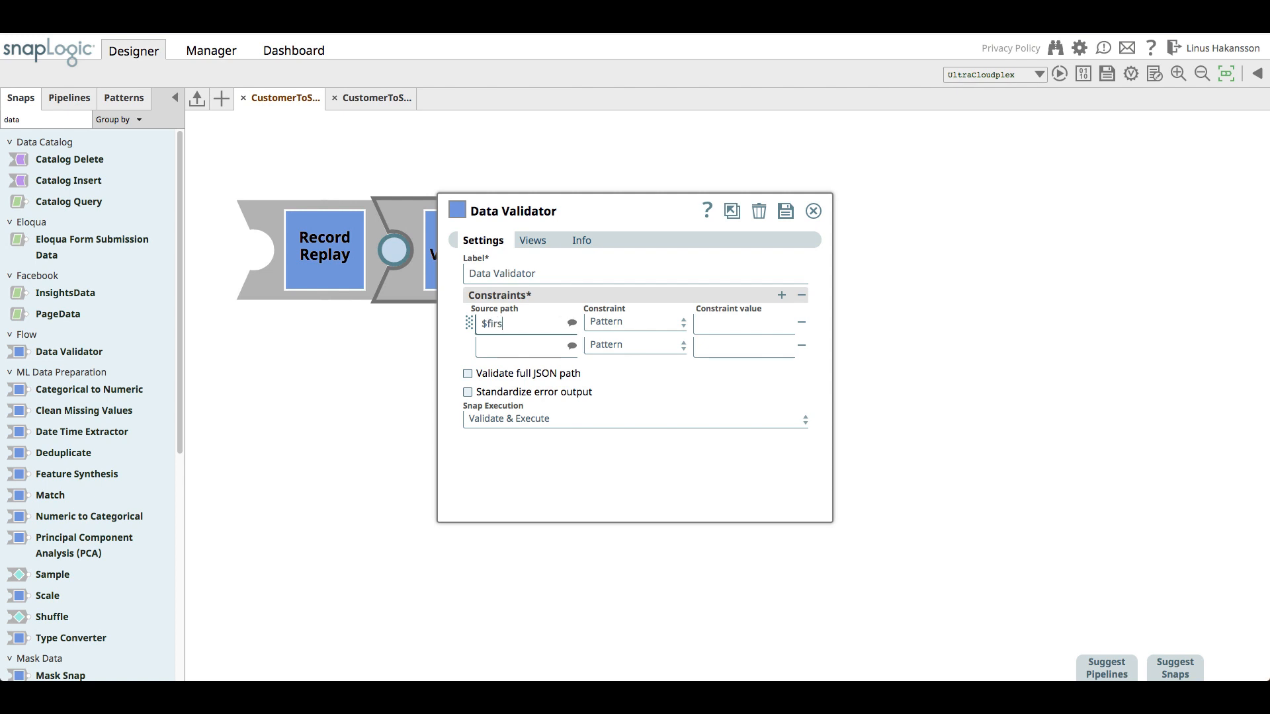
{"action": "type", "text": "tName"}
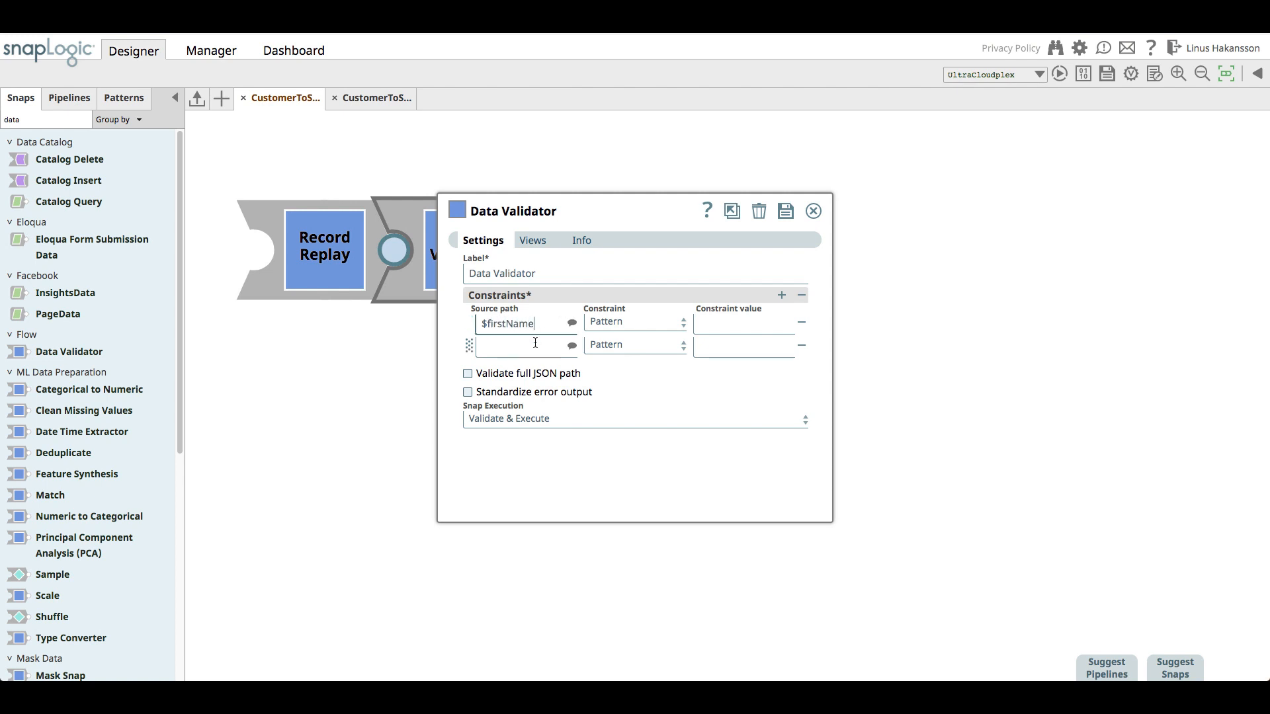
{"action": "type", "text": "$lastName"}
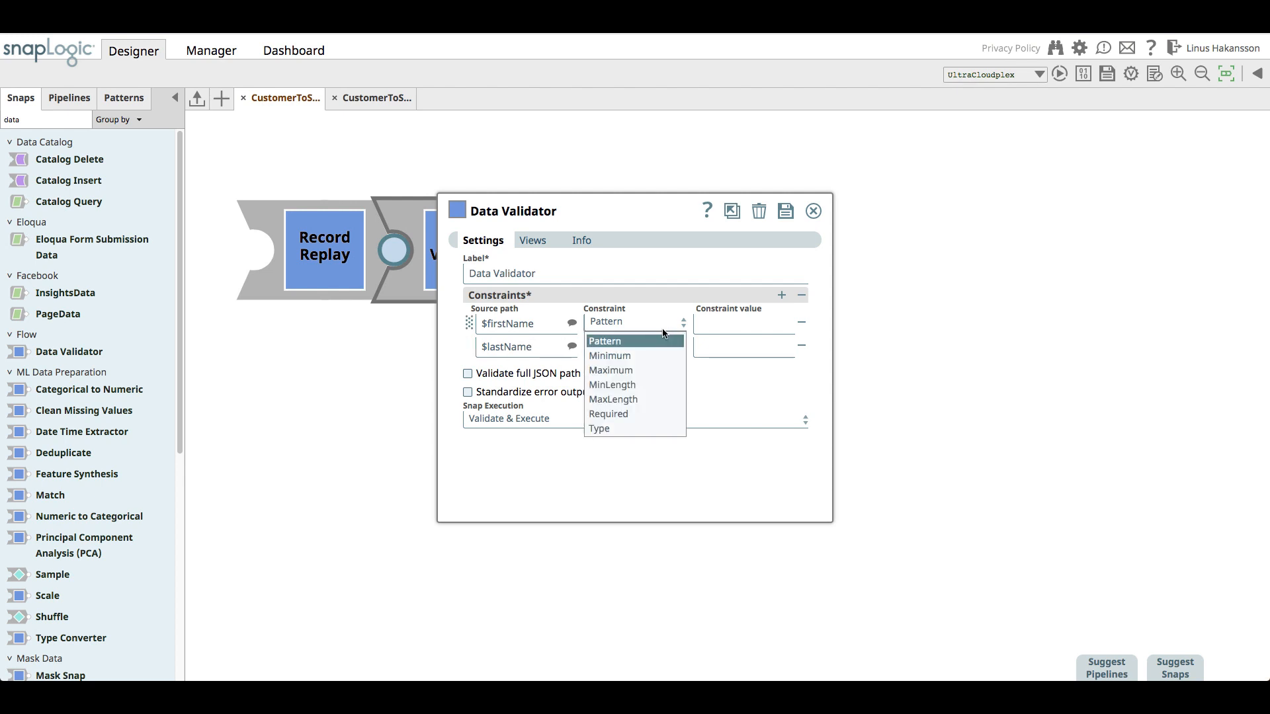
{"action": "left_click", "coordinate": [607, 414]}
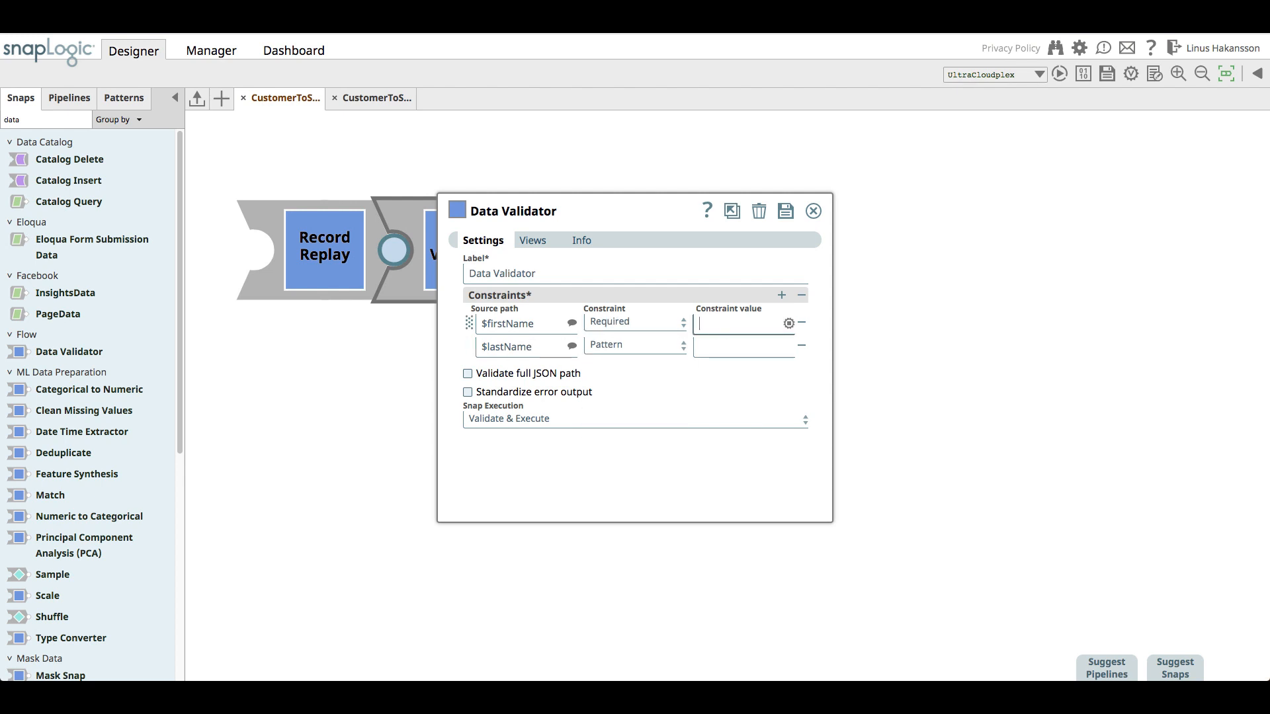
{"action": "left_click", "coordinate": [634, 344]}
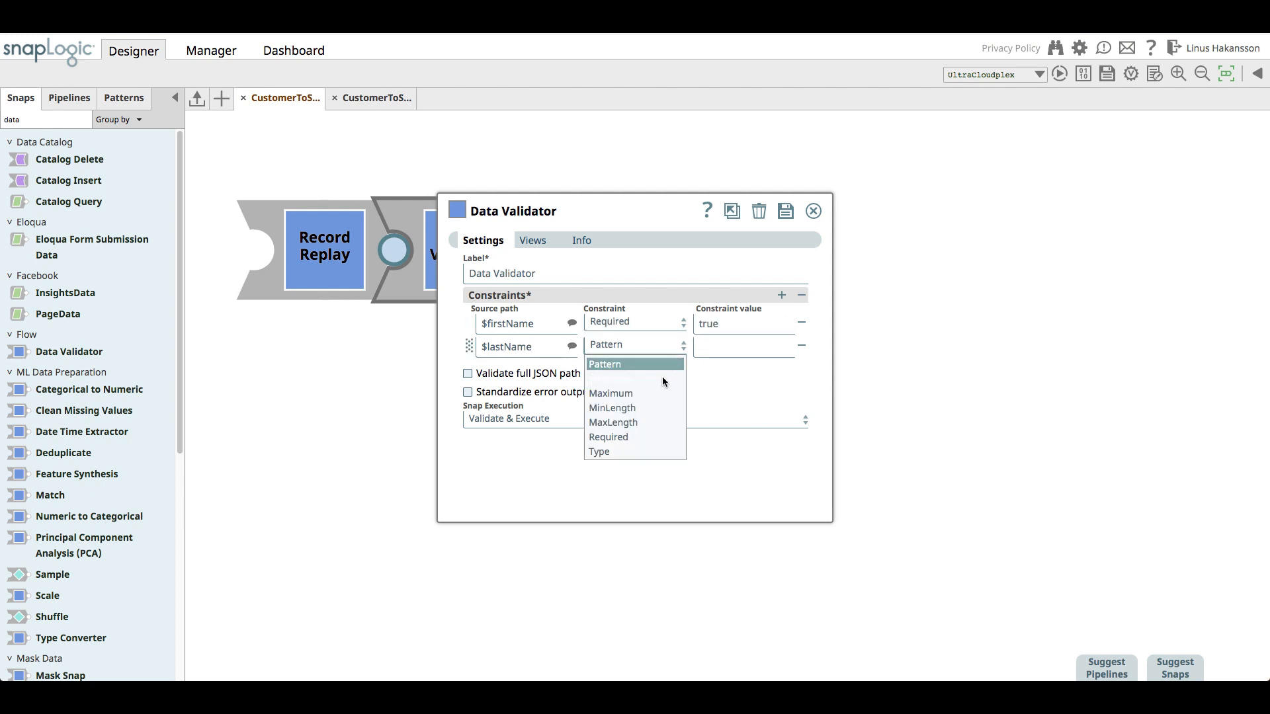
{"action": "left_click", "coordinate": [607, 436]}
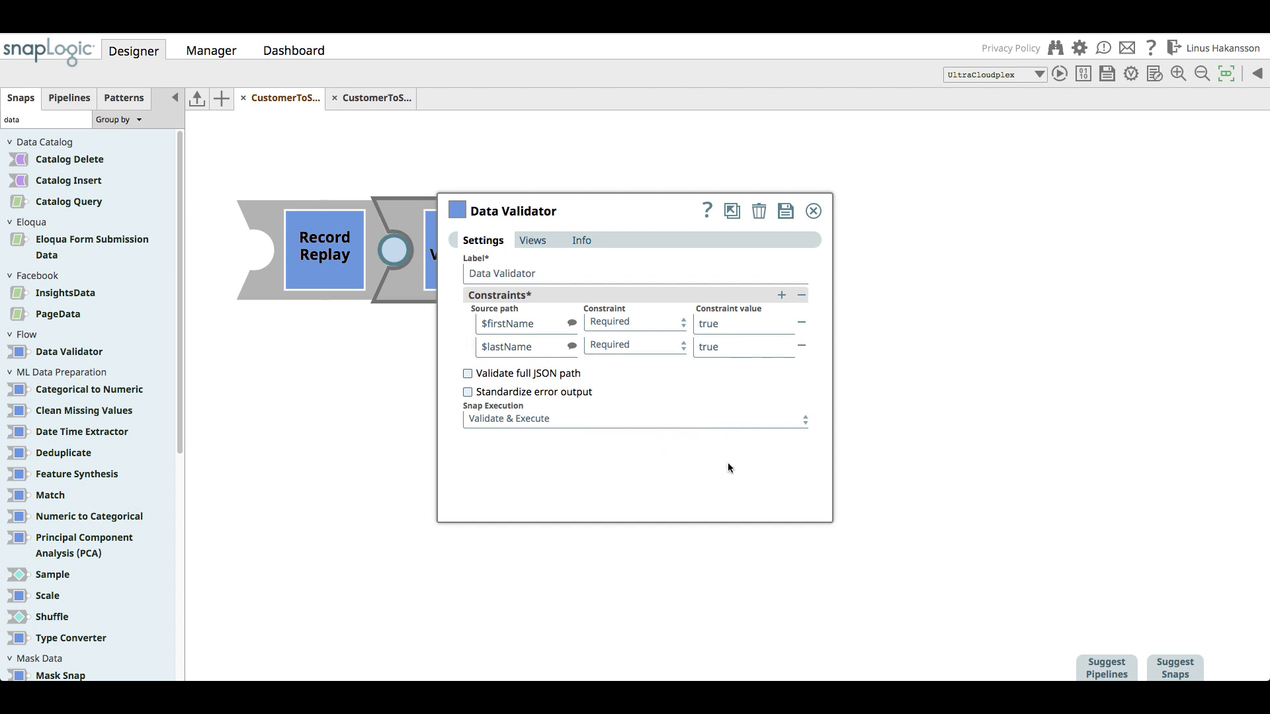
Step: Set the Data Validator to Route Error Data to Error View, then save and close it
{"action": "left_click", "coordinate": [531, 241]}
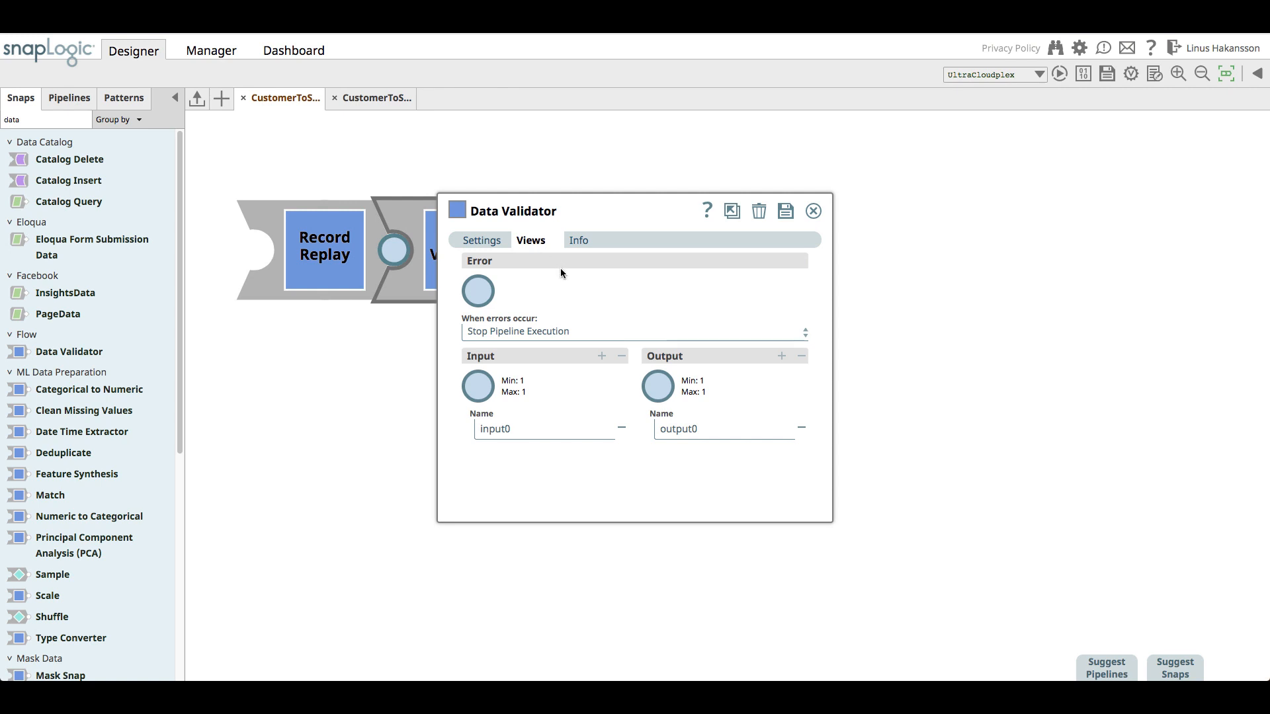
{"action": "left_click", "coordinate": [633, 330]}
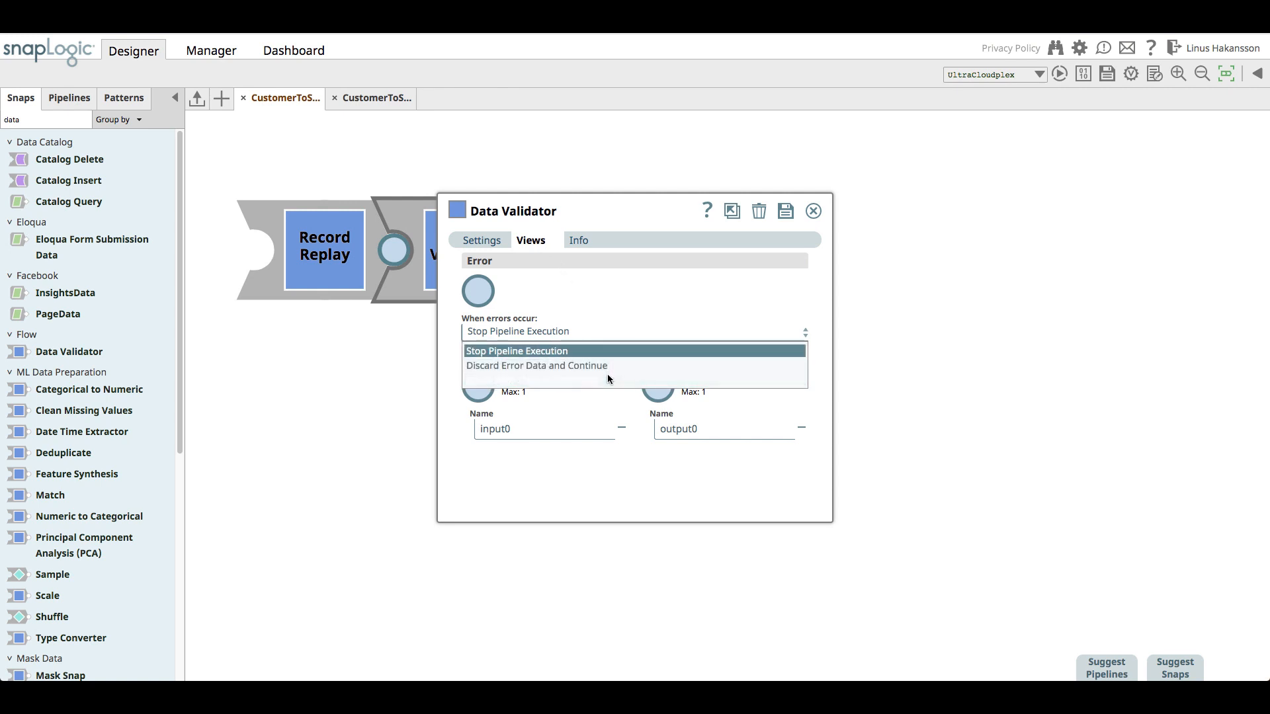
{"action": "left_click", "coordinate": [633, 373]}
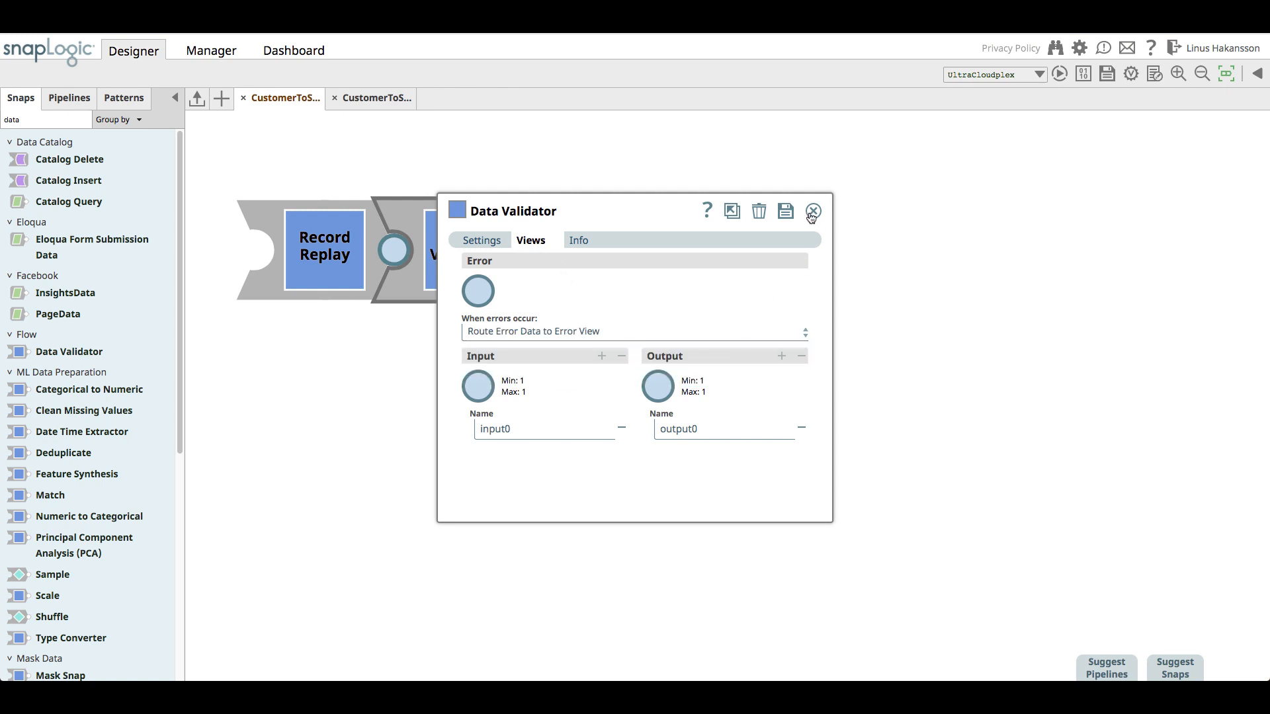
{"action": "left_click", "coordinate": [811, 212]}
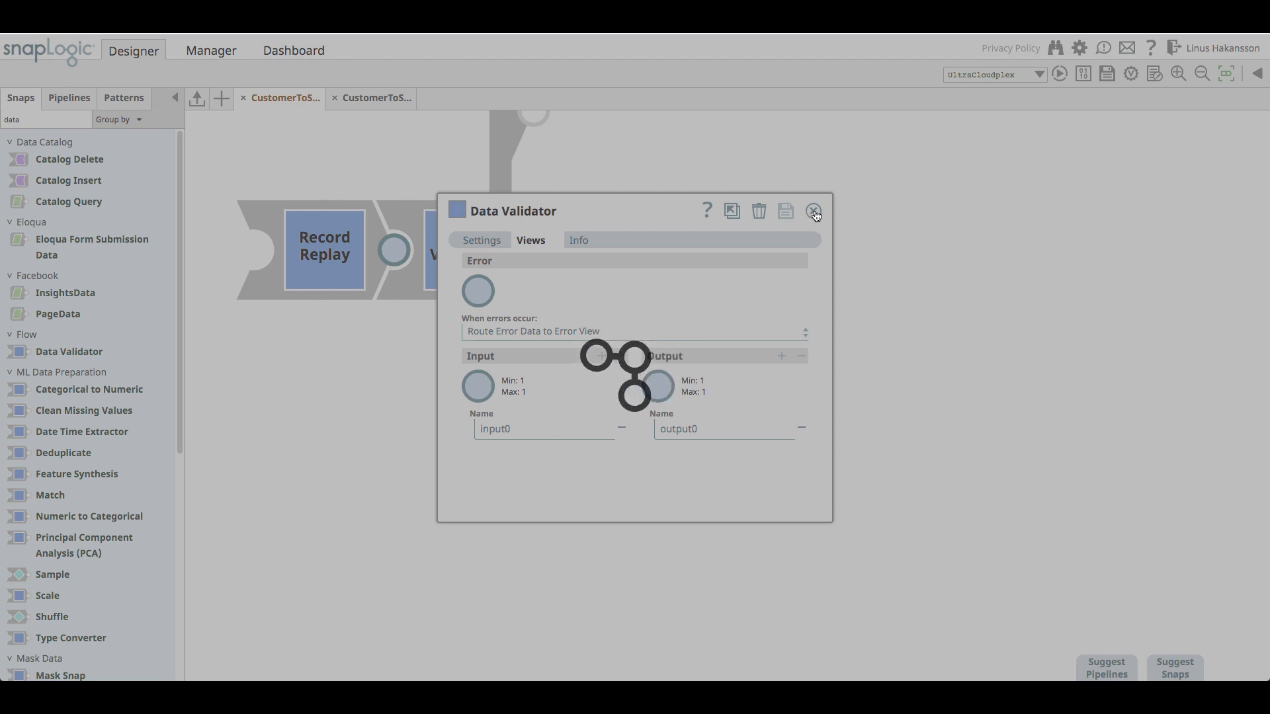
{"action": "left_click", "coordinate": [814, 211]}
{"action": "type", "text": "mapp"}
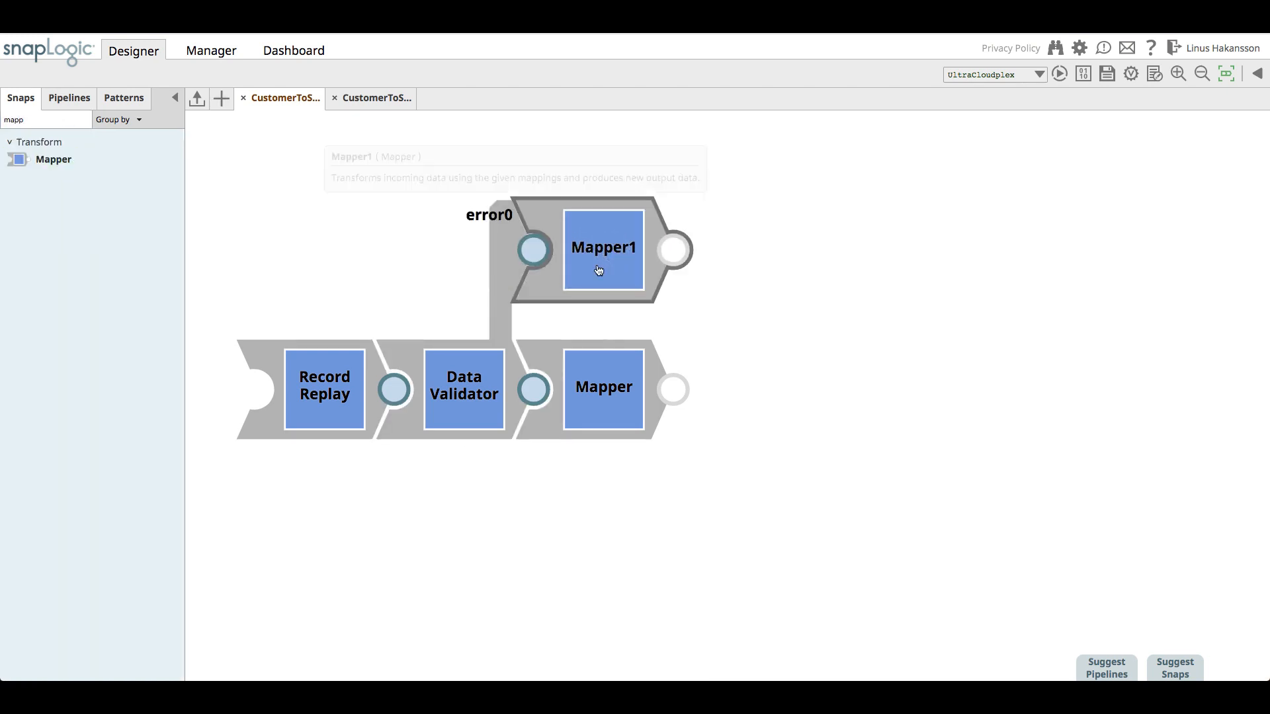
Step: Map $error to target $ in Mapper1 and save its settings
{"action": "double_click", "coordinate": [603, 249]}
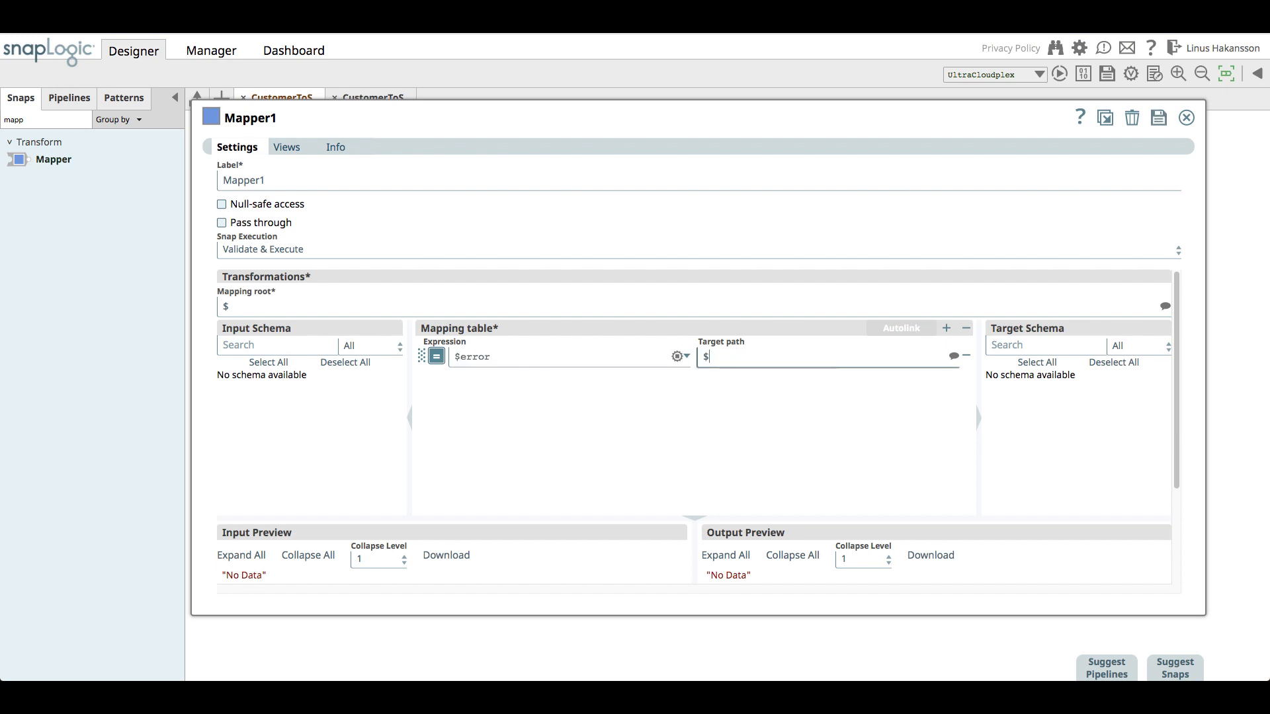
{"action": "left_click", "coordinate": [1158, 118]}
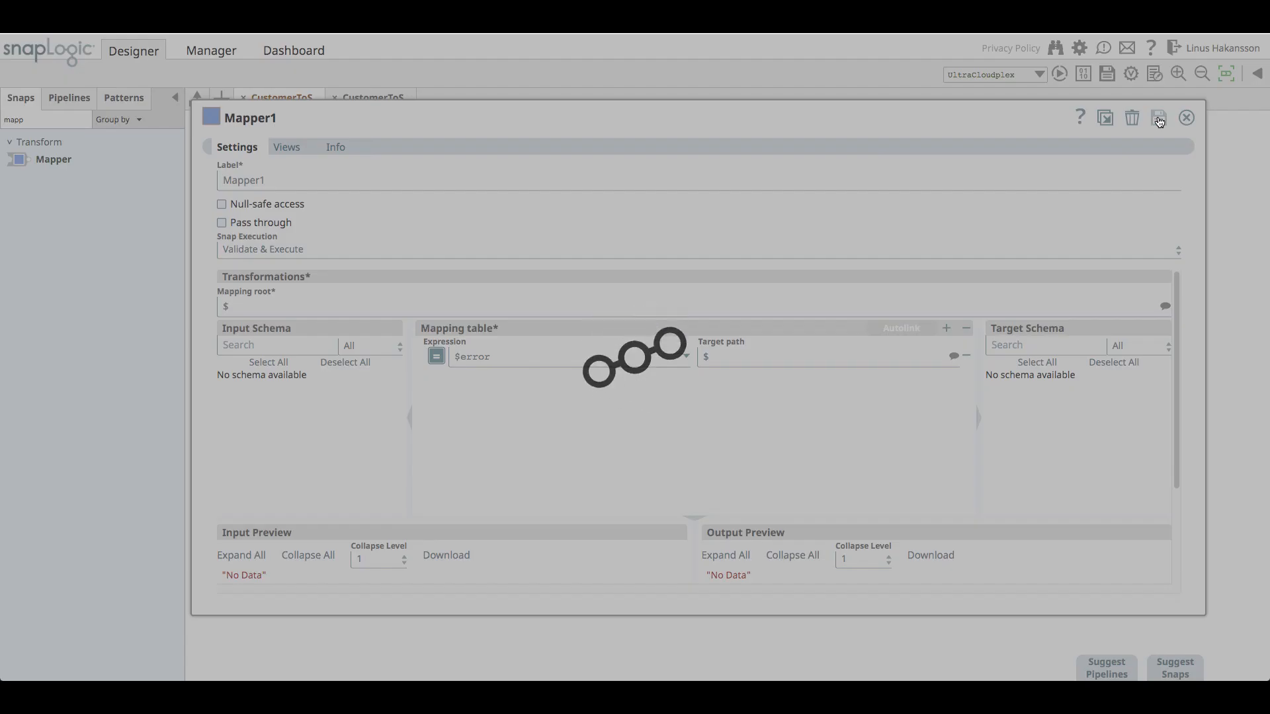
{"action": "left_click", "coordinate": [1185, 118]}
{"action": "type", "text": "uni"}
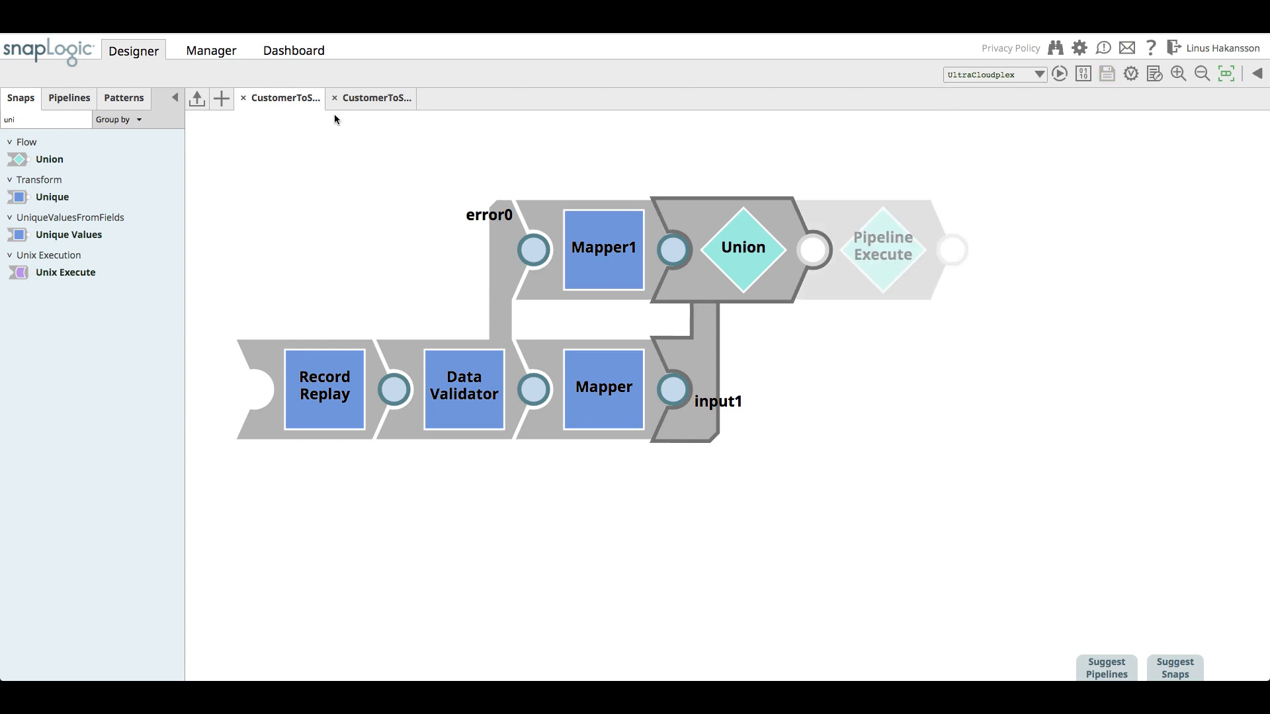
Step: Create and save a new pipeline labelled CustomerToSalesforce test in CRM_MIGRATION
{"action": "left_click", "coordinate": [221, 98]}
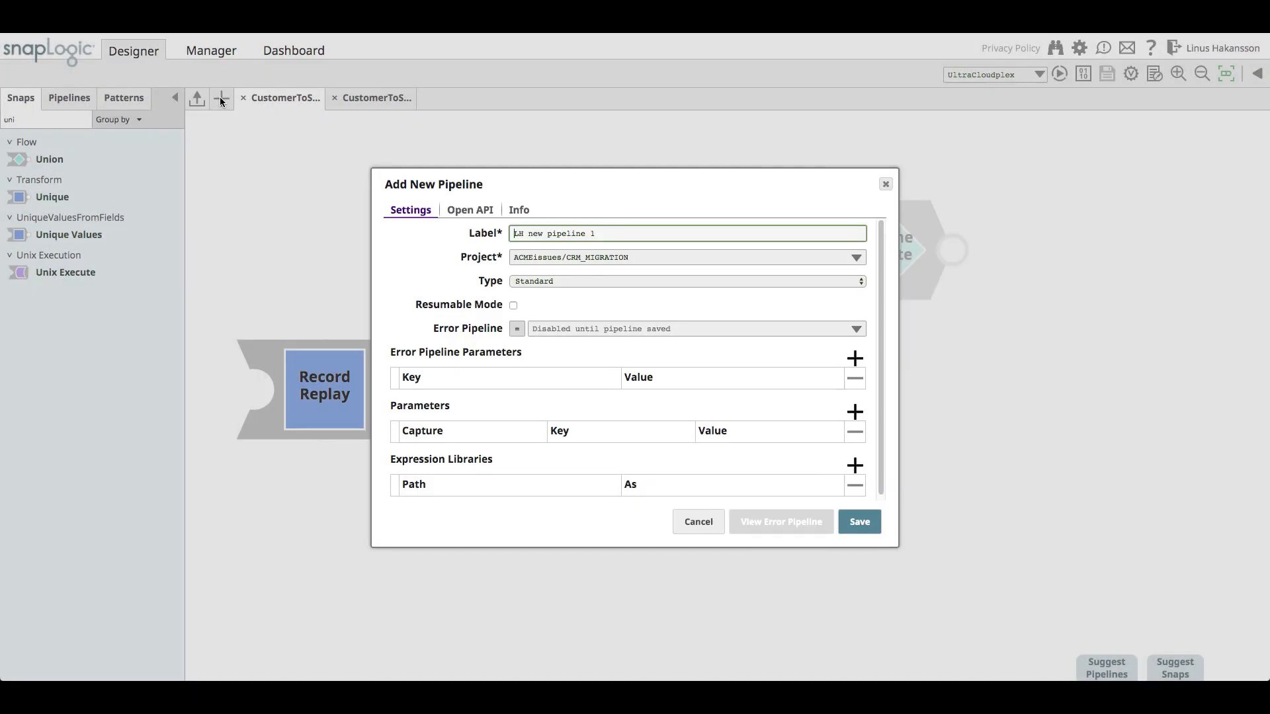
{"action": "type", "text": "c"}
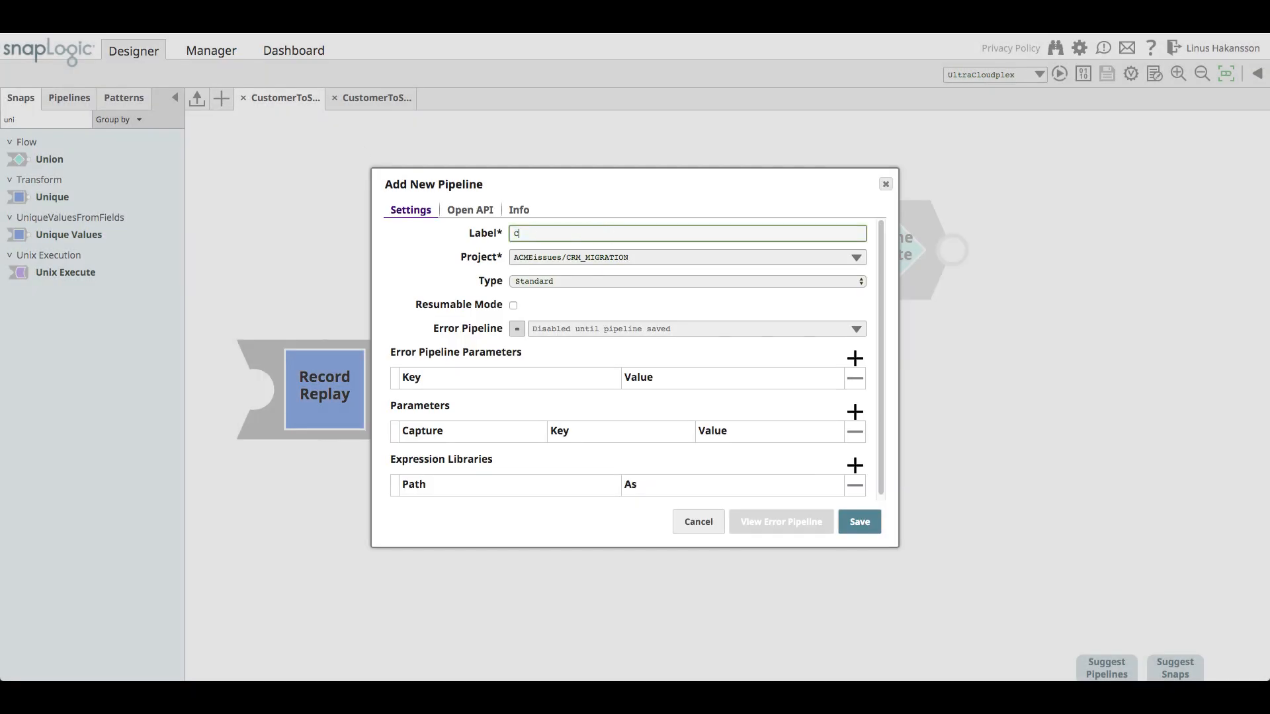
{"action": "type", "text": "CustomerToSalesforce_te"}
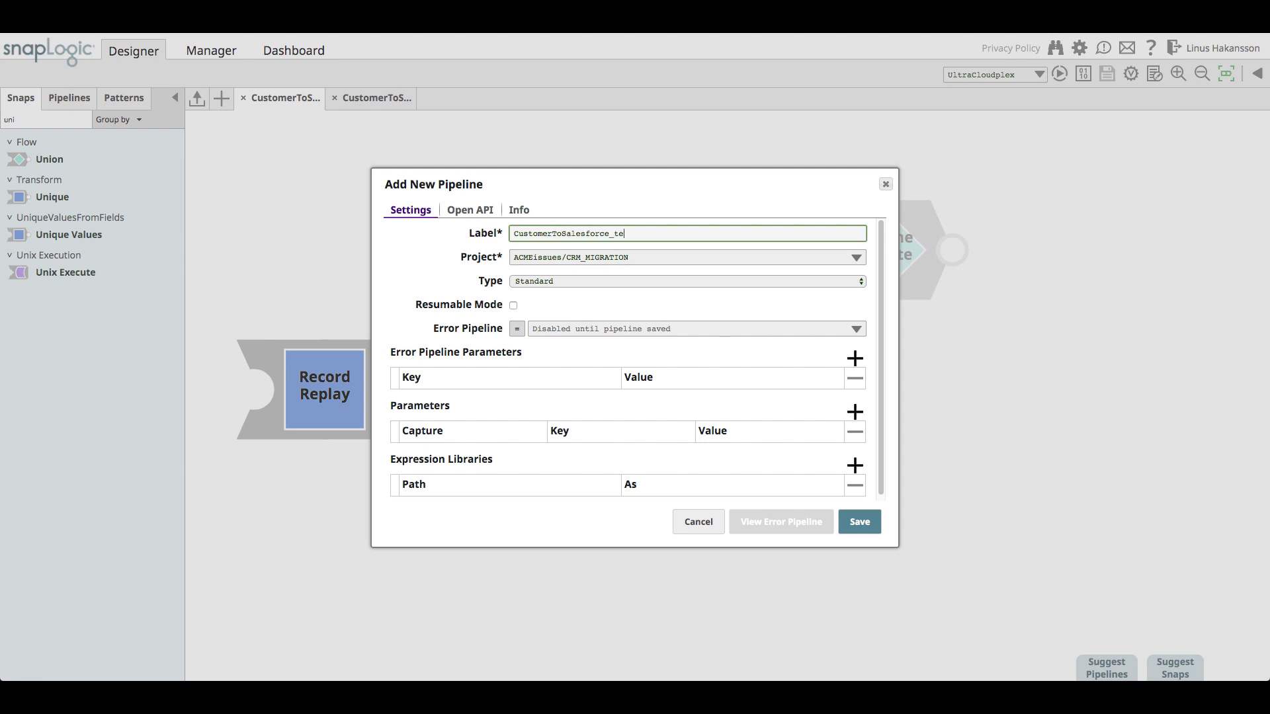
{"action": "left_click", "coordinate": [859, 521]}
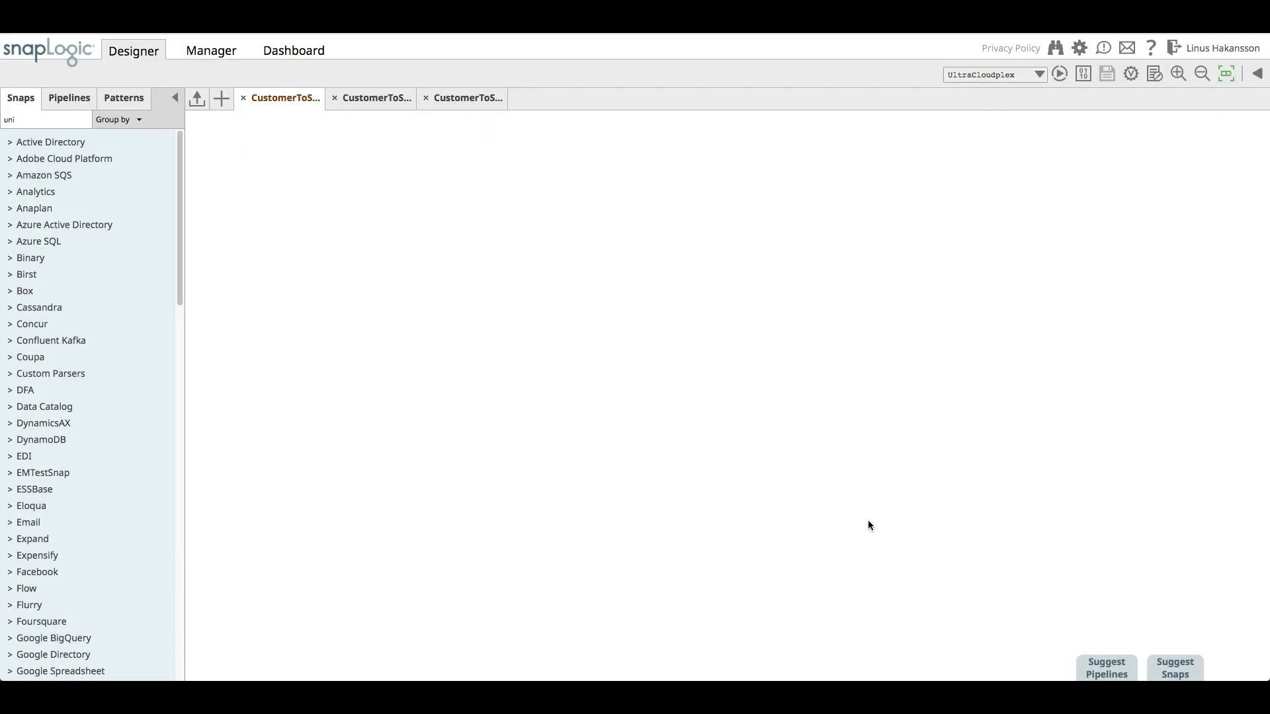
{"action": "mouse_move", "coordinate": [540, 188]}
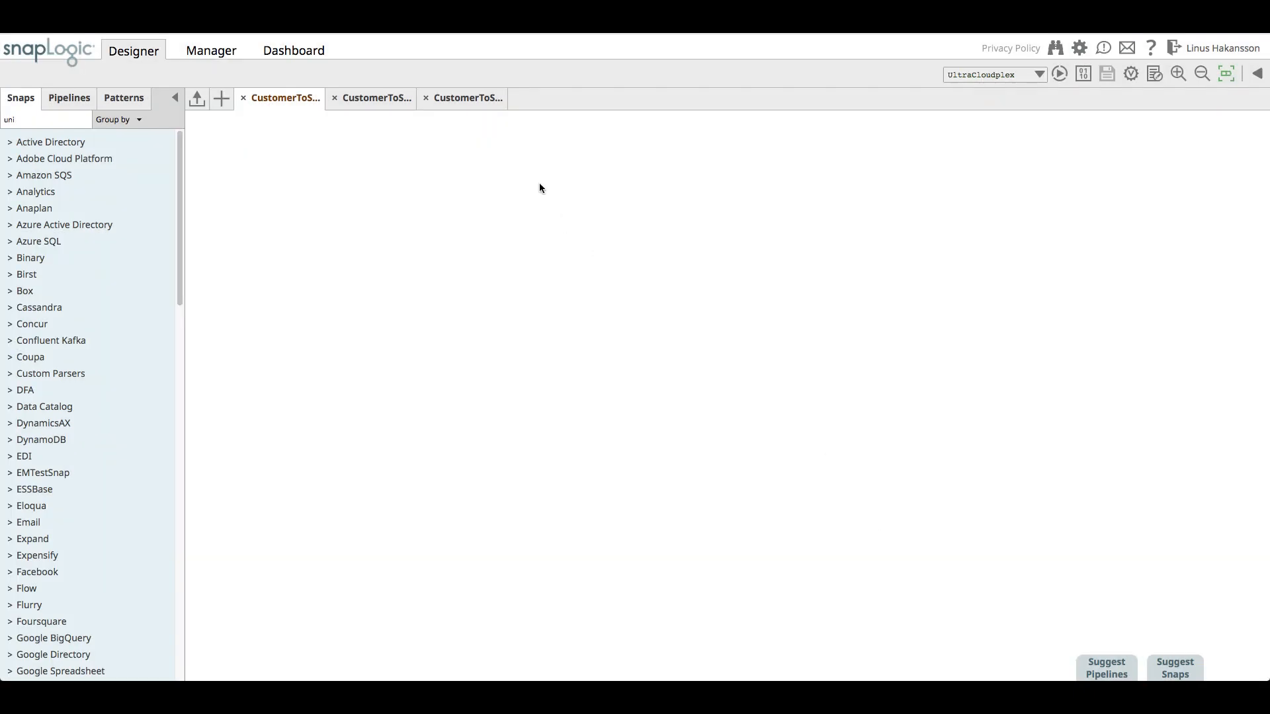
Step: Copy the Pipeline Execute snap into the test pipeline and add a File Reader followed by a JSON Parser
{"action": "right_click", "coordinate": [623, 256]}
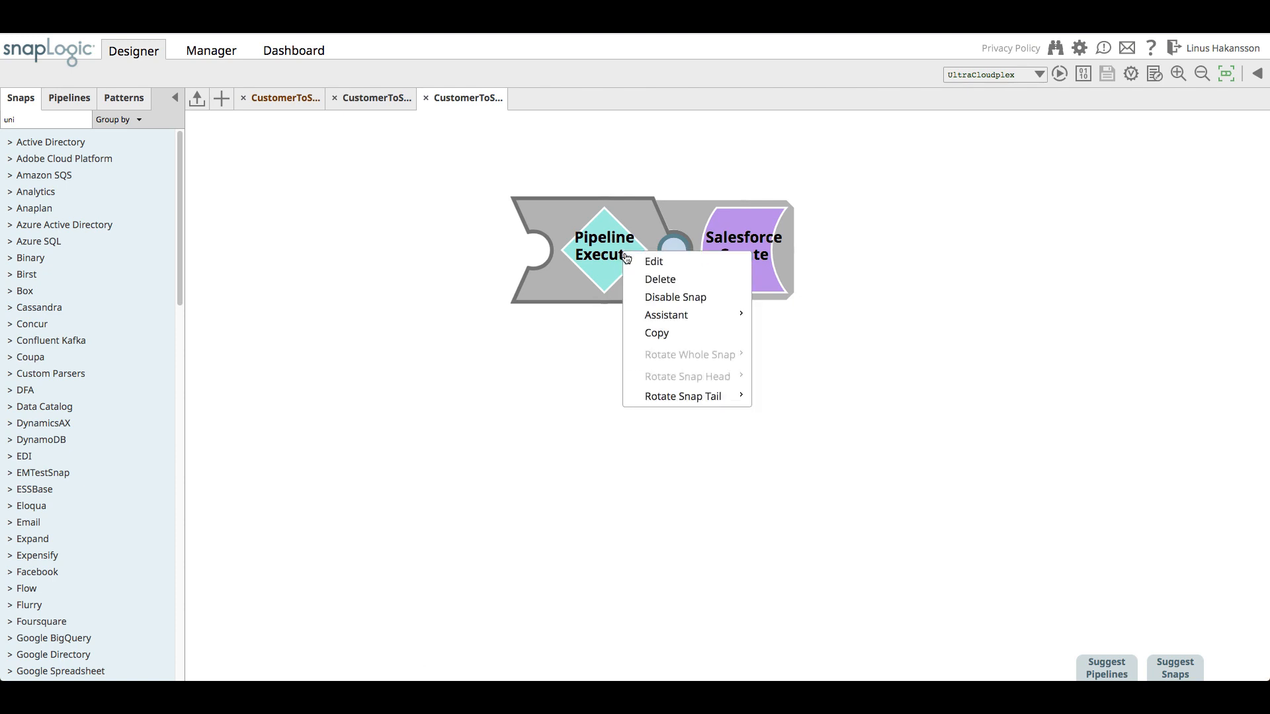
{"action": "left_click", "coordinate": [656, 333]}
{"action": "type", "text": "f"}
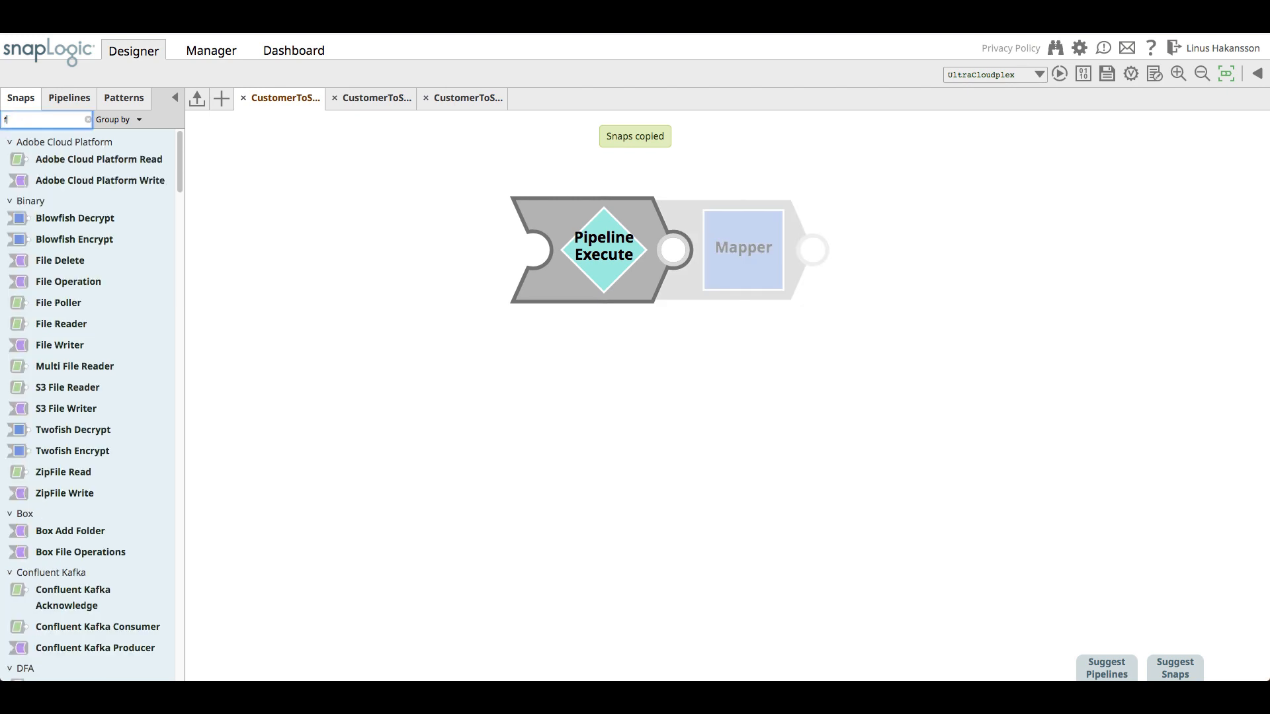
{"action": "type", "text": "ile r"}
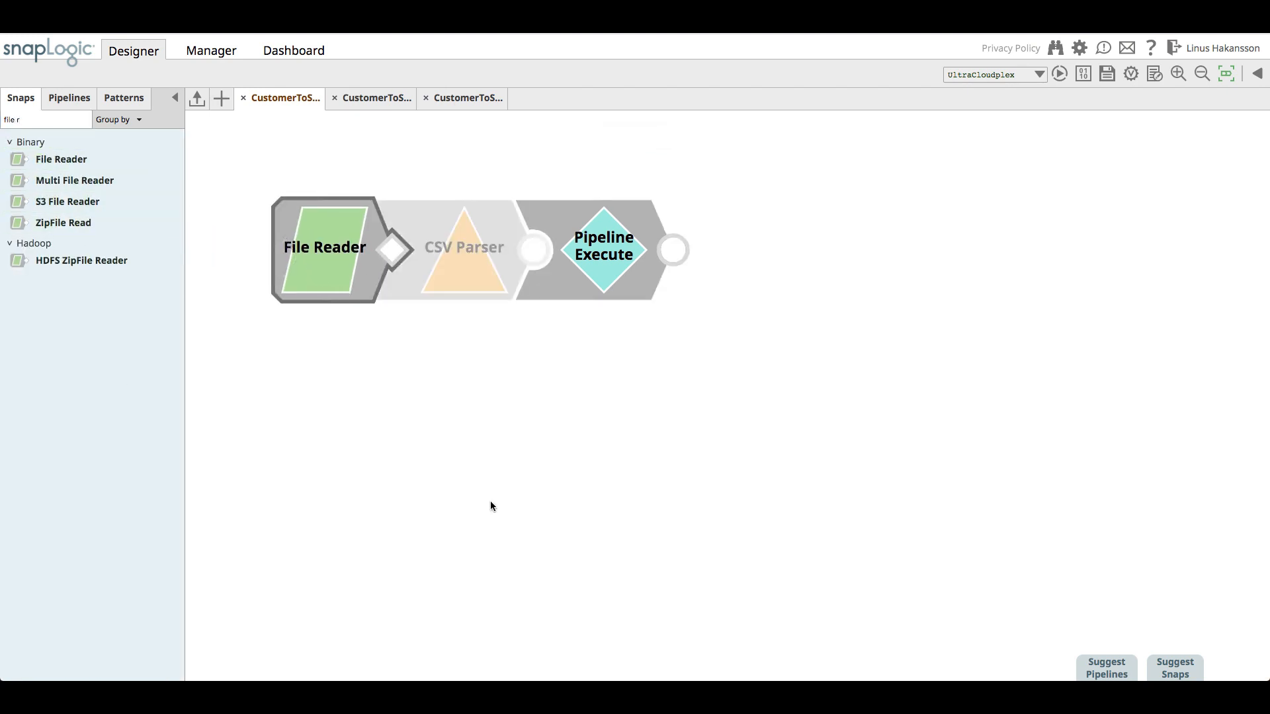
{"action": "left_click", "coordinate": [1173, 666]}
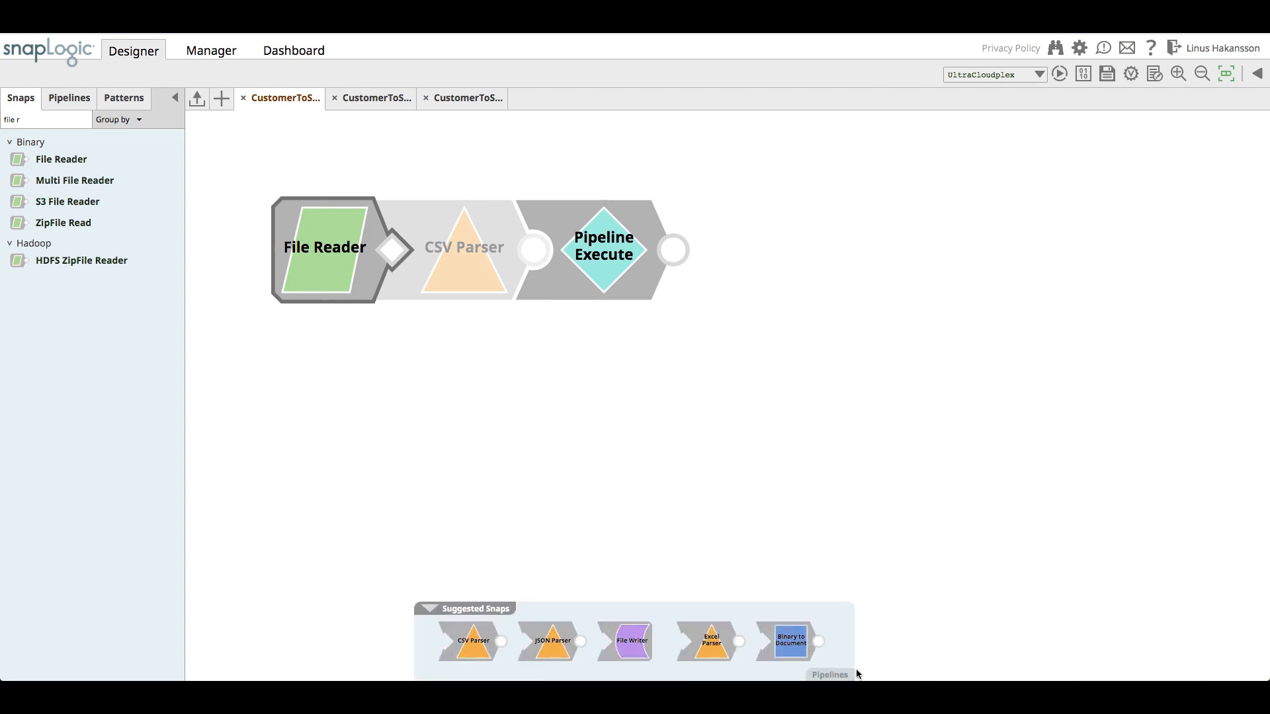
{"action": "left_click", "coordinate": [549, 640]}
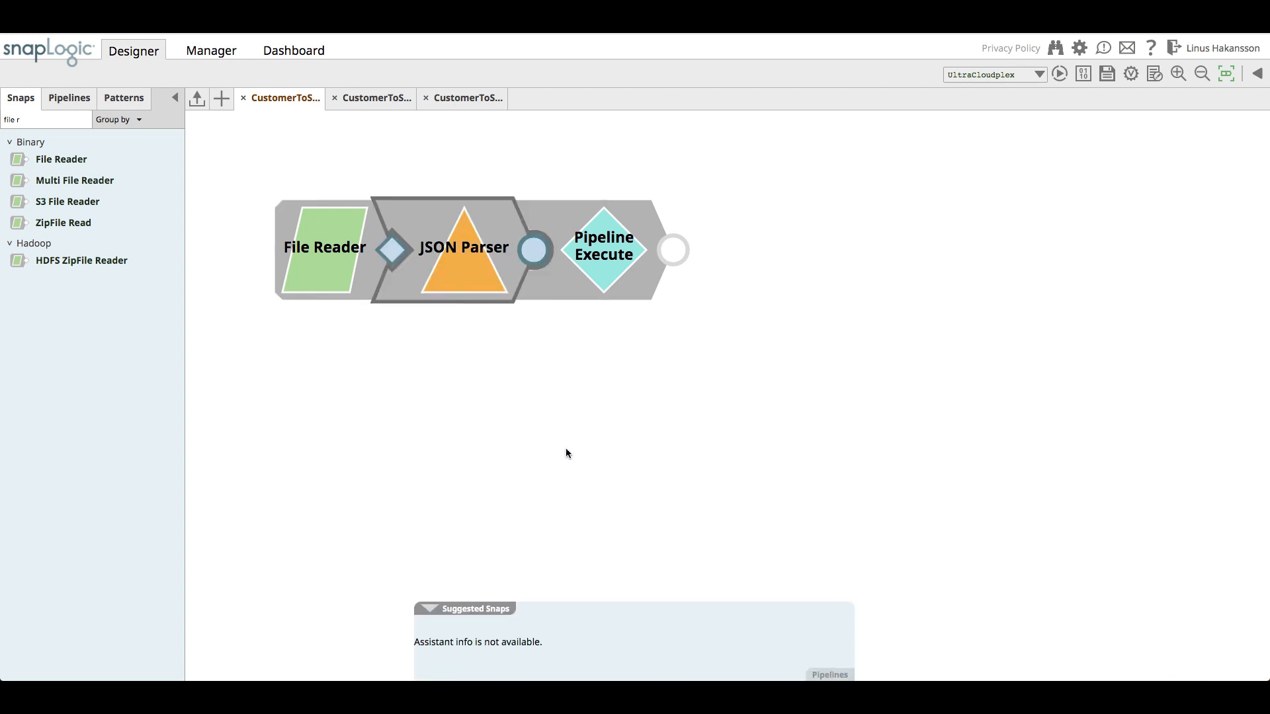
Step: Check the pasted Pipeline Execute settings and add a JSON Formatter after it
{"action": "double_click", "coordinate": [603, 246]}
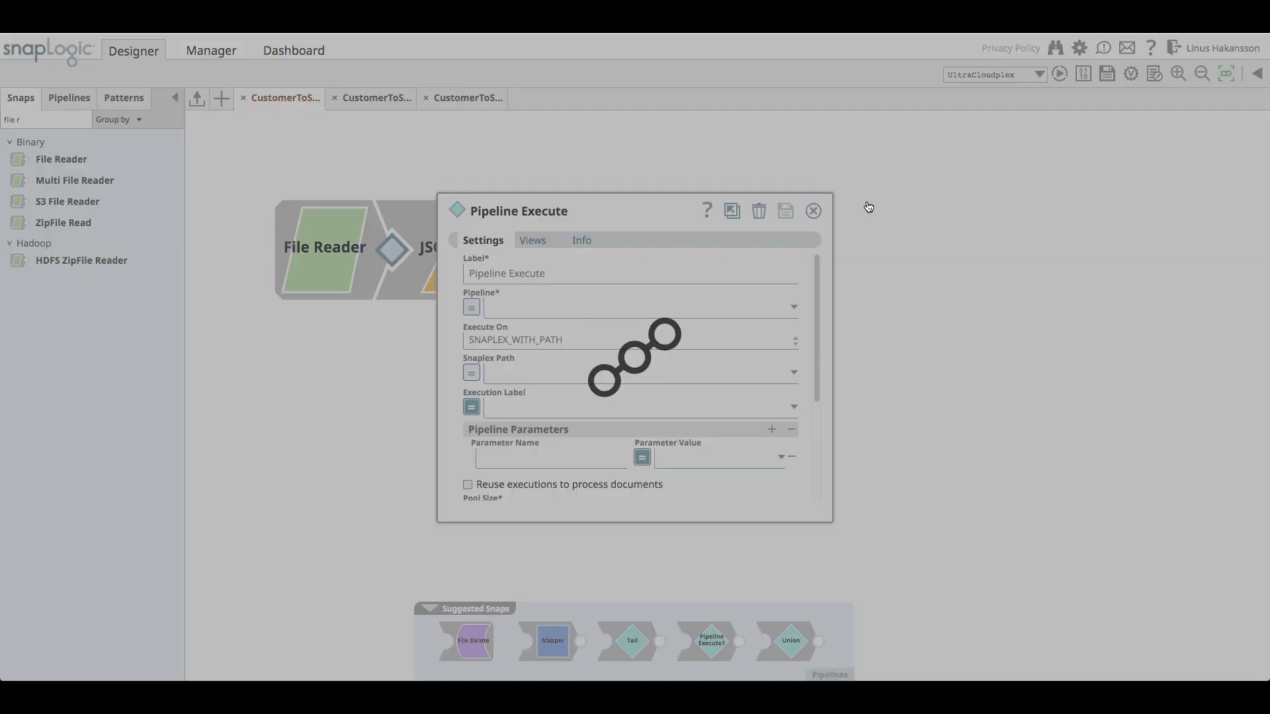
{"action": "left_click", "coordinate": [812, 210]}
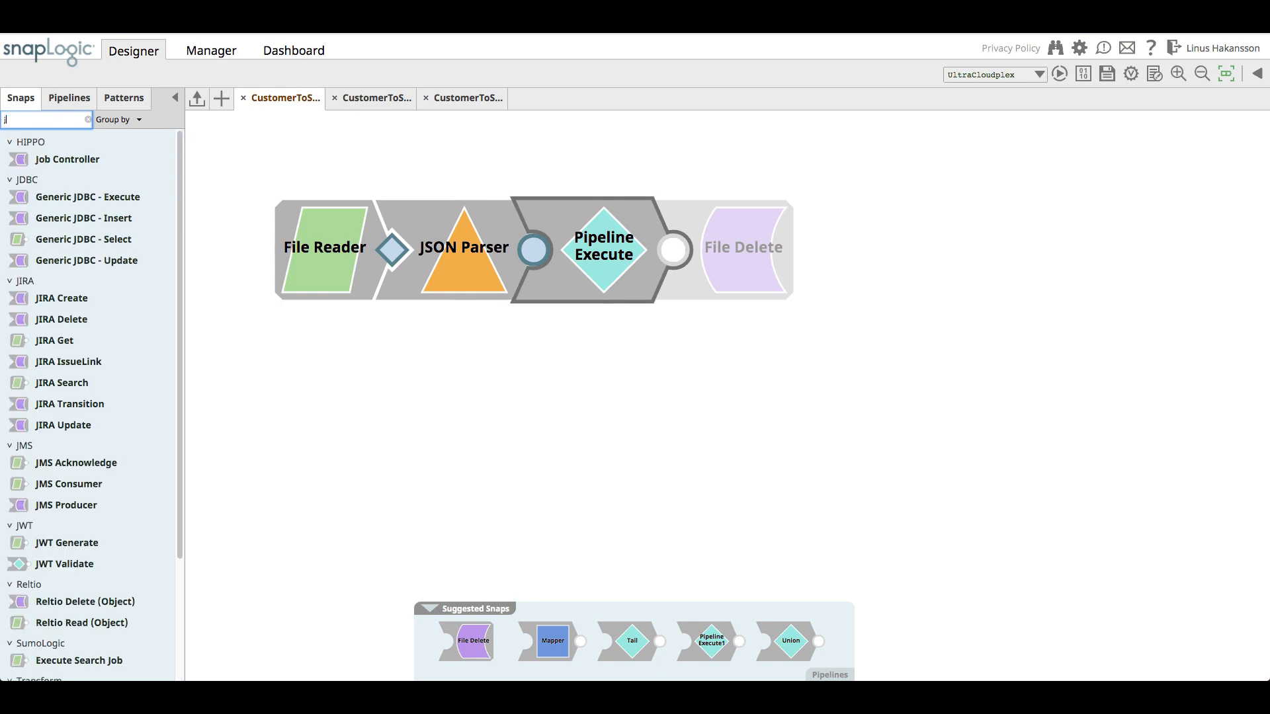
{"action": "type", "text": "json f"}
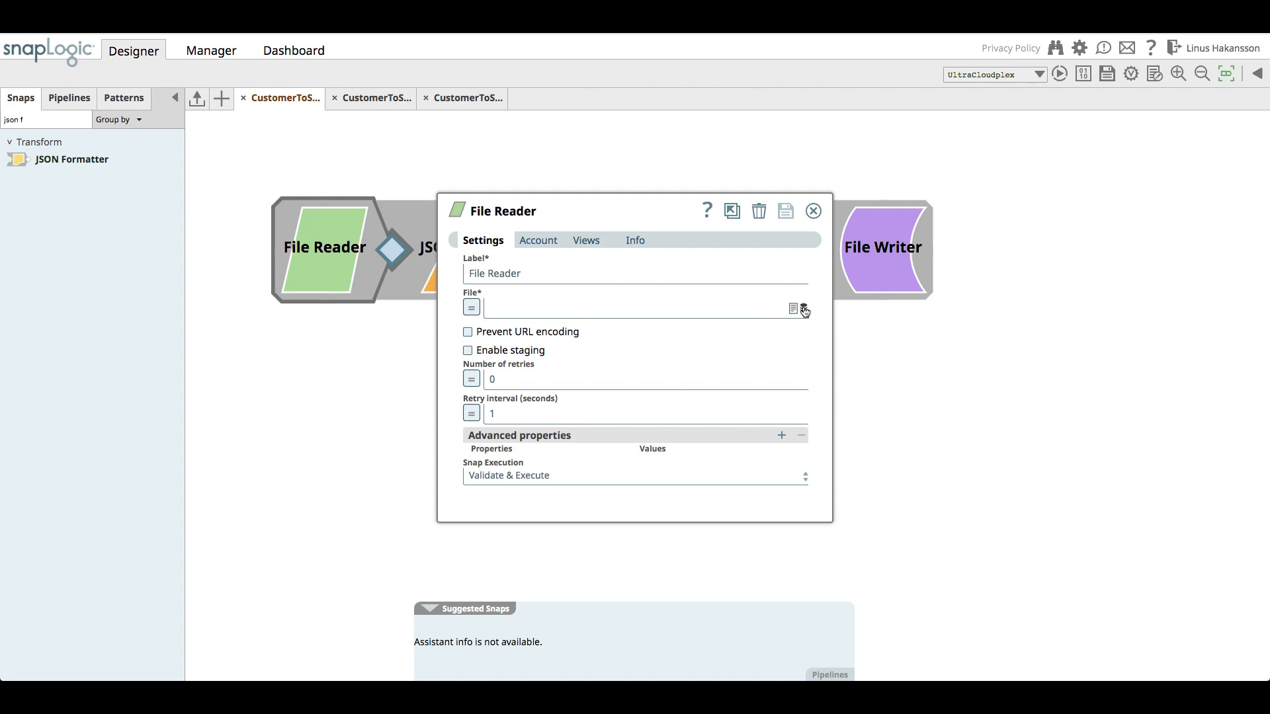
Step: Point the File Reader at CustomerToSalesforce_input.json, preview its record, and save
{"action": "left_click", "coordinate": [801, 309]}
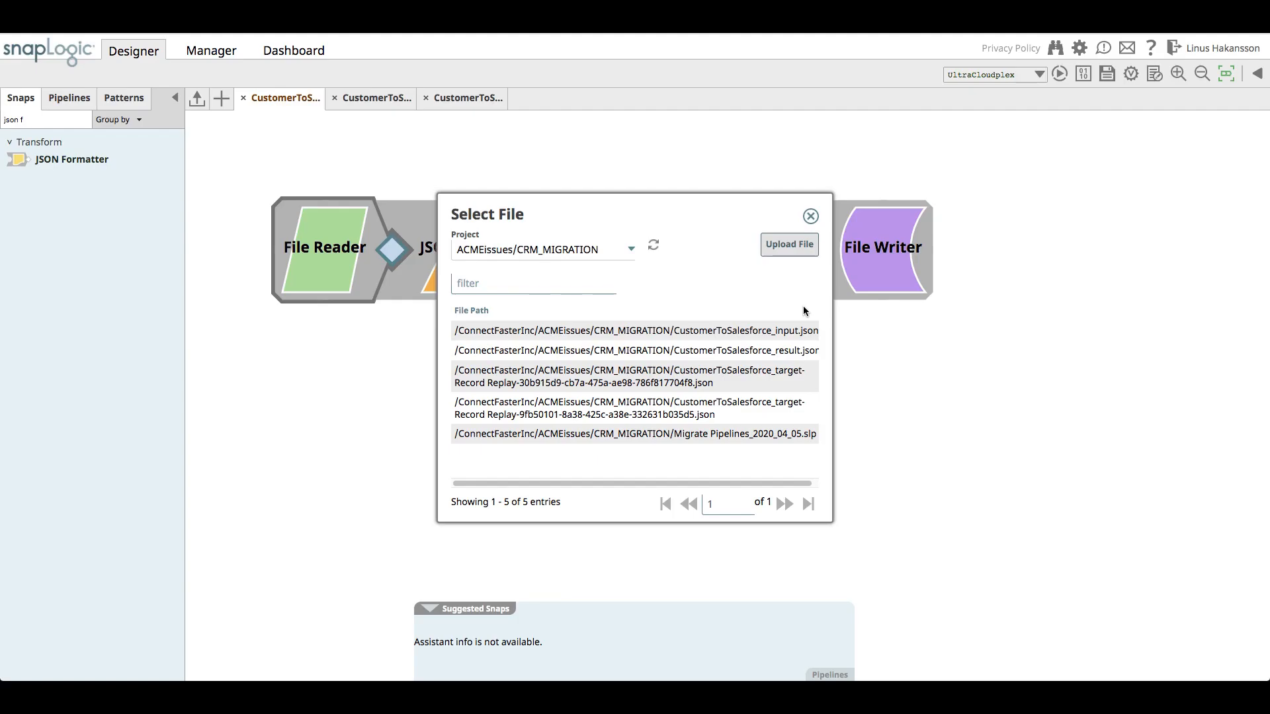
{"action": "mouse_move", "coordinate": [788, 336]}
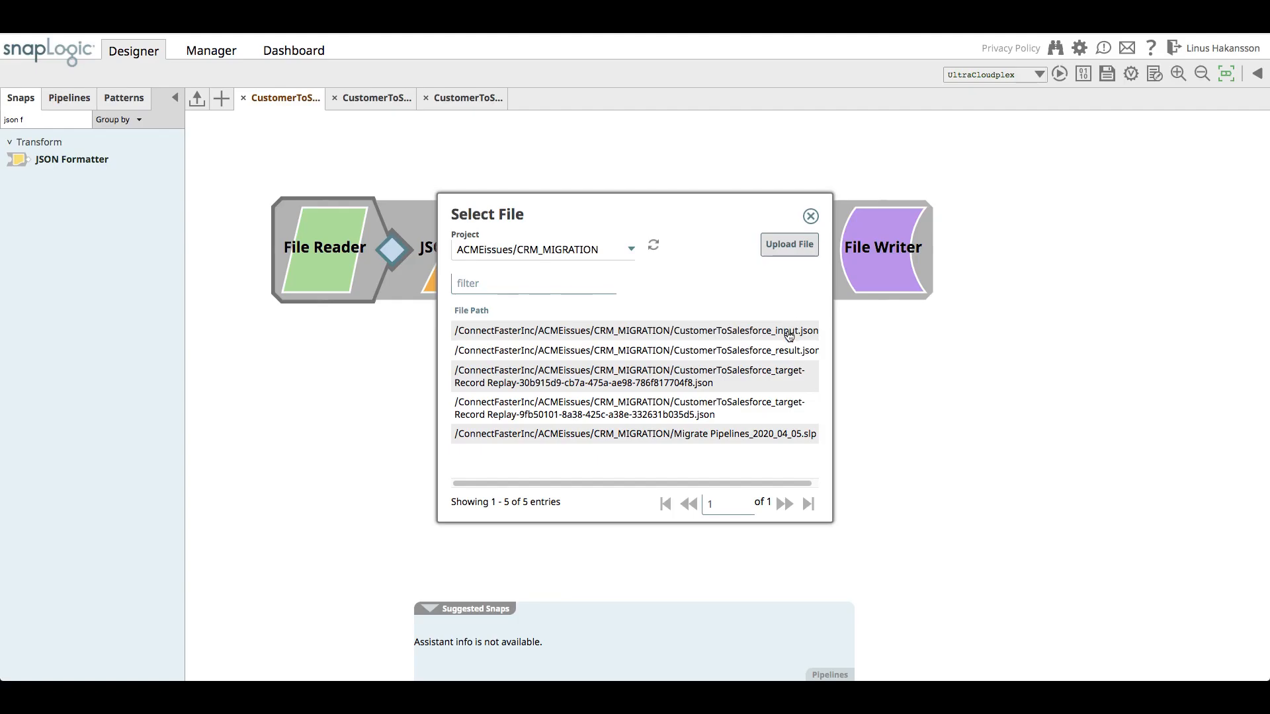
{"action": "left_click", "coordinate": [635, 331]}
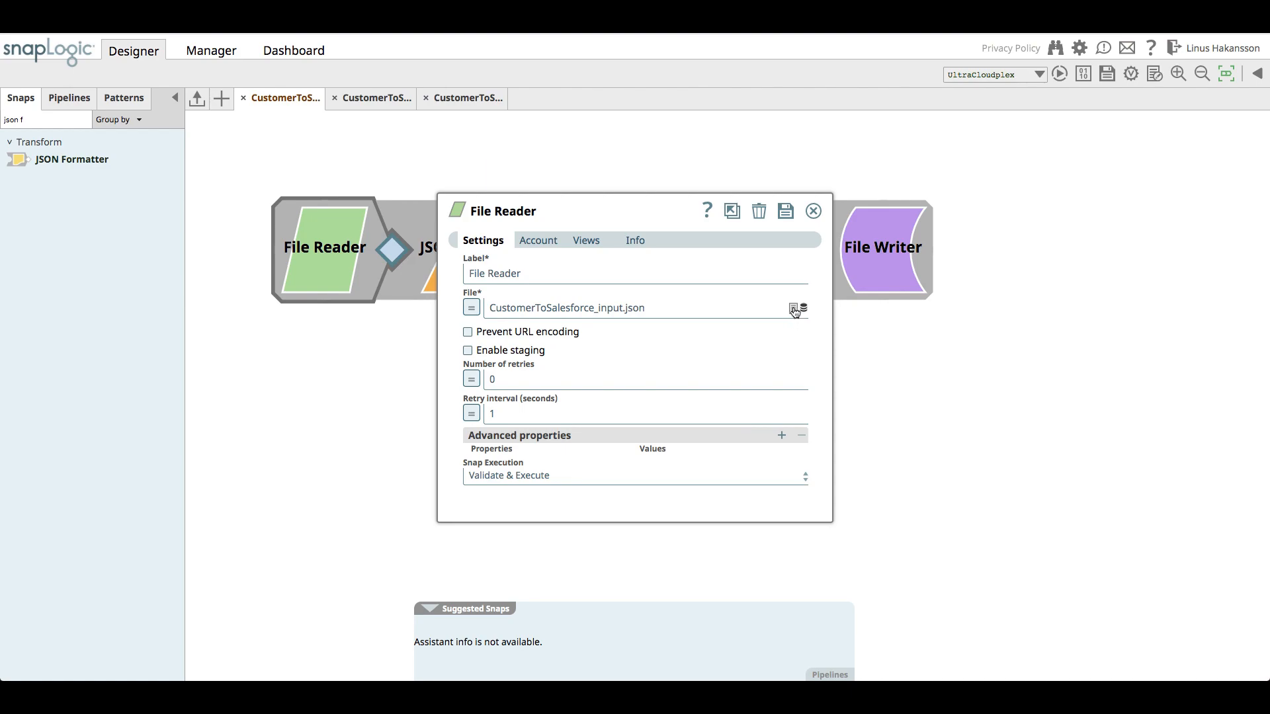
{"action": "left_click", "coordinate": [795, 308]}
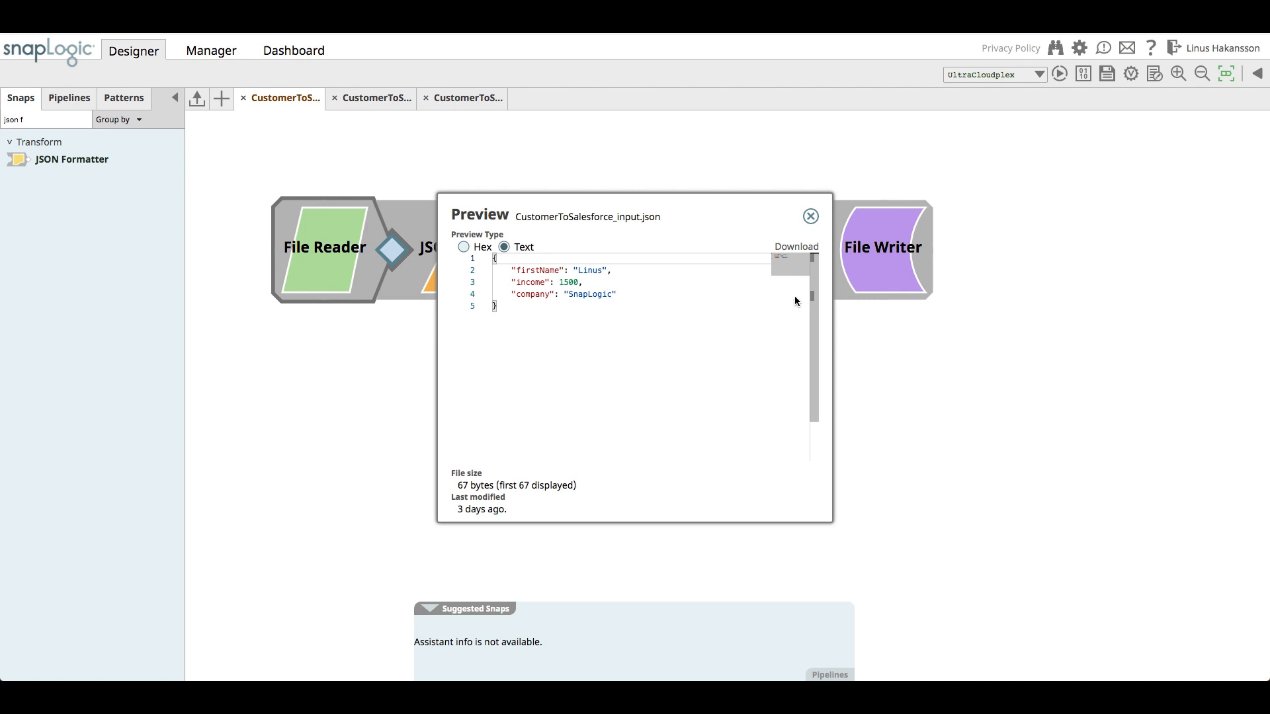
{"action": "left_click", "coordinate": [809, 215]}
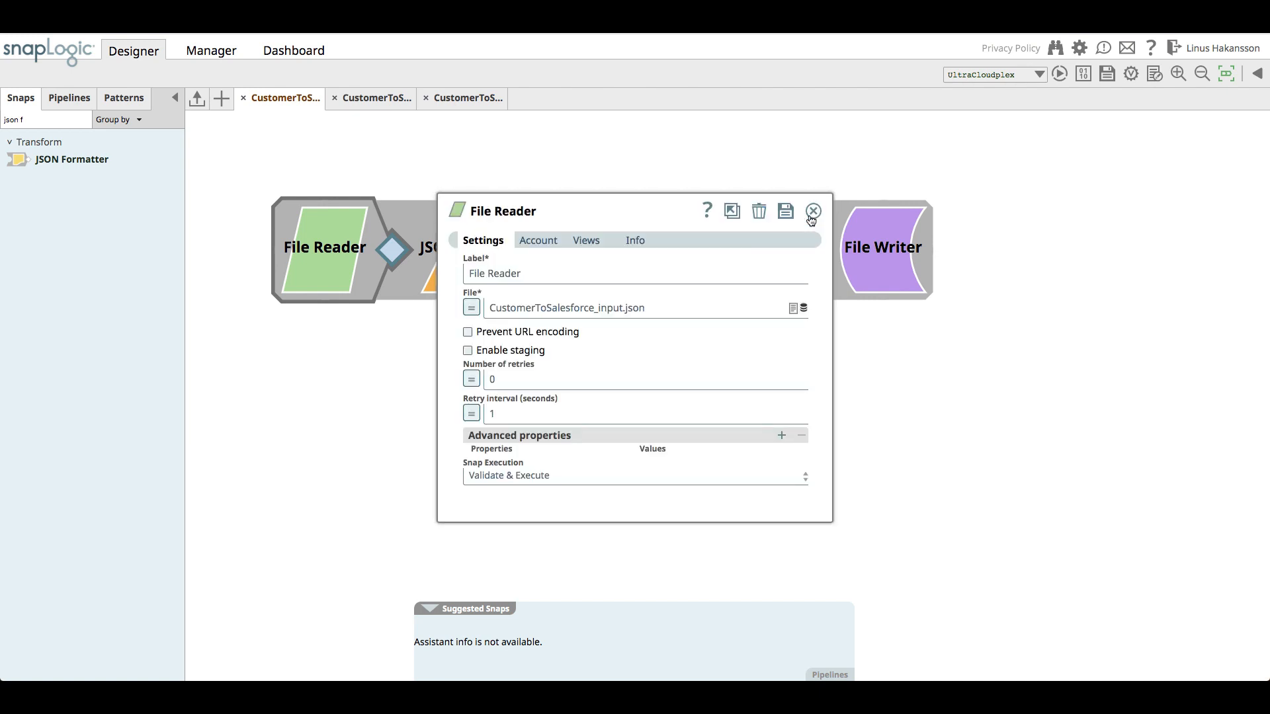
{"action": "left_click", "coordinate": [784, 211]}
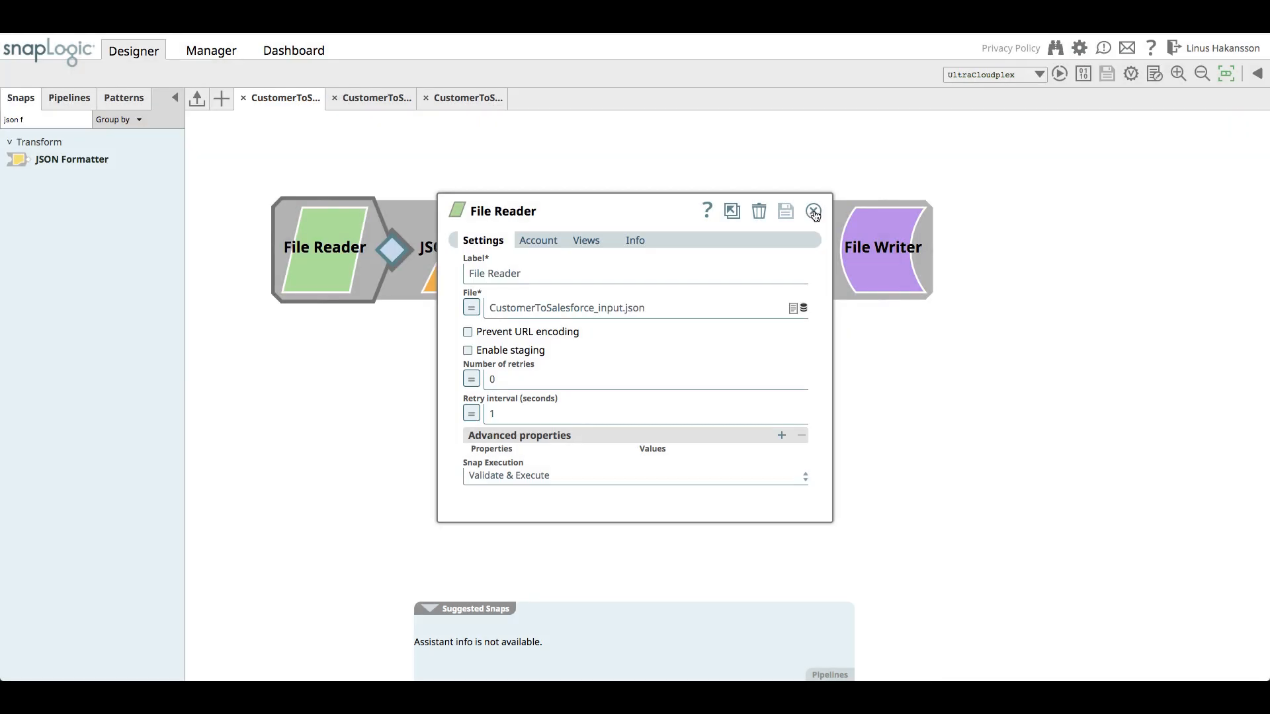
Step: Set the File Writer's file name to CustomerToSalesforce_result.json and save
{"action": "left_click", "coordinate": [882, 247]}
{"action": "type", "text": "C"}
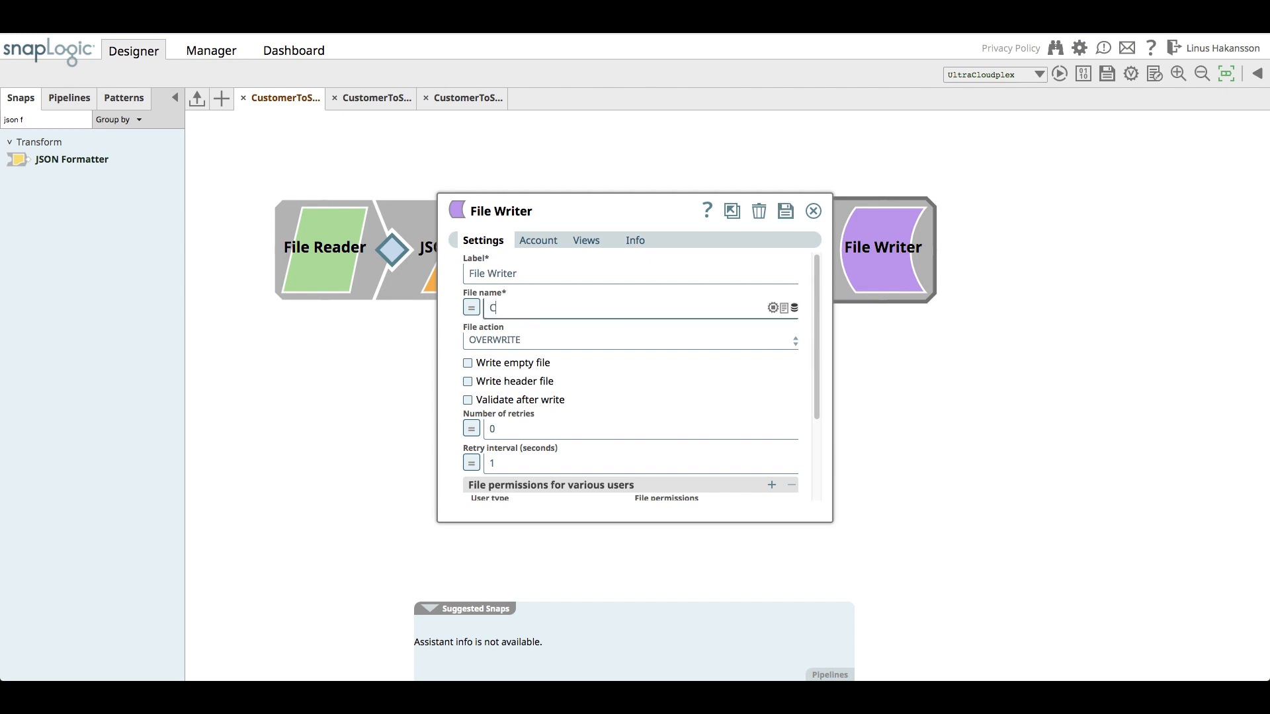
{"action": "type", "text": "ustomerToSalesforce_resu"}
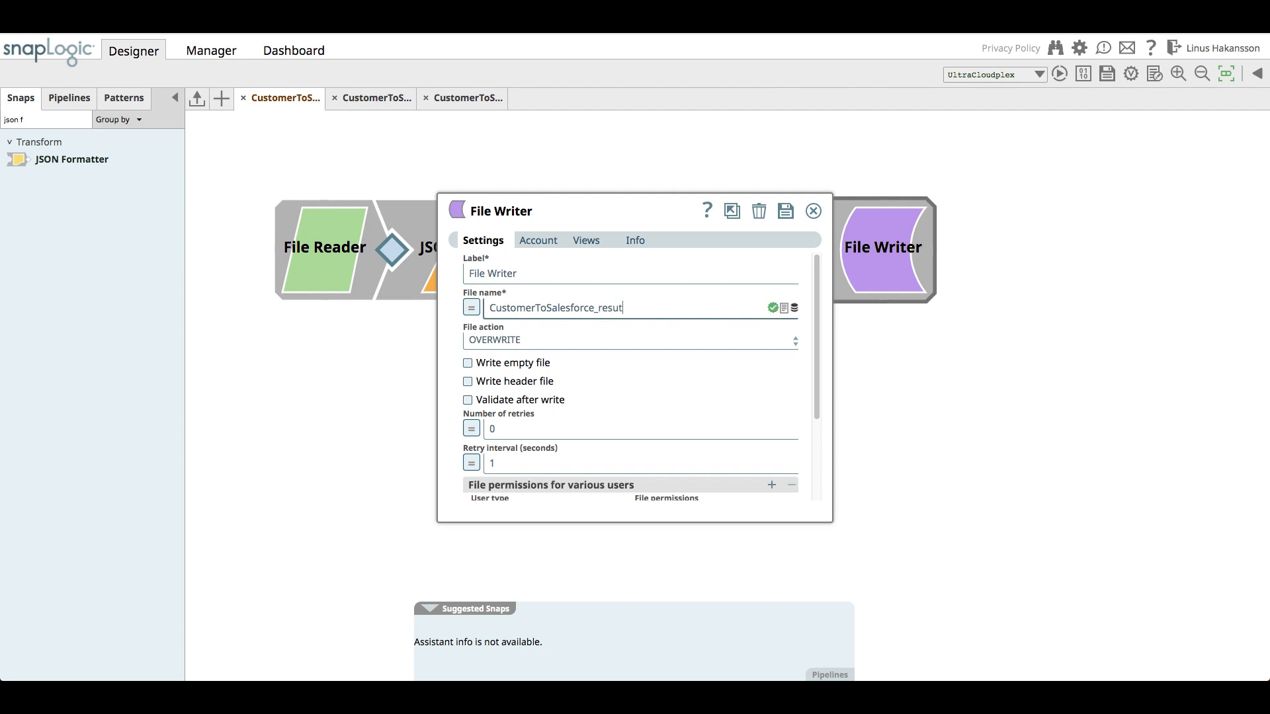
{"action": "type", "text": "t.json"}
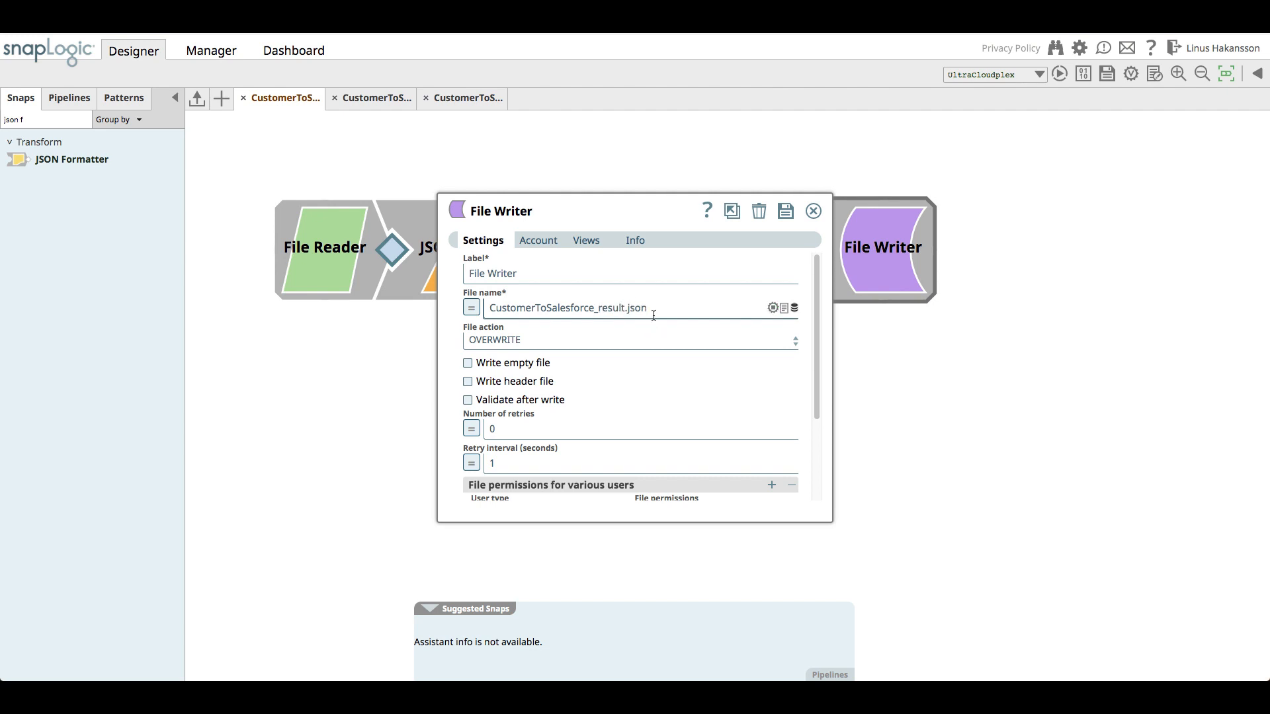
{"action": "left_click", "coordinate": [784, 212]}
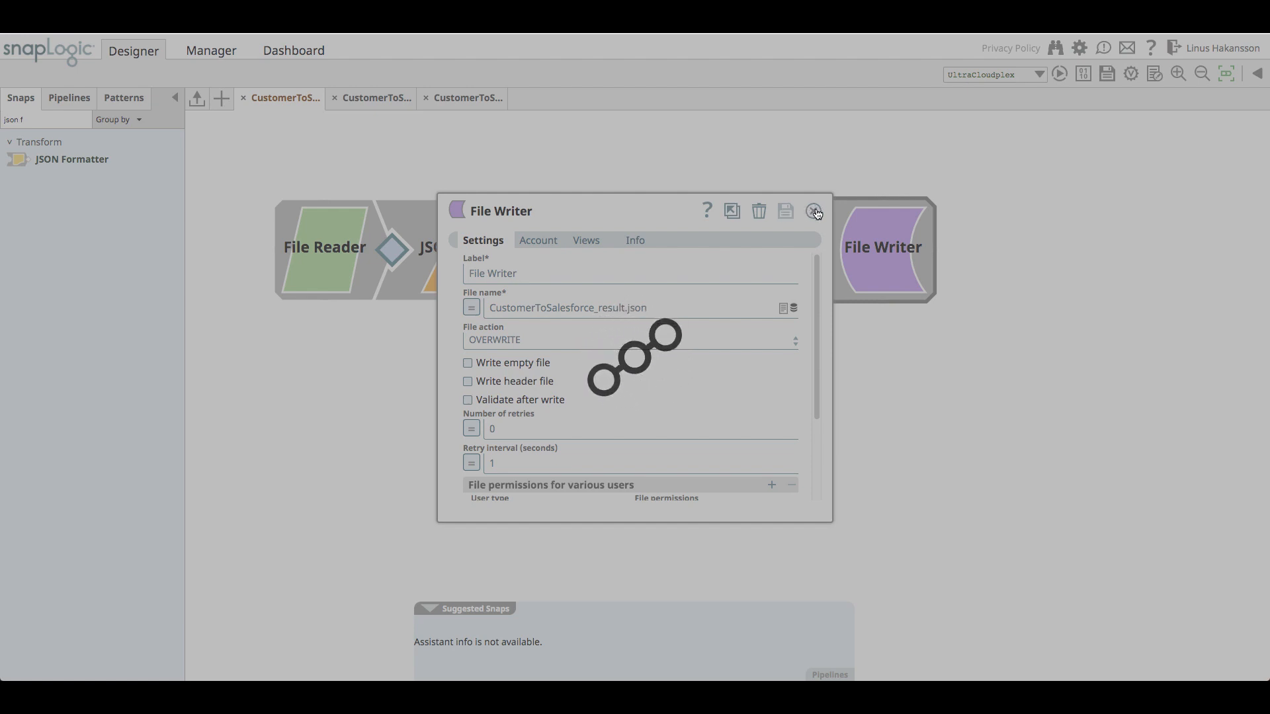
{"action": "left_click", "coordinate": [814, 212]}
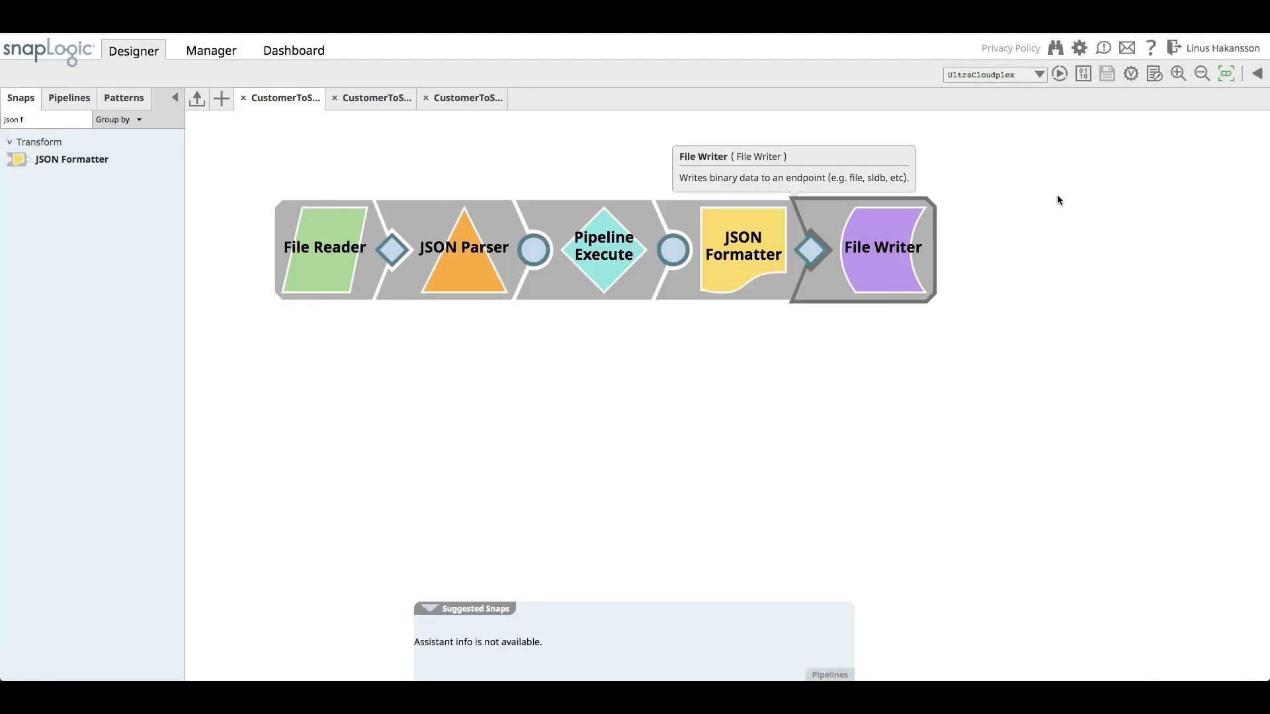
Step: Execute the test pipeline and confirm the result file holds the validation error for firstName Linus
{"action": "left_click", "coordinate": [69, 98]}
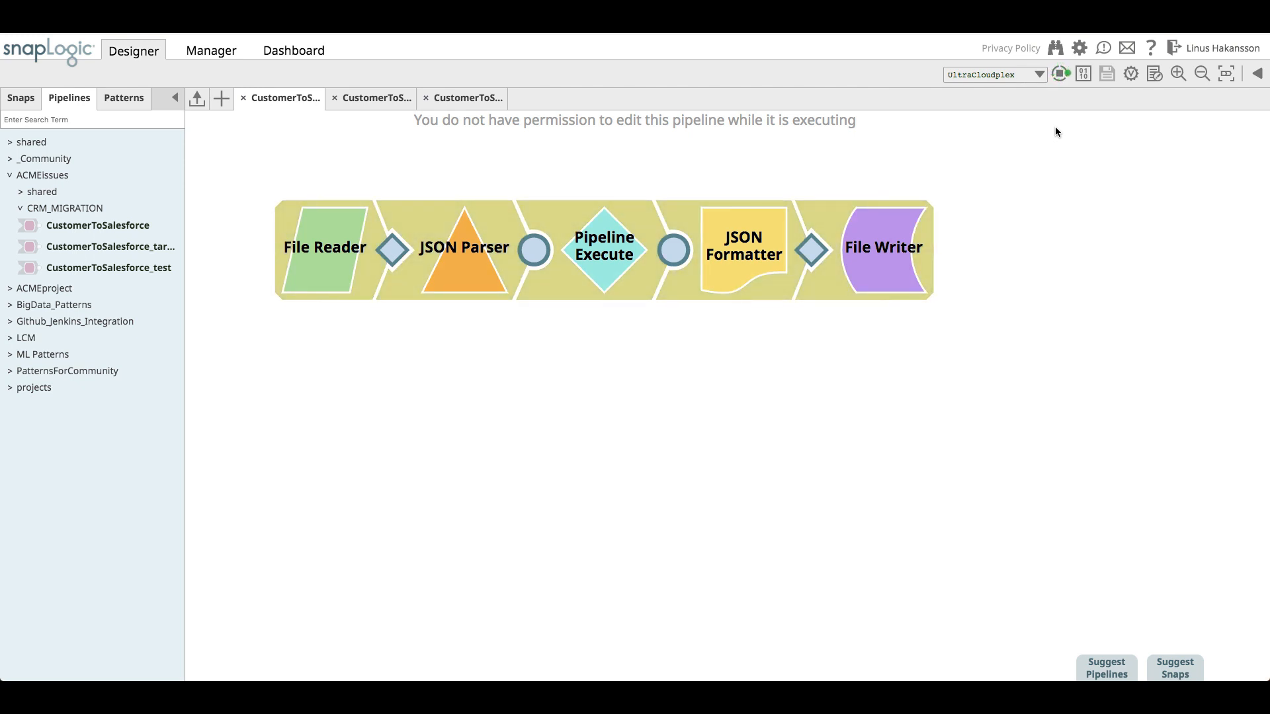
{"action": "left_click", "coordinate": [1058, 74]}
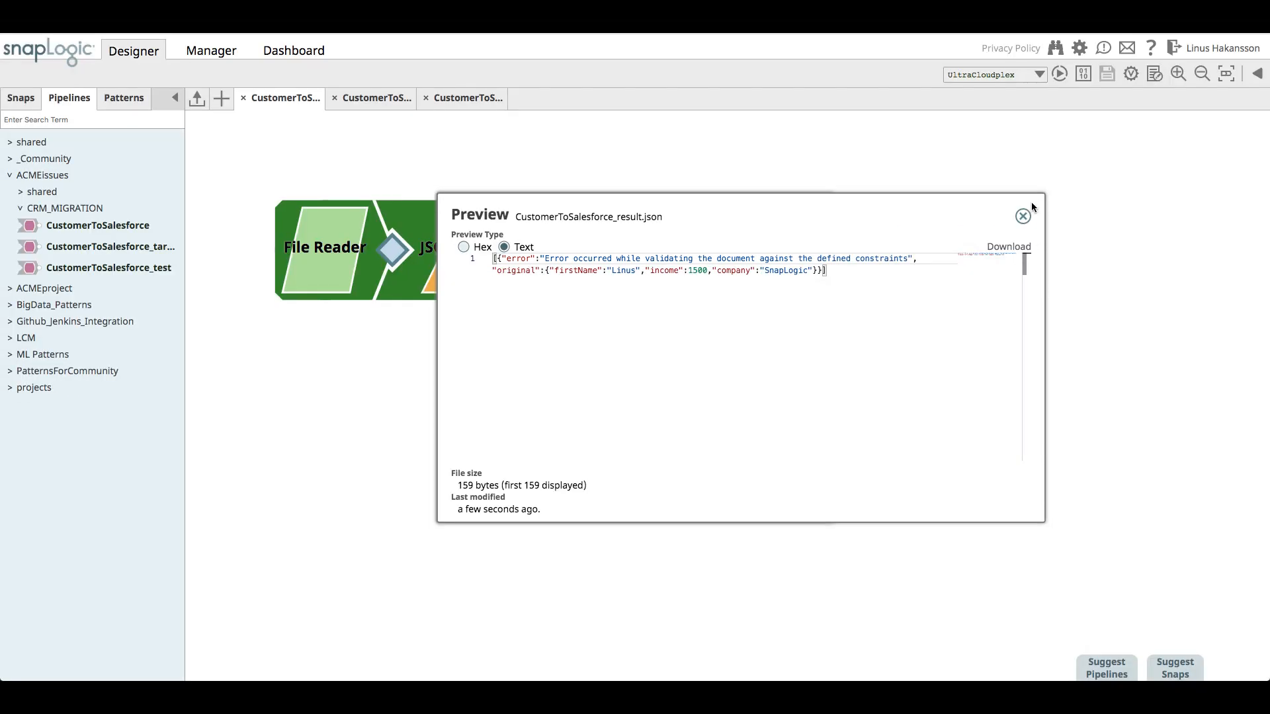
{"action": "left_click", "coordinate": [1023, 215]}
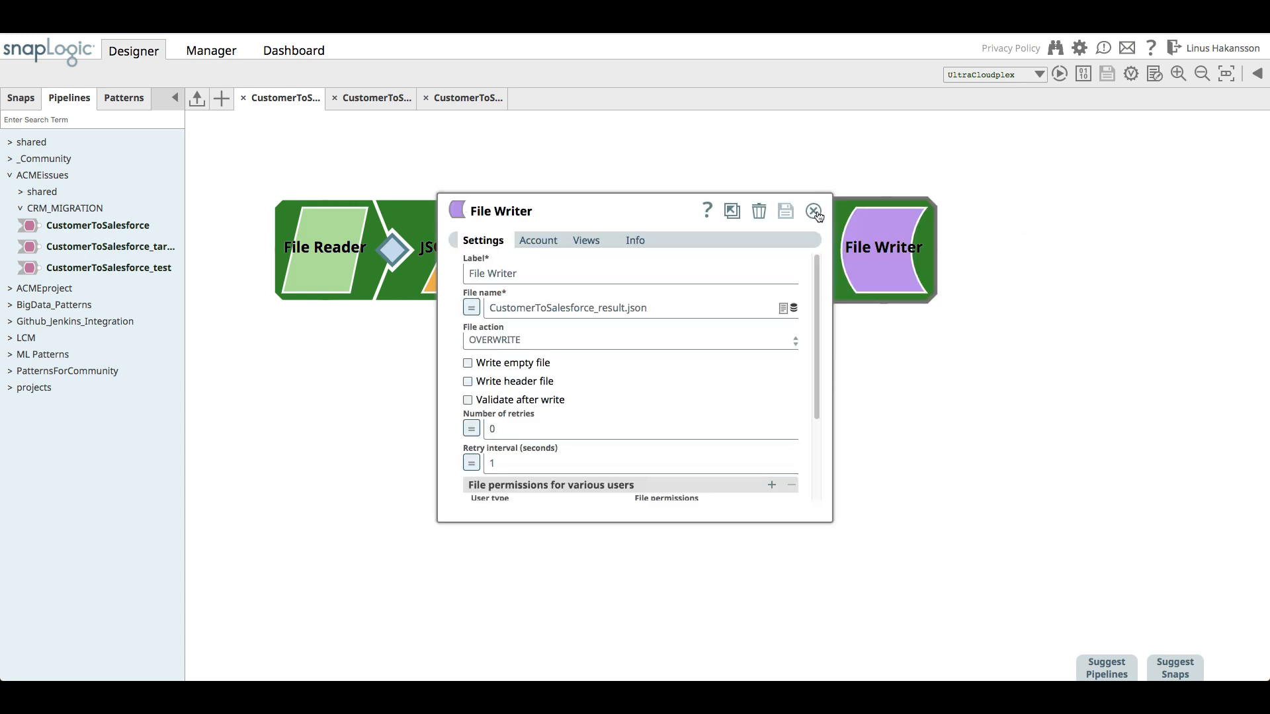
{"action": "left_click", "coordinate": [816, 214]}
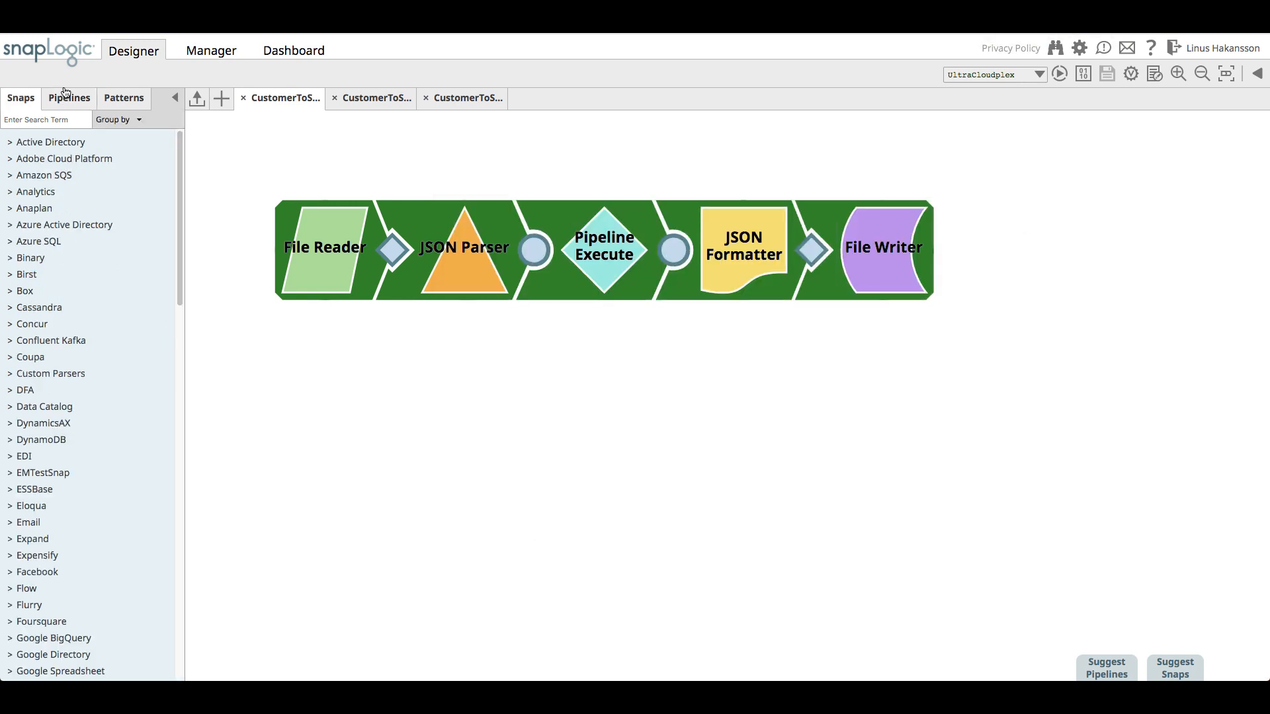
Step: Set ManualGitPush's commitMessage parameter to "Add unit tests and fix for ACME-34" and save
{"action": "left_click", "coordinate": [69, 98]}
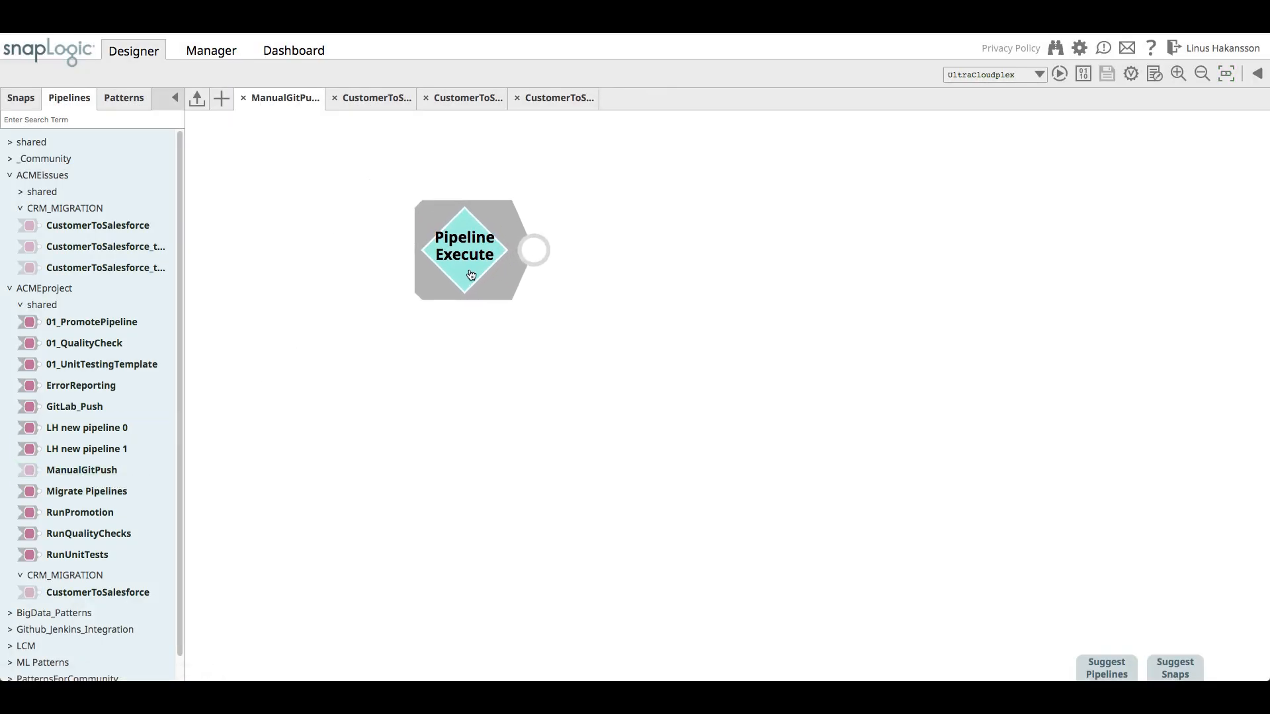
{"action": "double_click", "coordinate": [464, 250]}
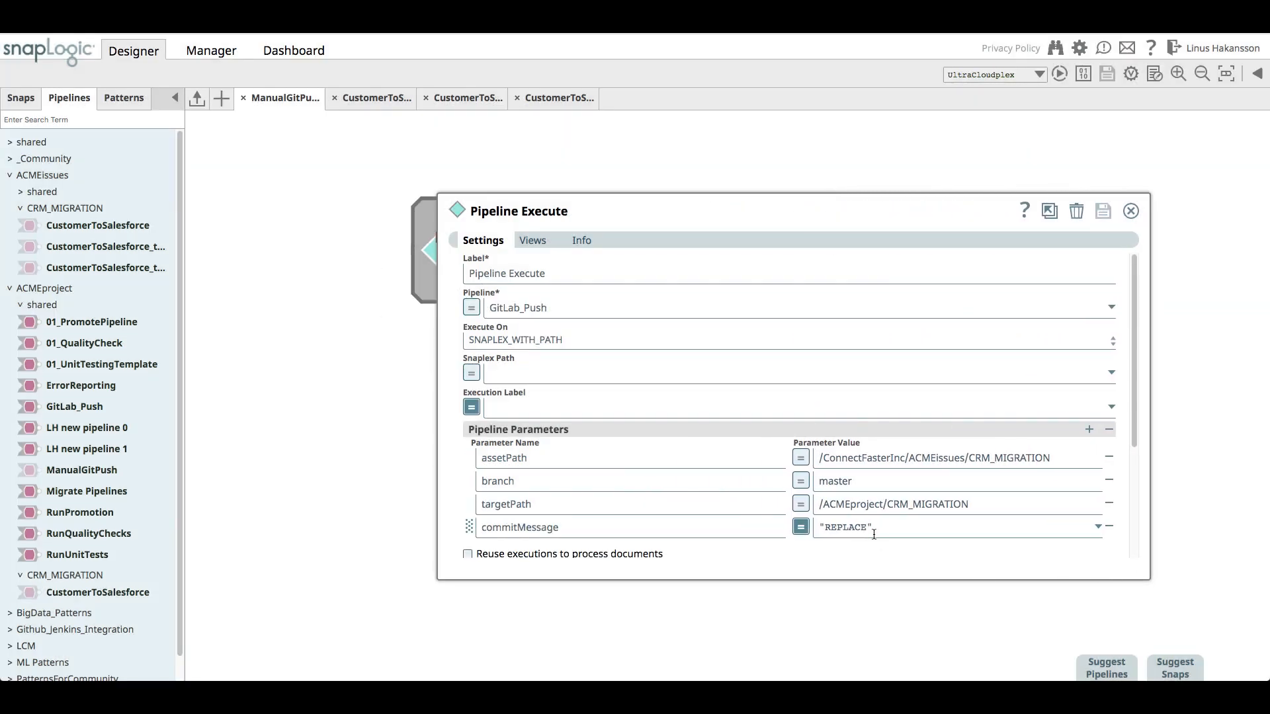
{"action": "type", "text": "A\""}
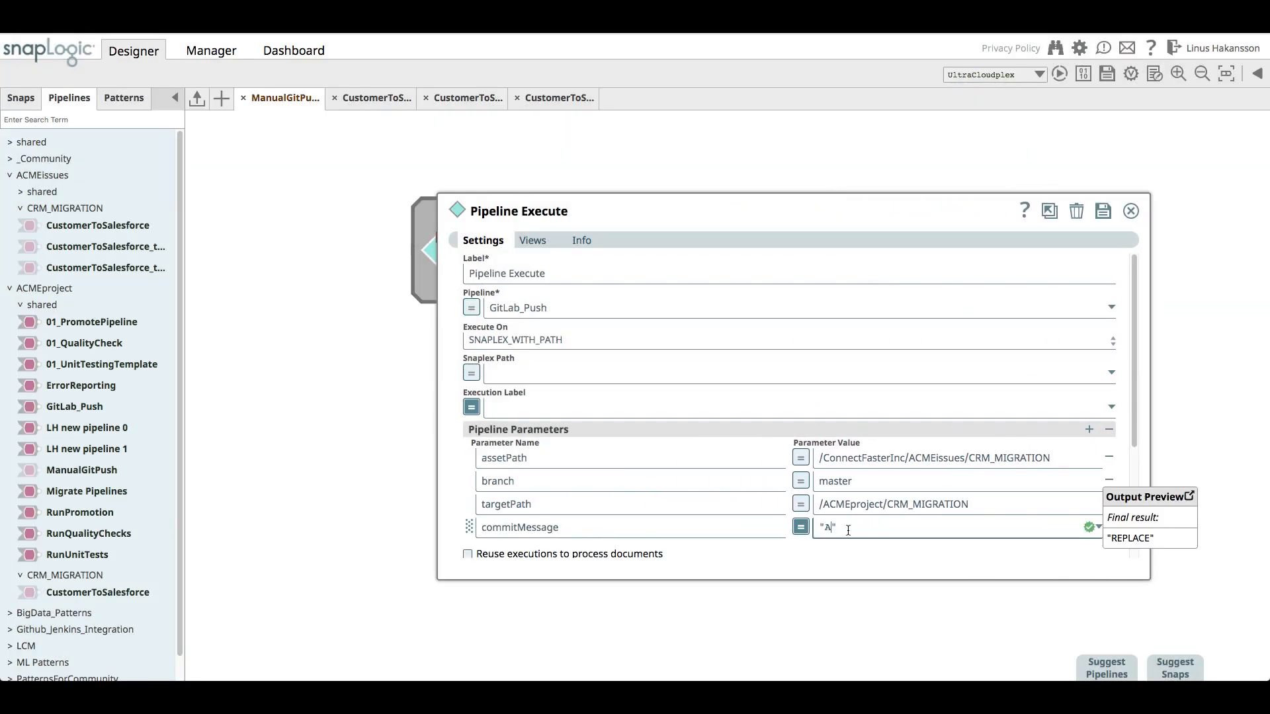
{"action": "type", "text": "Add unit tests"}
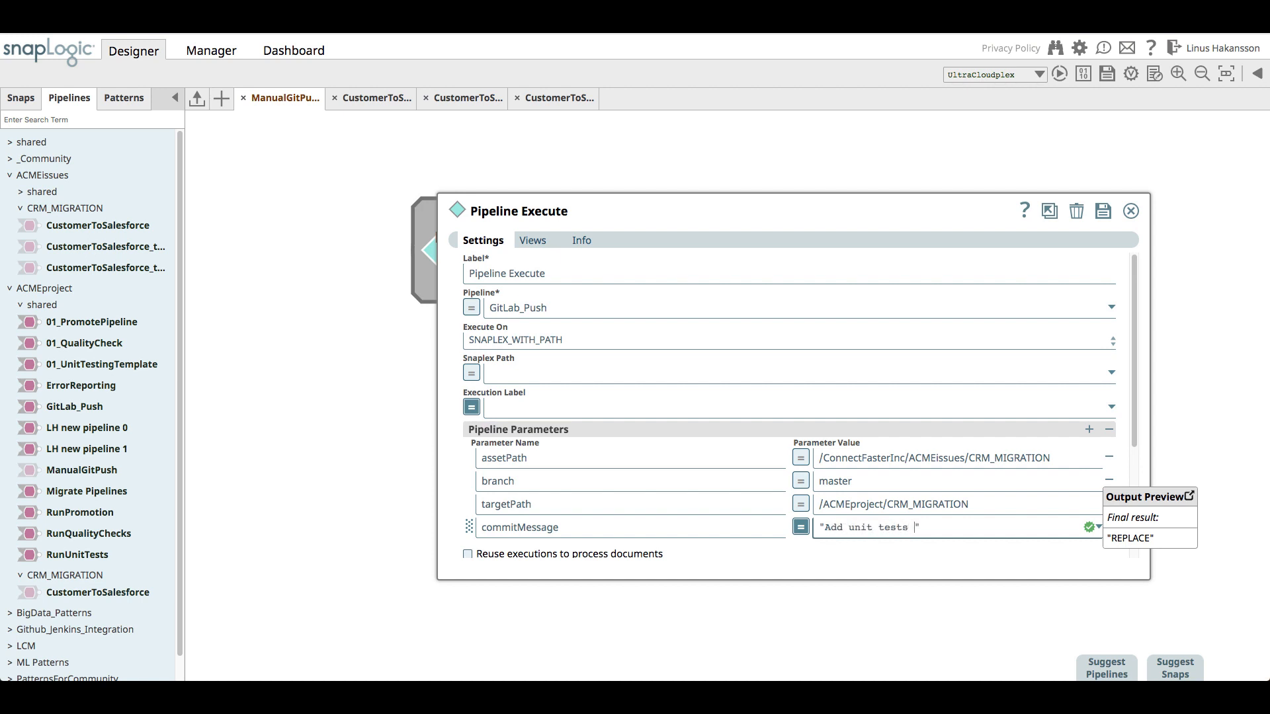
{"action": "type", "text": "and fix for"}
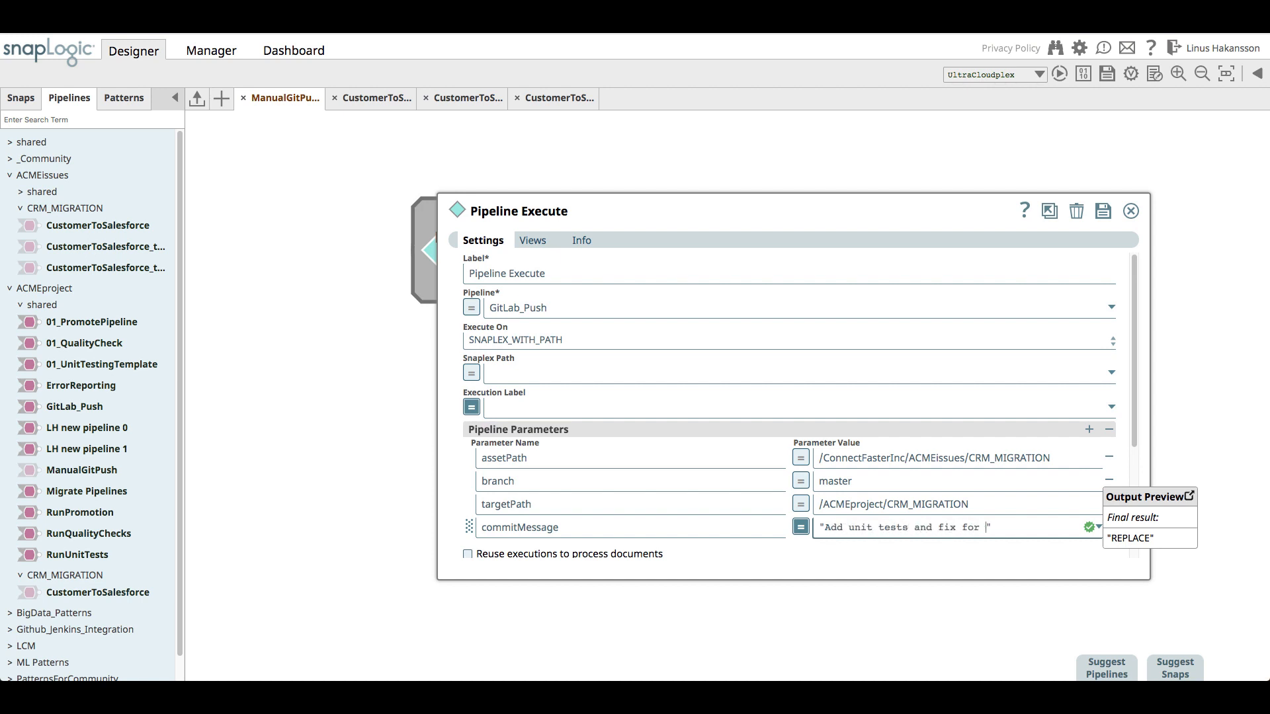
{"action": "type", "text": "ACME-3"}
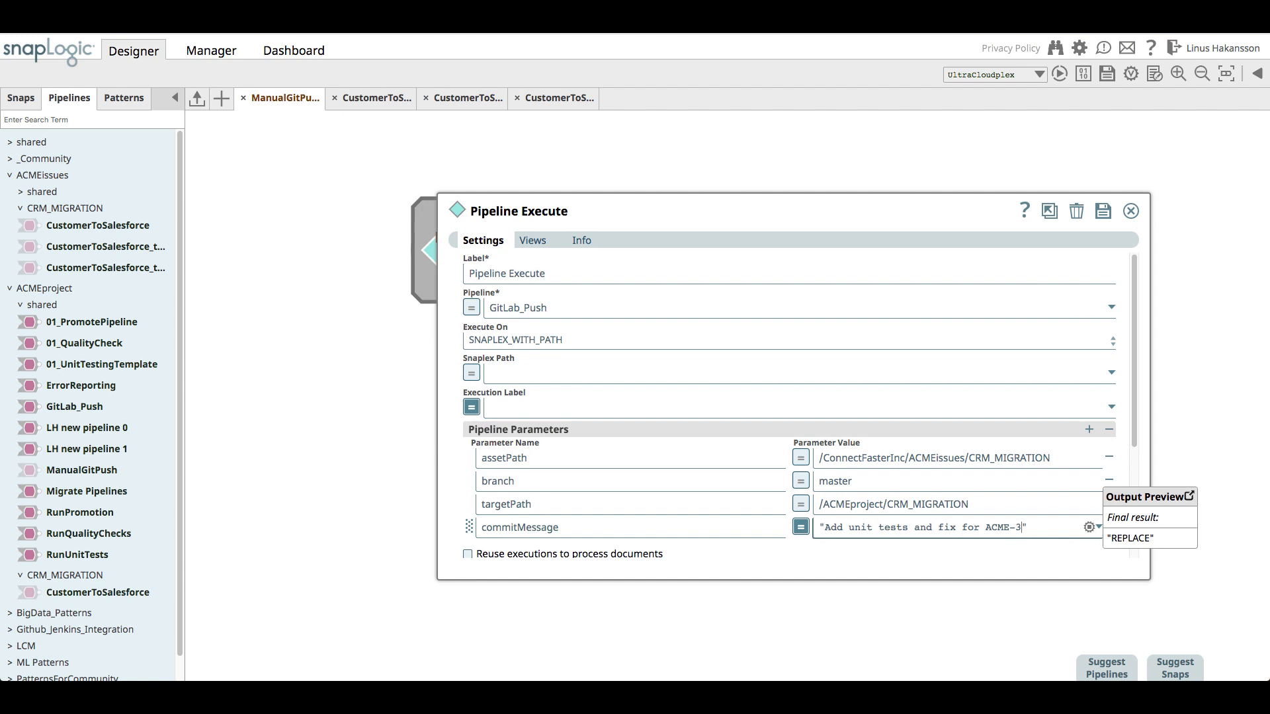
{"action": "type", "text": "4"}
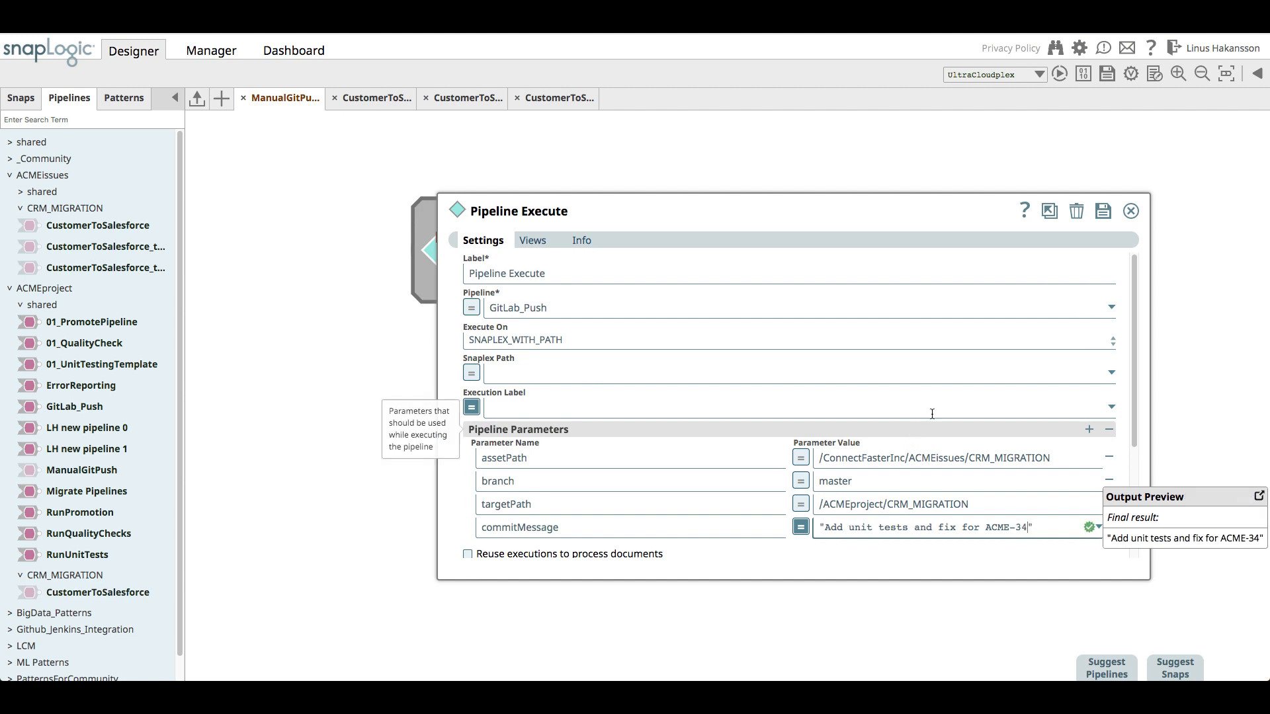
{"action": "left_click", "coordinate": [1103, 211]}
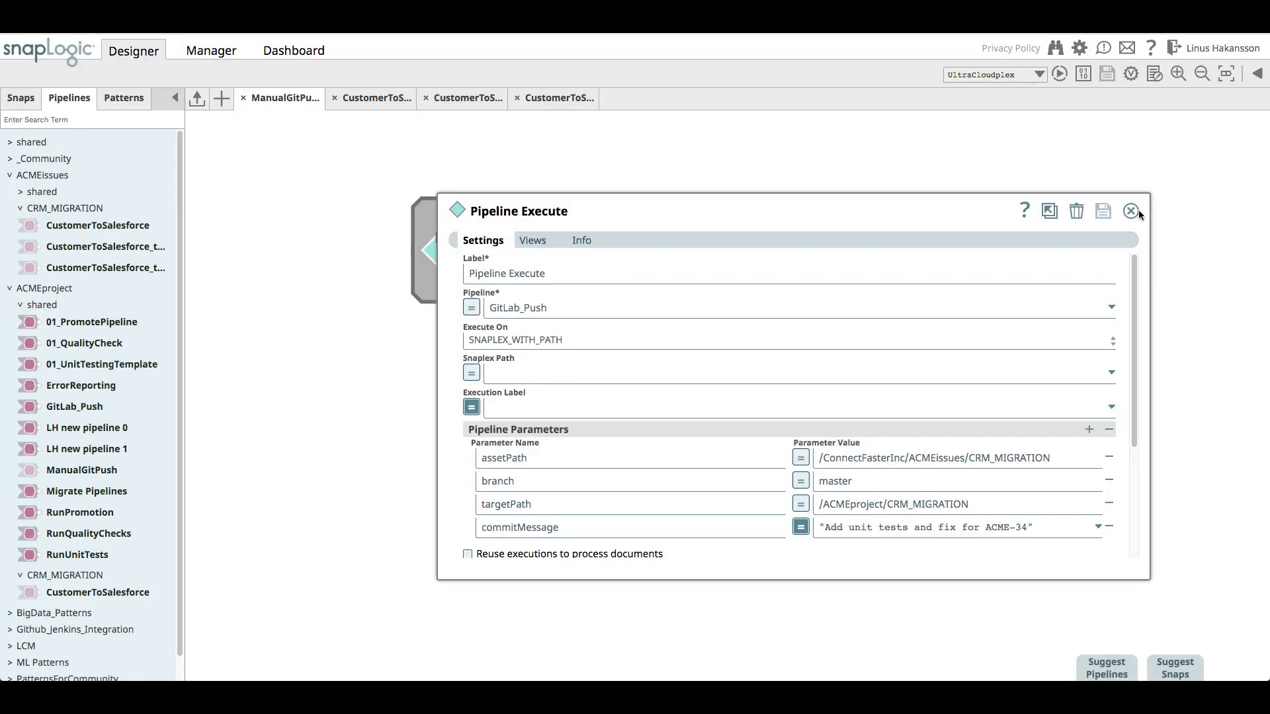
Step: Execute ManualGitPush to commit the pipelines, then view the GitLab_Push pipeline's snap flow
{"action": "left_click", "coordinate": [1132, 210]}
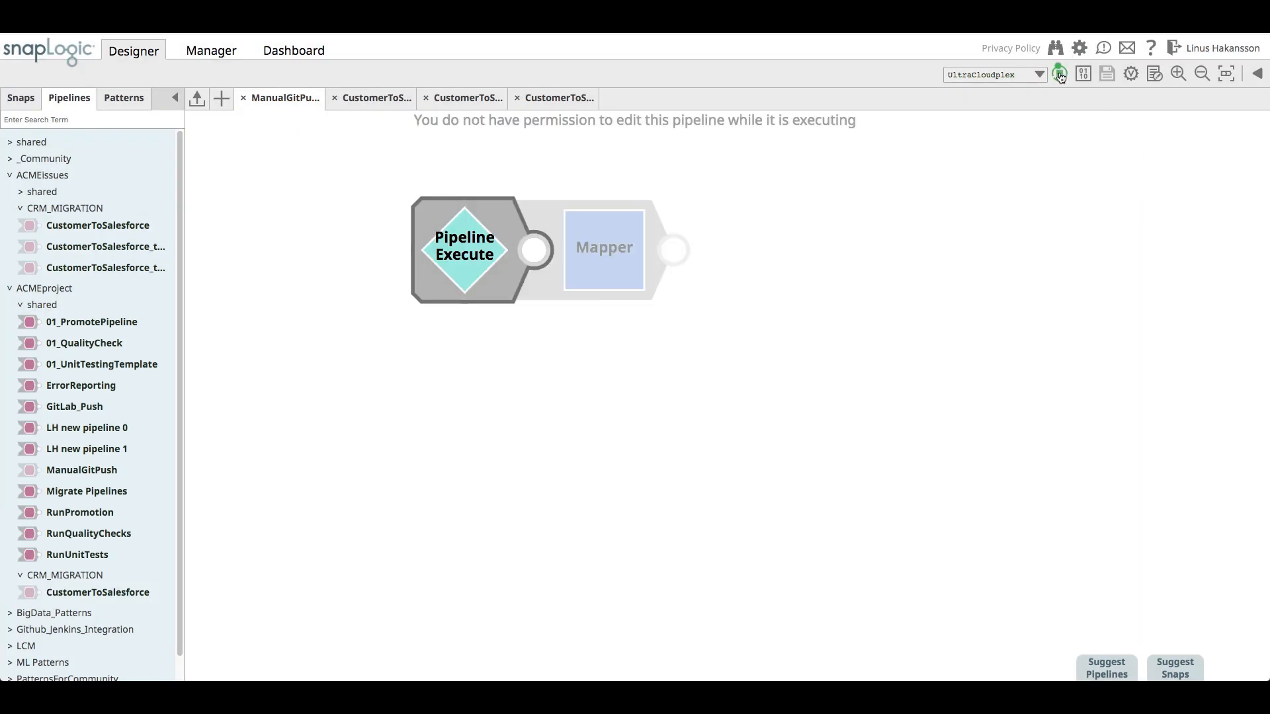
{"action": "mouse_move", "coordinate": [1059, 74]}
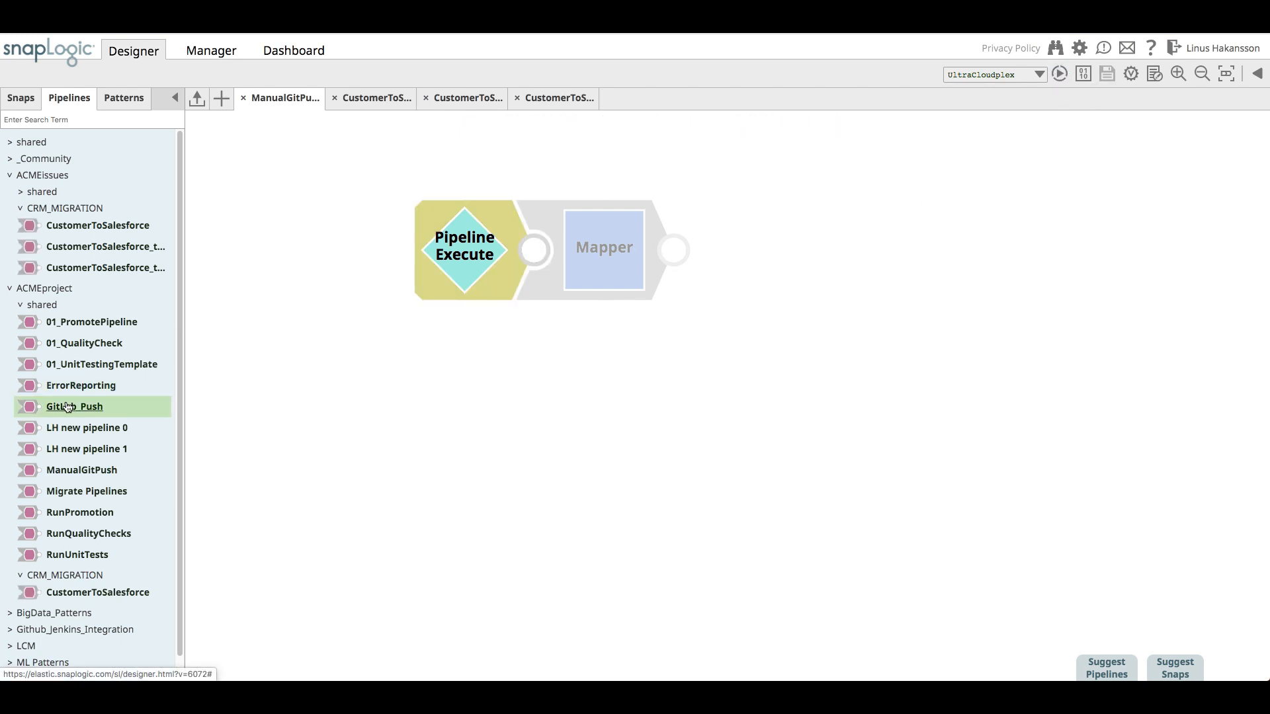
{"action": "double_click", "coordinate": [74, 406]}
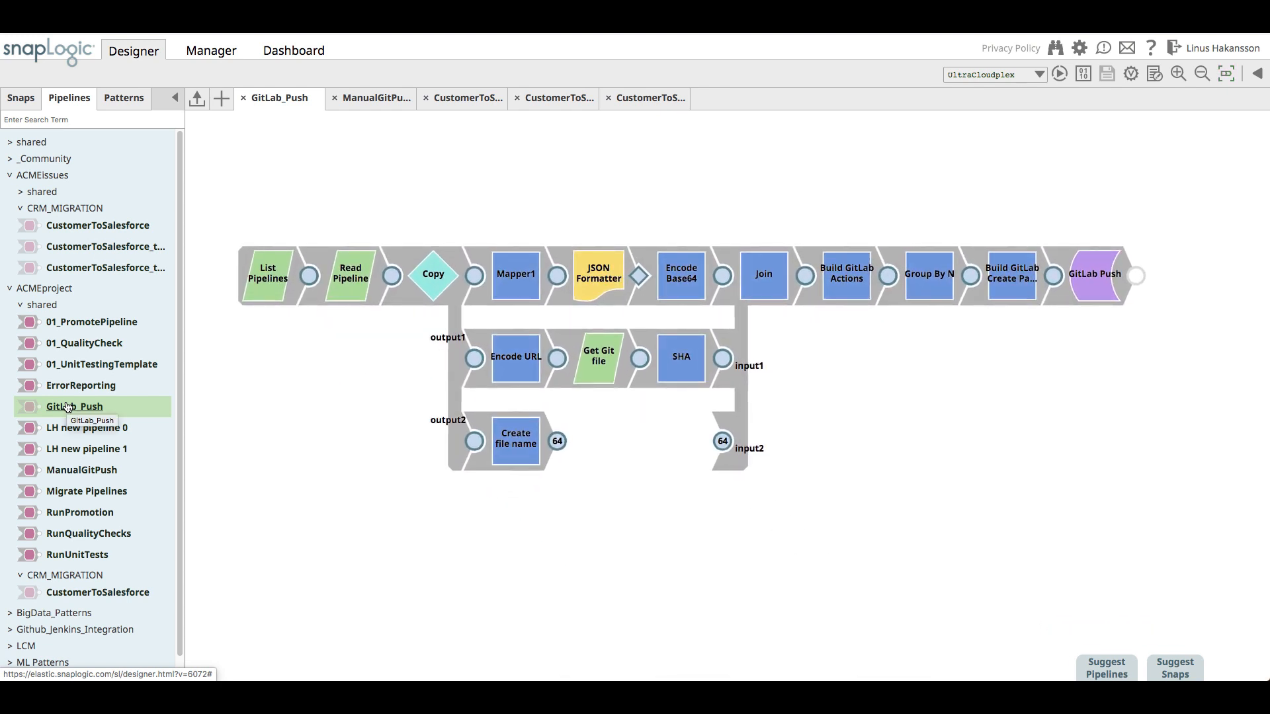
{"action": "mouse_move", "coordinate": [936, 164]}
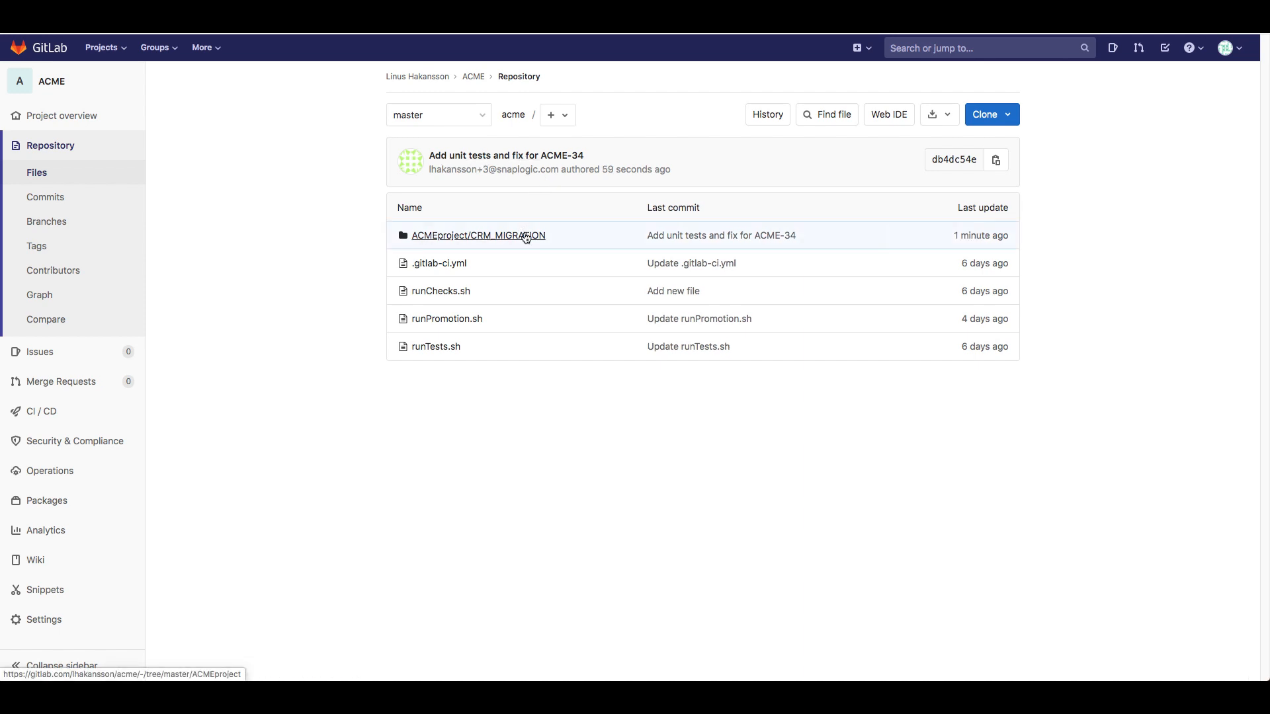
Step: Browse the ACMEproject/CRM_MIGRATION folder holding the three committed CustomerToSalesforce JSON files
{"action": "left_click", "coordinate": [479, 235]}
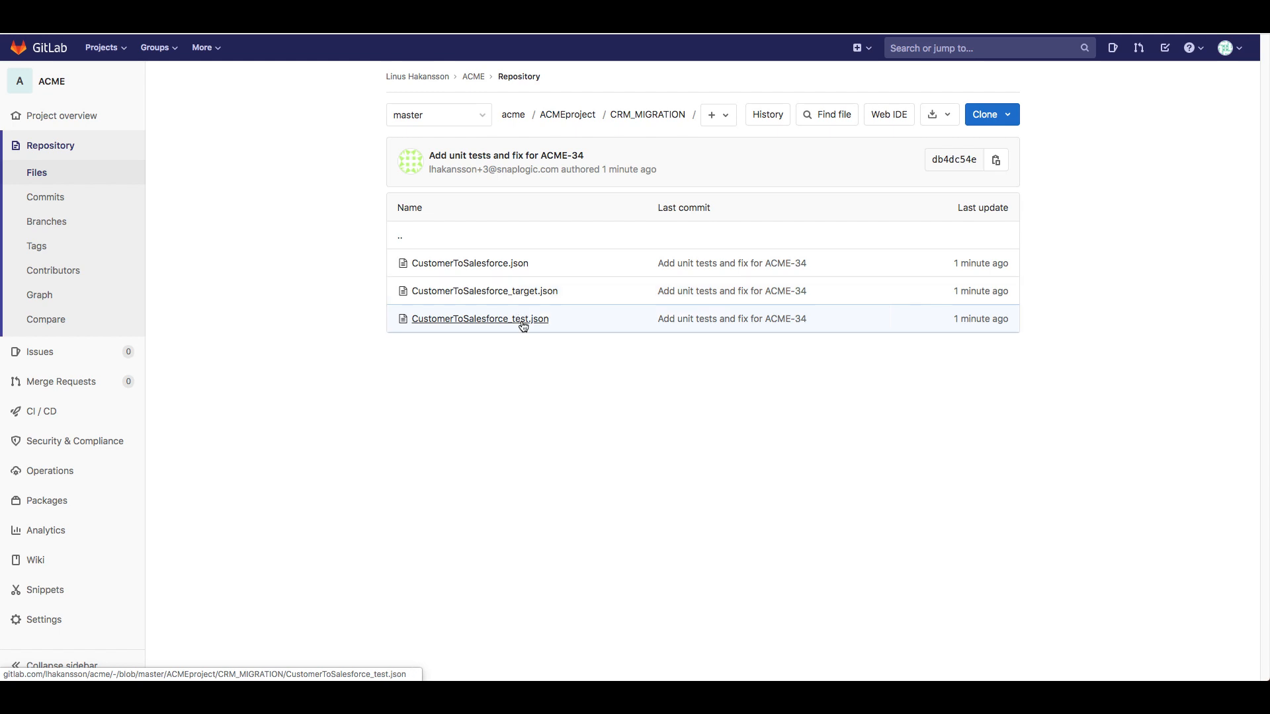
{"action": "mouse_move", "coordinate": [554, 378]}
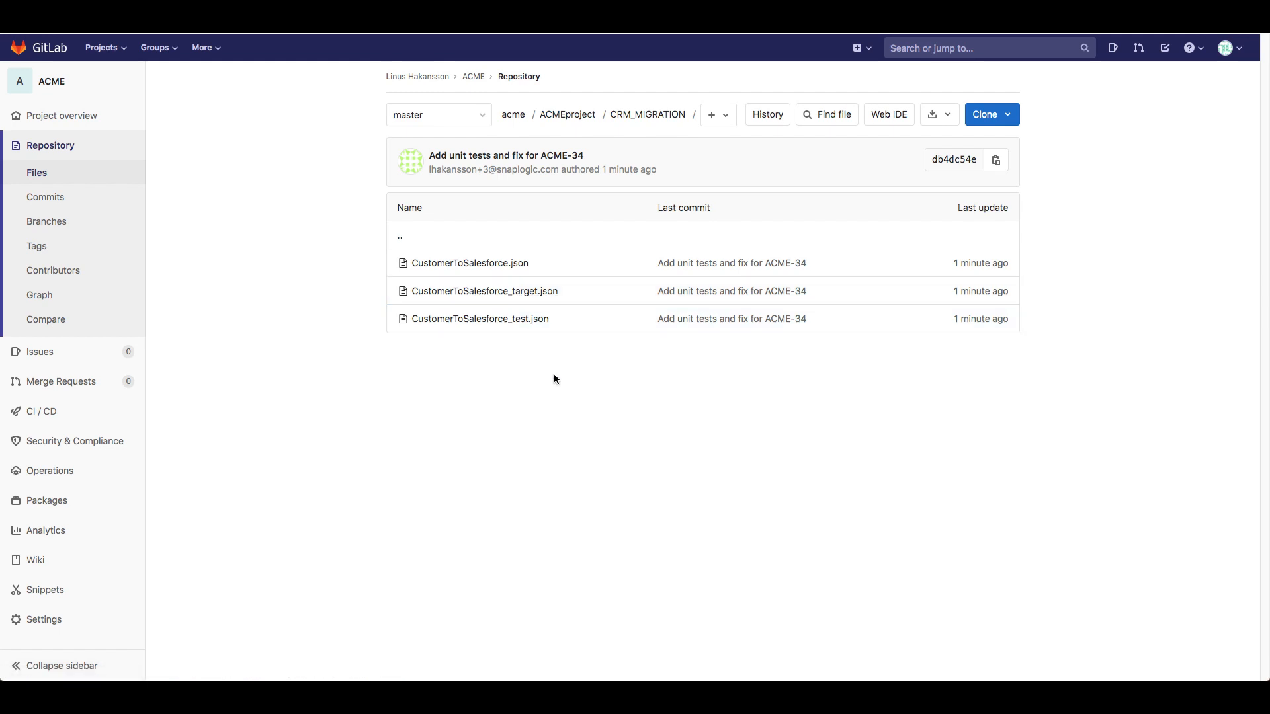